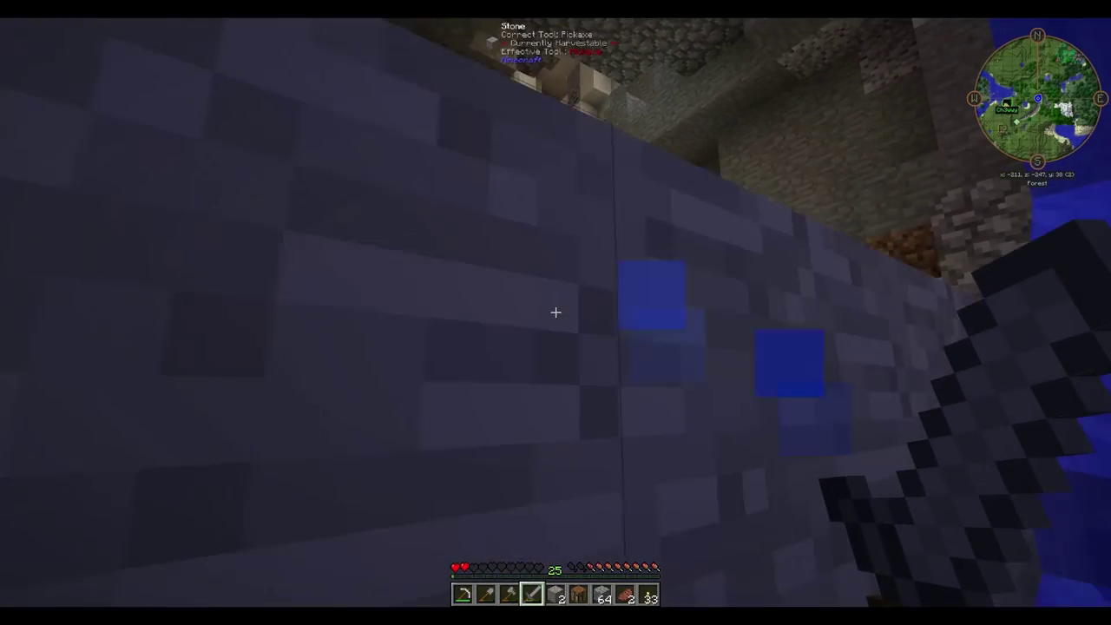
pyautogui.moveTo(556, 313)
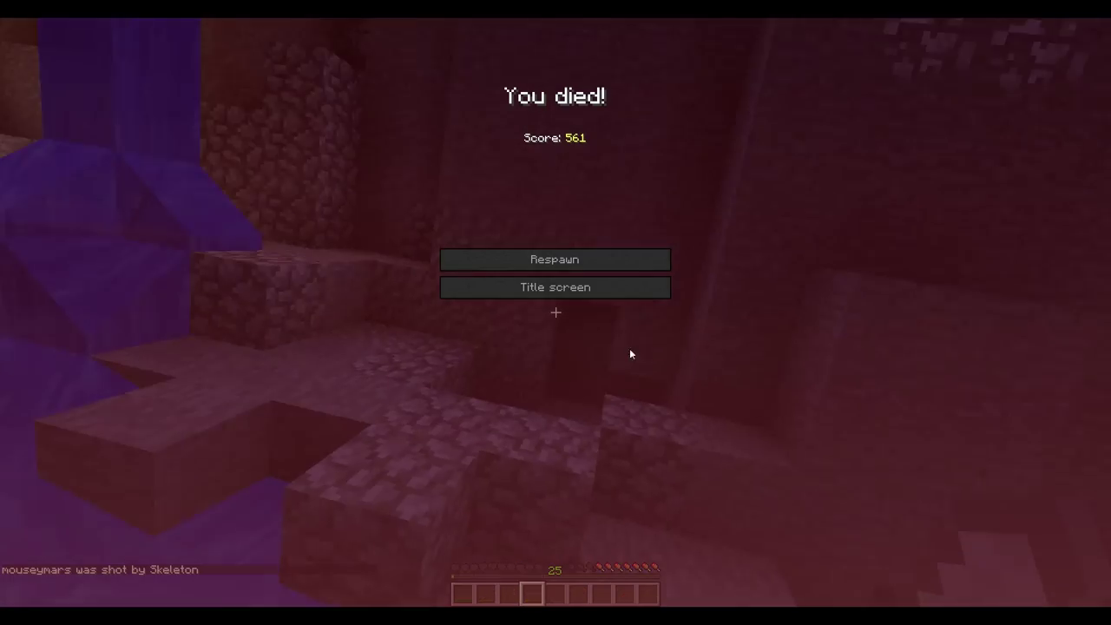
pyautogui.moveTo(555, 260)
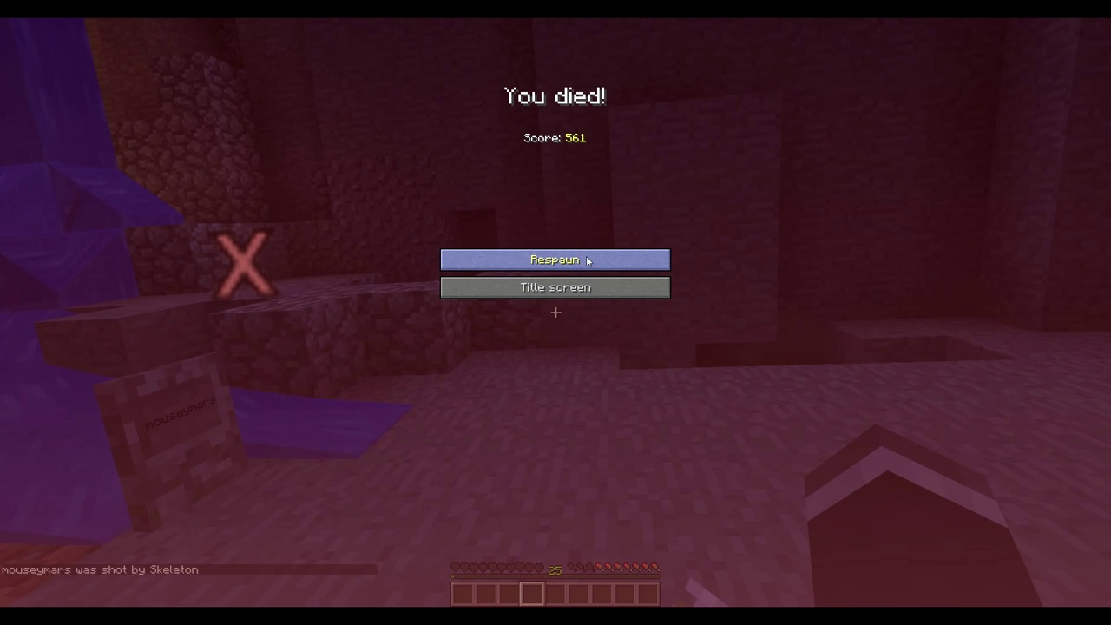
# Respawn after being shot by the skeleton and arrive on the sandy beach
pyautogui.click(555, 260)
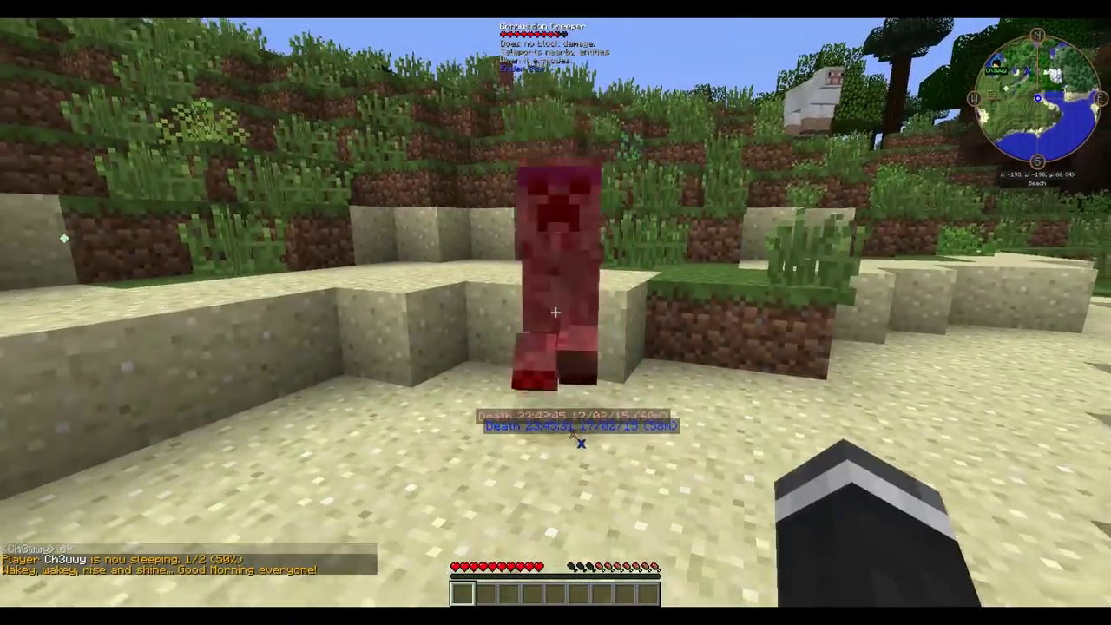
pyautogui.moveTo(556, 312)
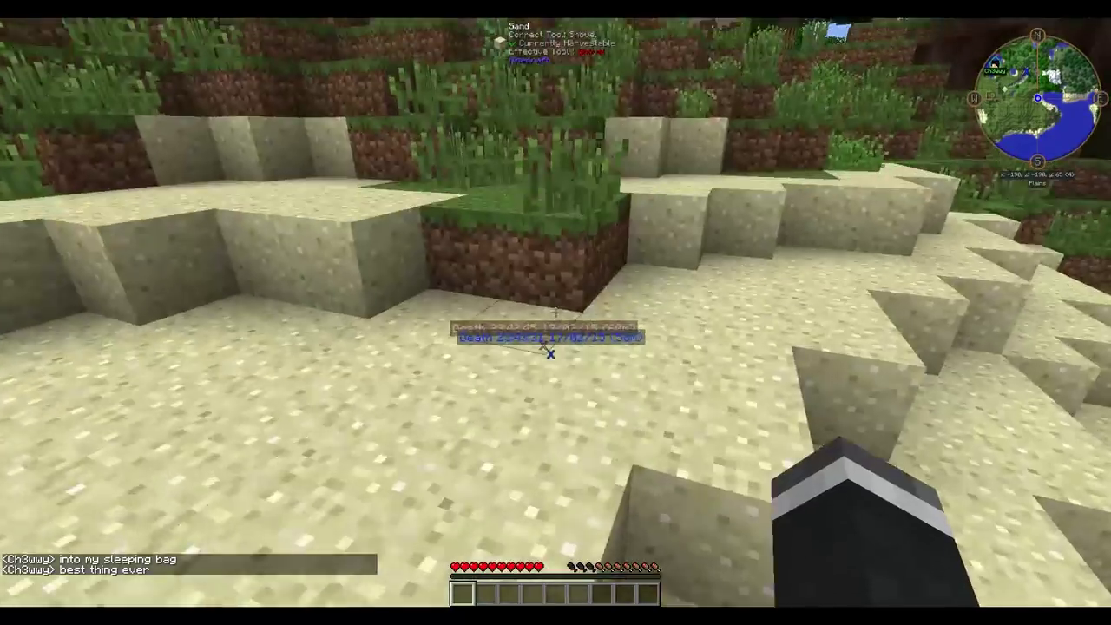
pyautogui.moveTo(556, 312)
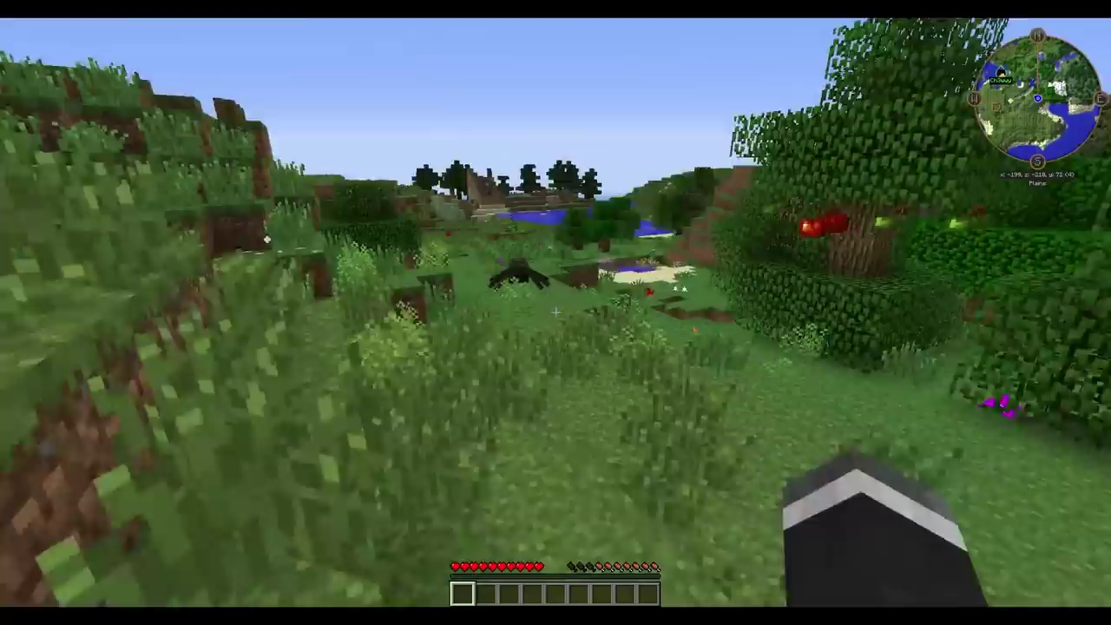
pyautogui.moveTo(555, 313)
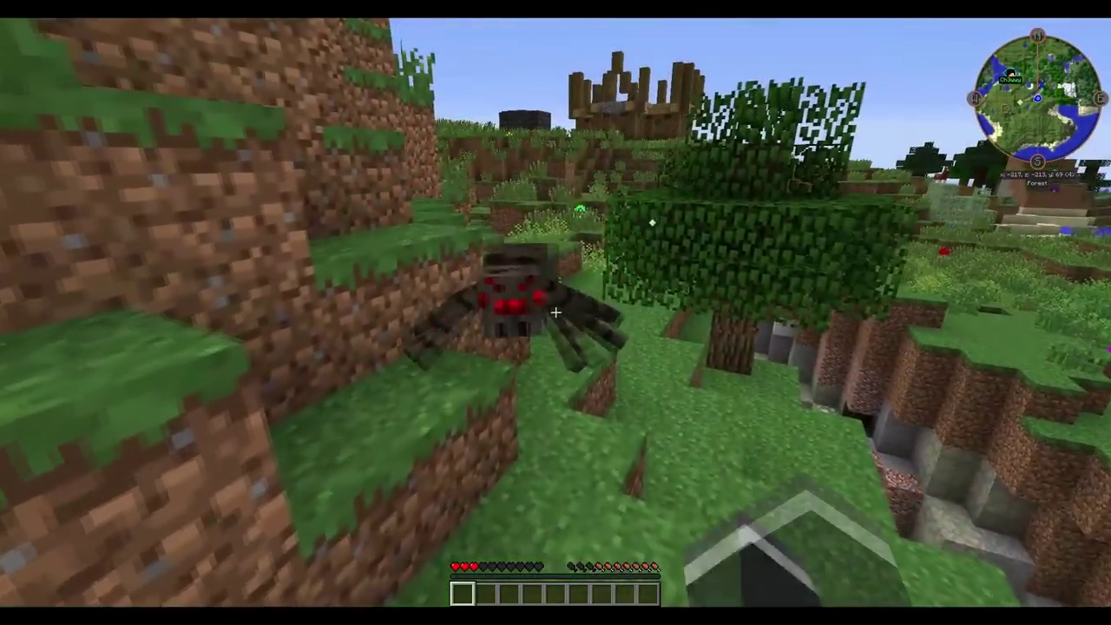
# Kill the spider in the grassland and collect its spider eye
pyautogui.click(556, 313)
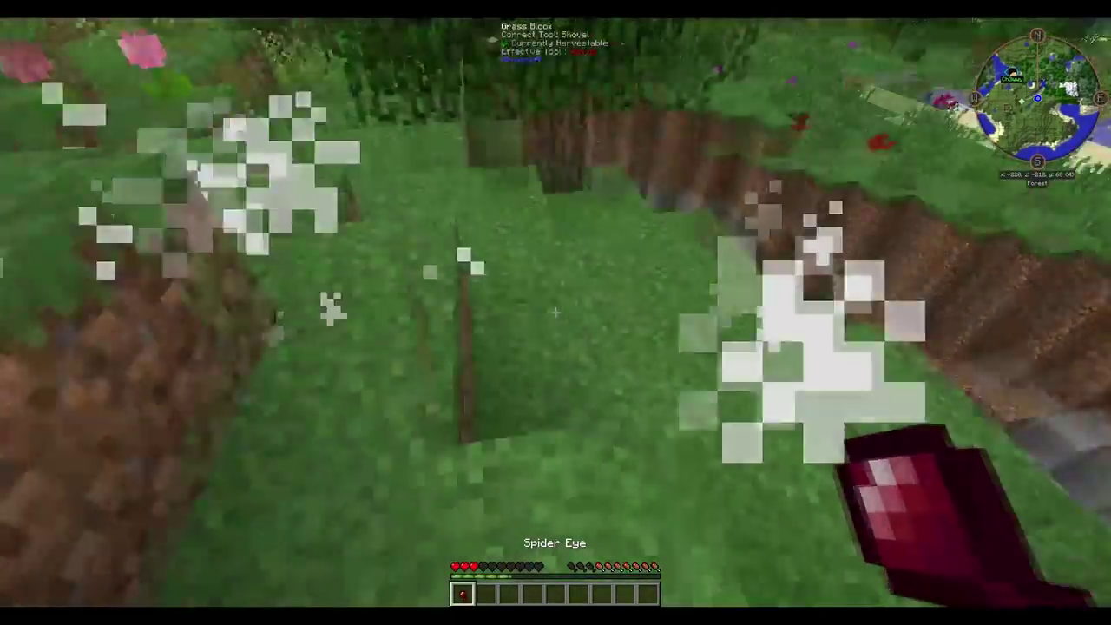
pyautogui.moveTo(556, 312)
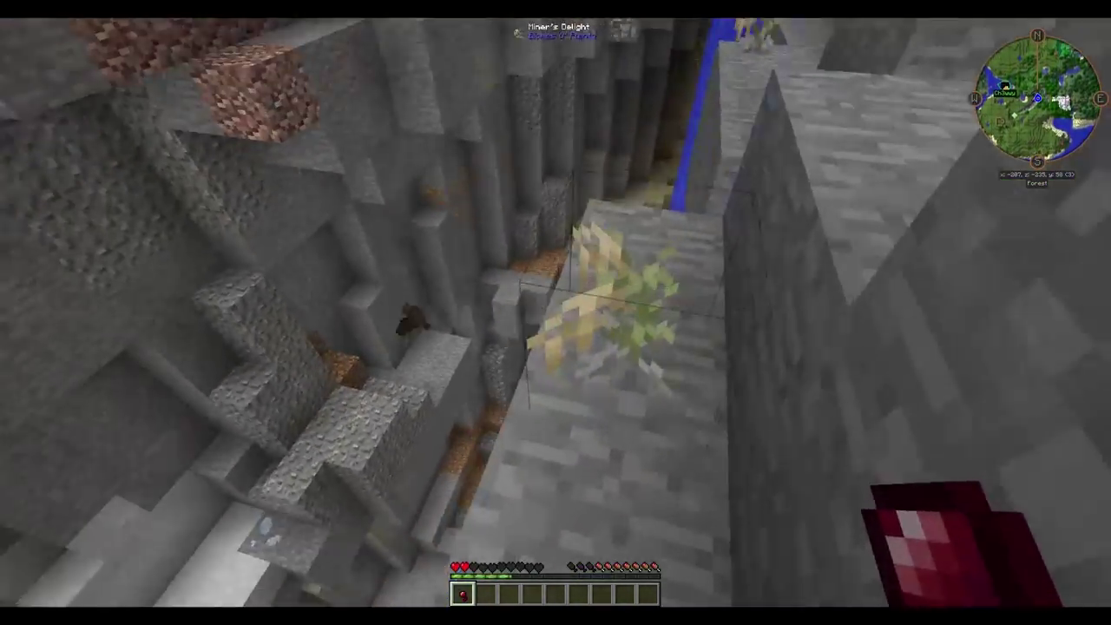
pyautogui.moveTo(555, 313)
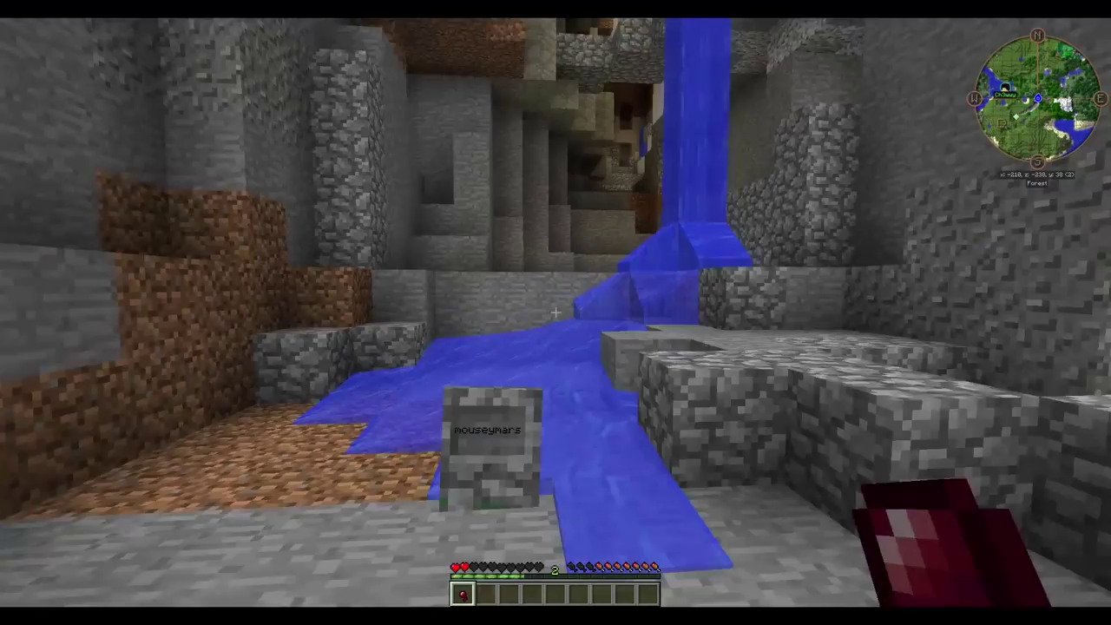
pyautogui.moveTo(556, 312)
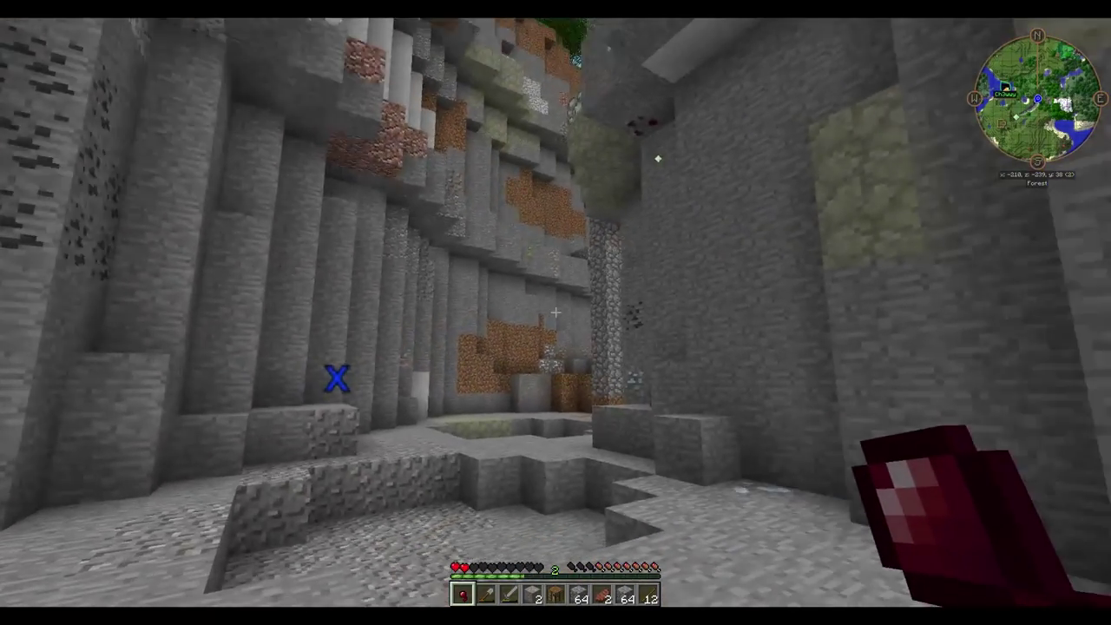
# Check the inventory, mine the green ore vein, then review the collected green gems
pyautogui.press('e')
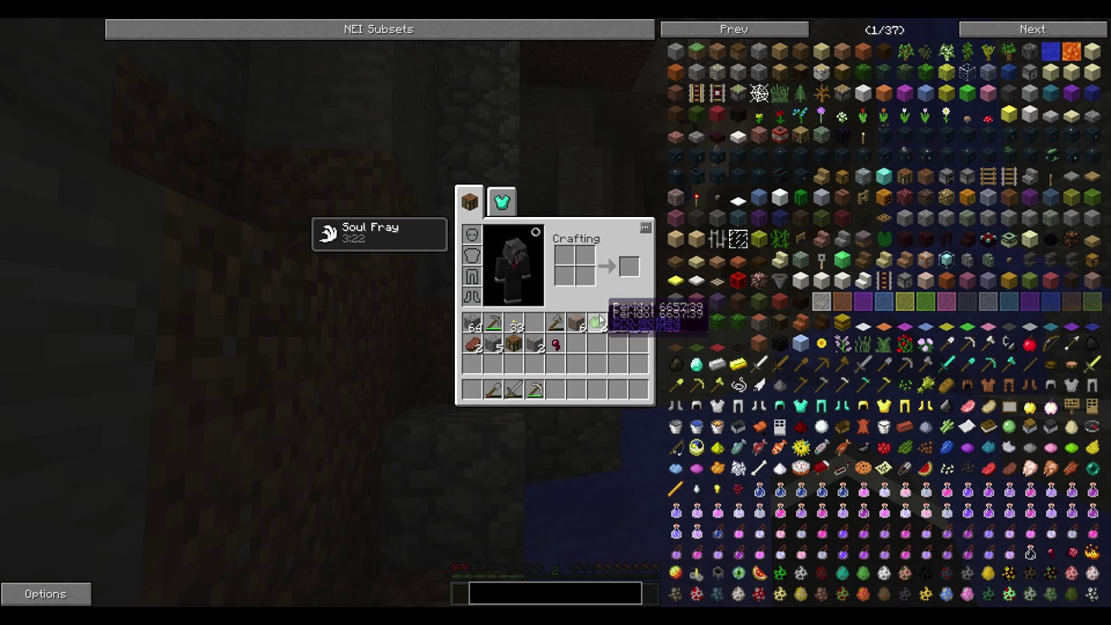
pyautogui.moveTo(555, 328)
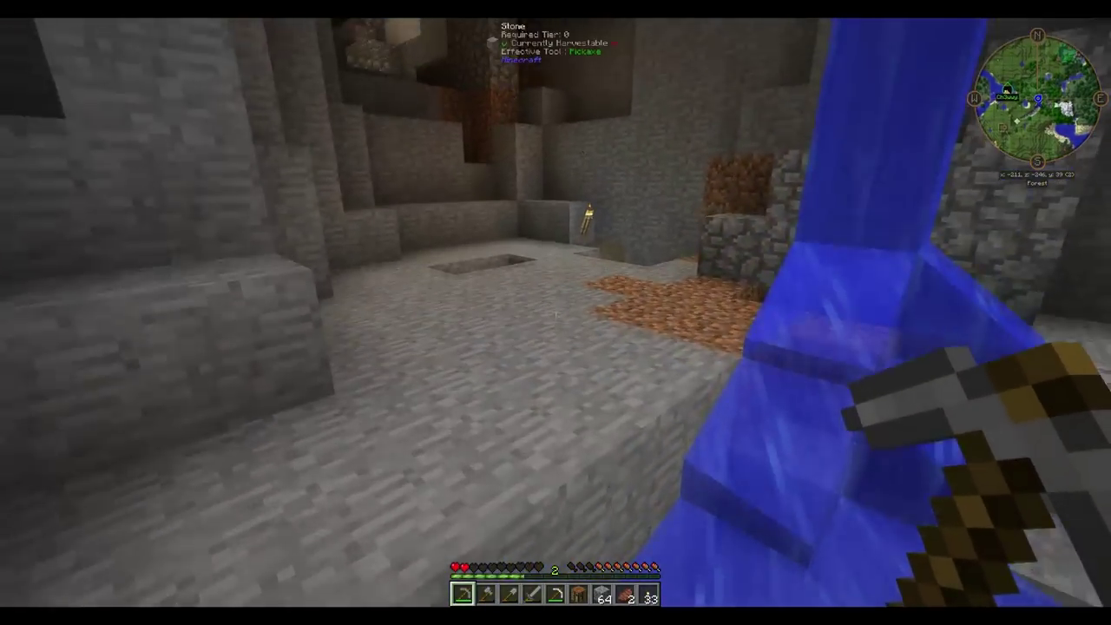
pyautogui.moveTo(556, 312)
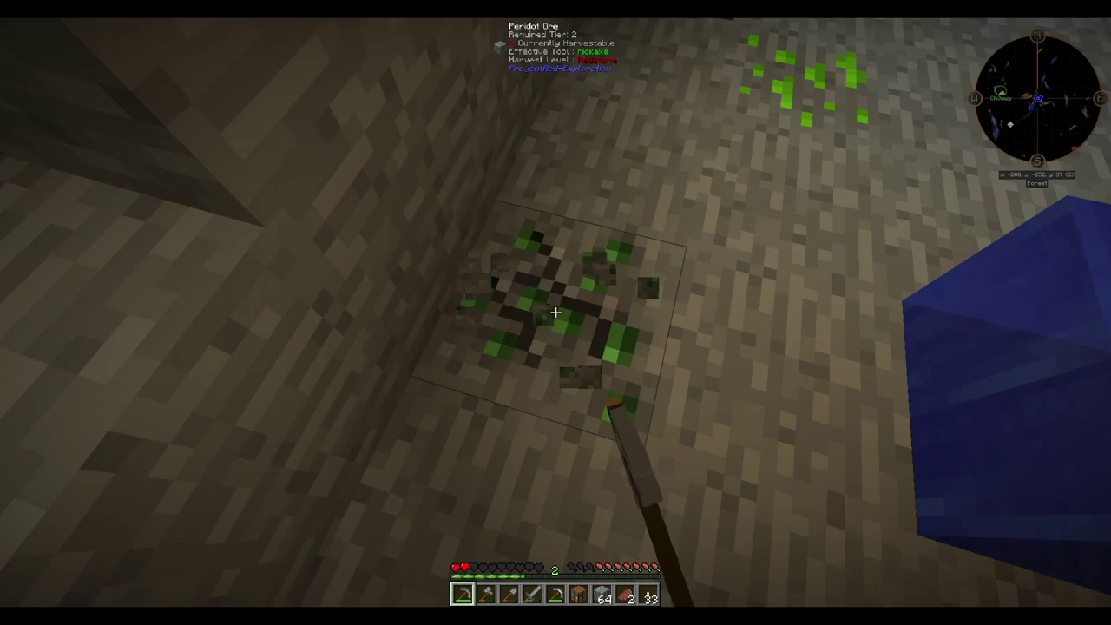
pyautogui.press('e')
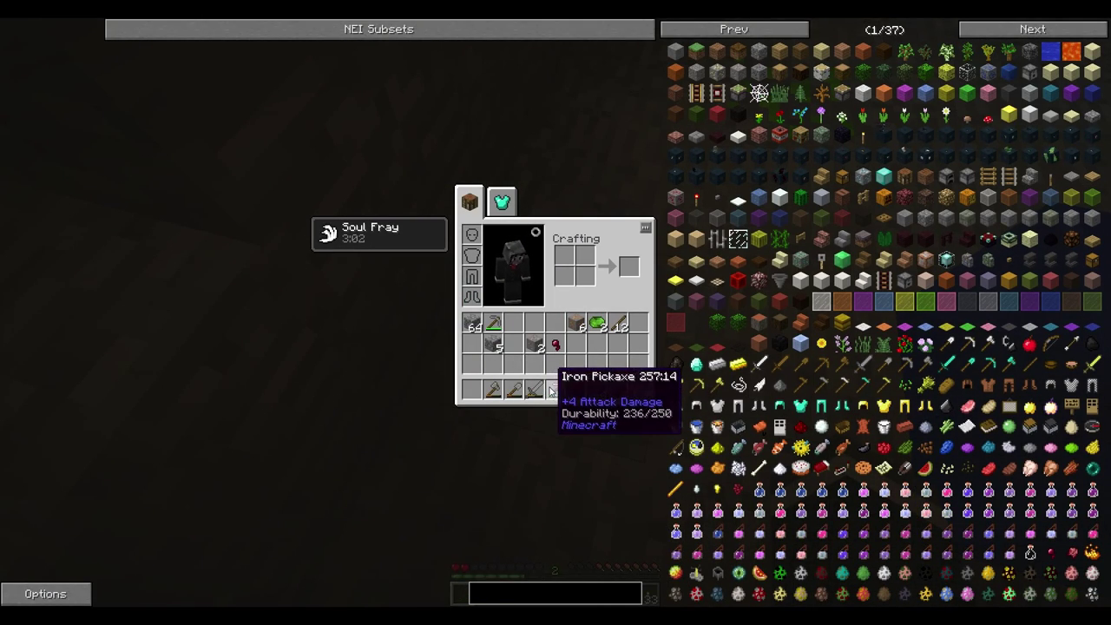
# Craft a green gem pickaxe from three gems and two sticks and take it
pyautogui.press('Escape')
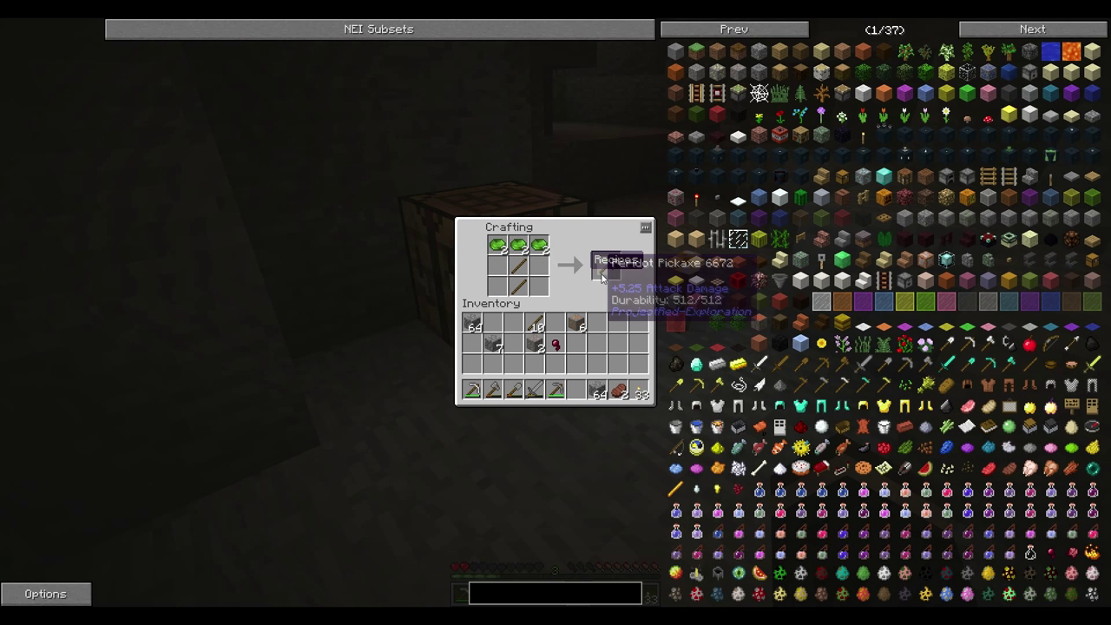
pyautogui.click(606, 264)
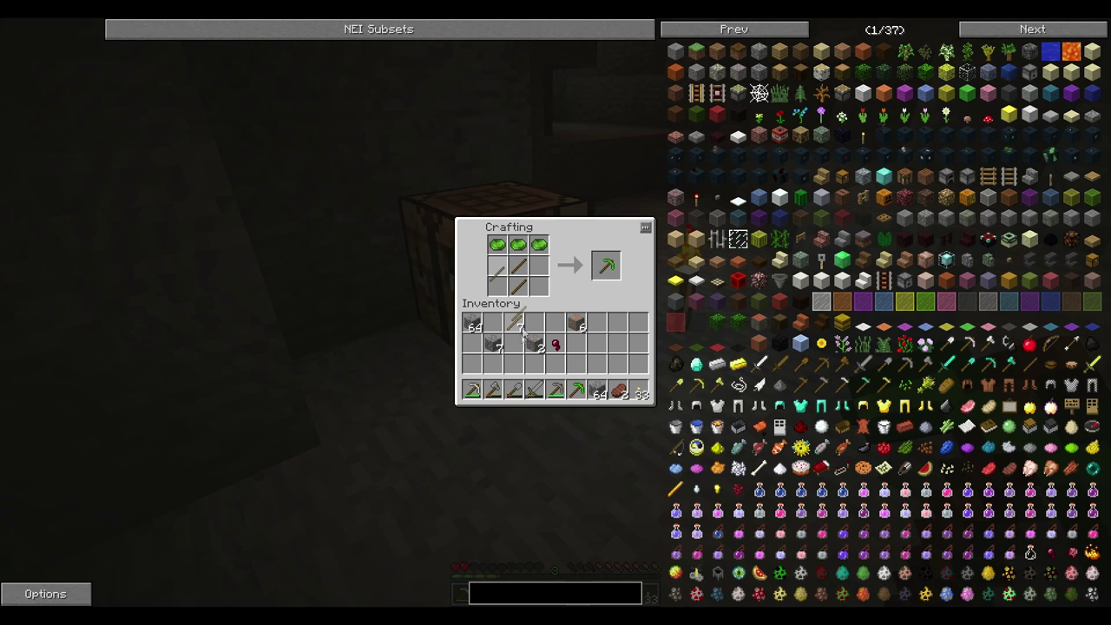
pyautogui.click(606, 264)
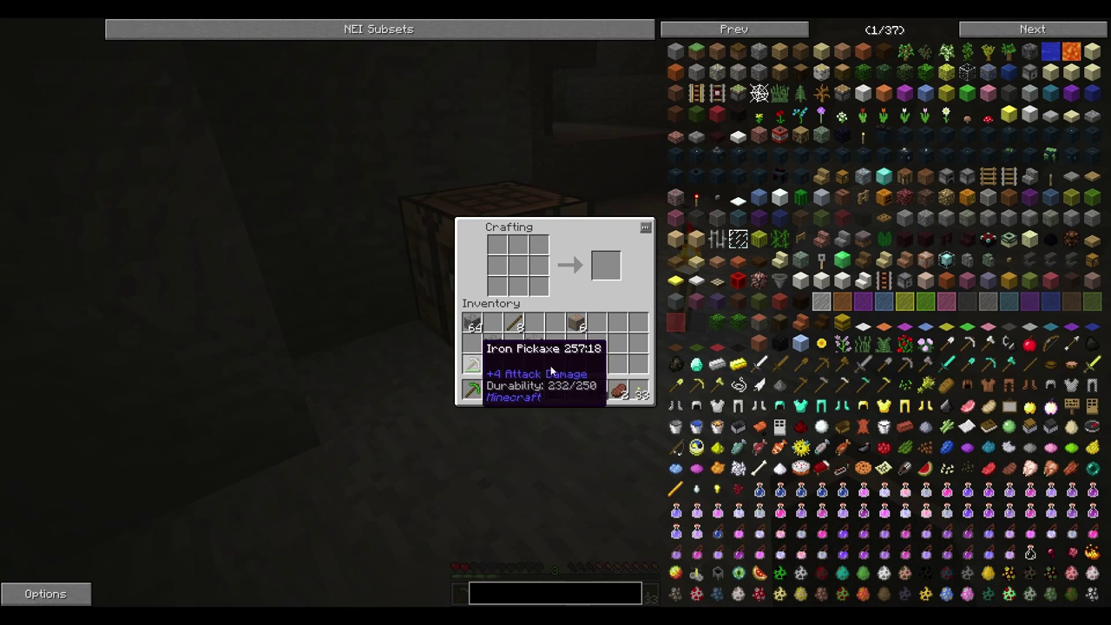
pyautogui.press('Escape')
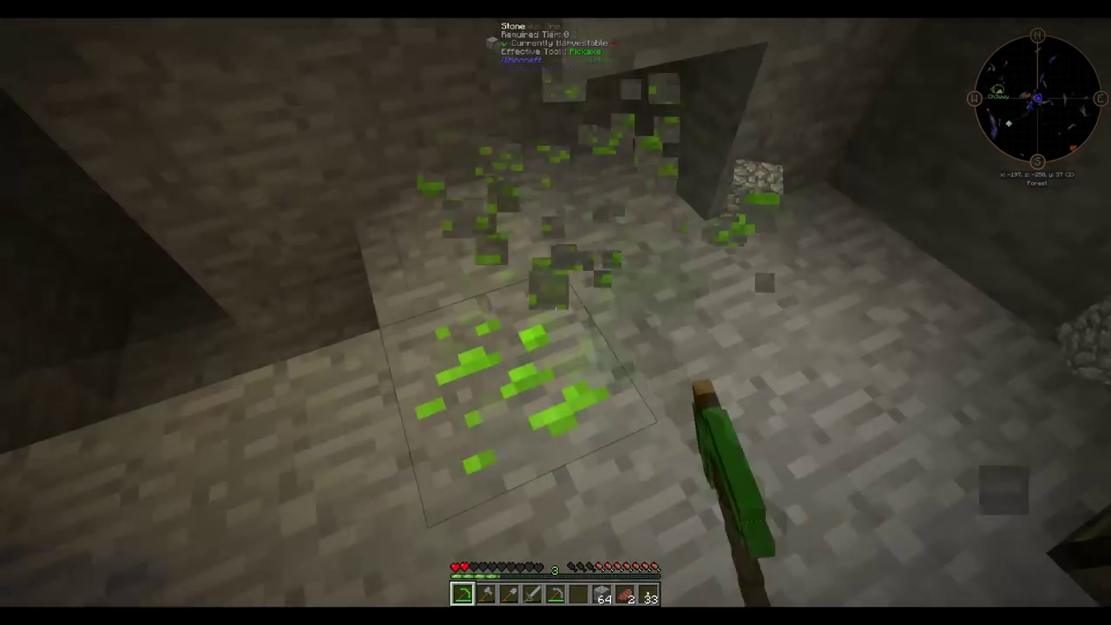
# Glance at the inventory, then resume mining with the new pickaxe
pyautogui.press('e')
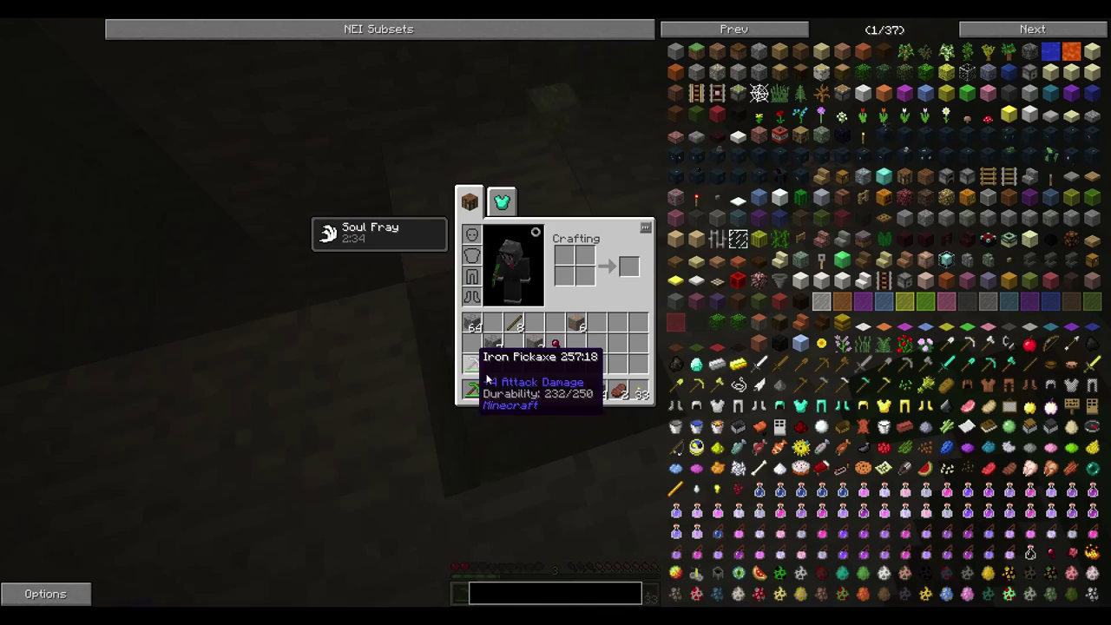
pyautogui.press('Escape')
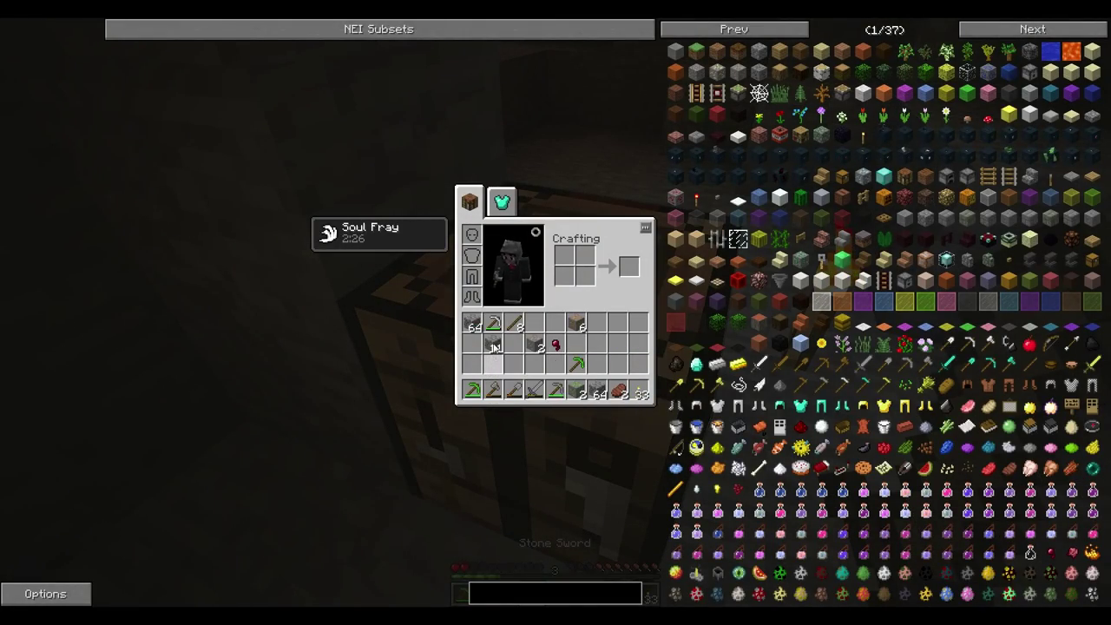
pyautogui.press('Escape')
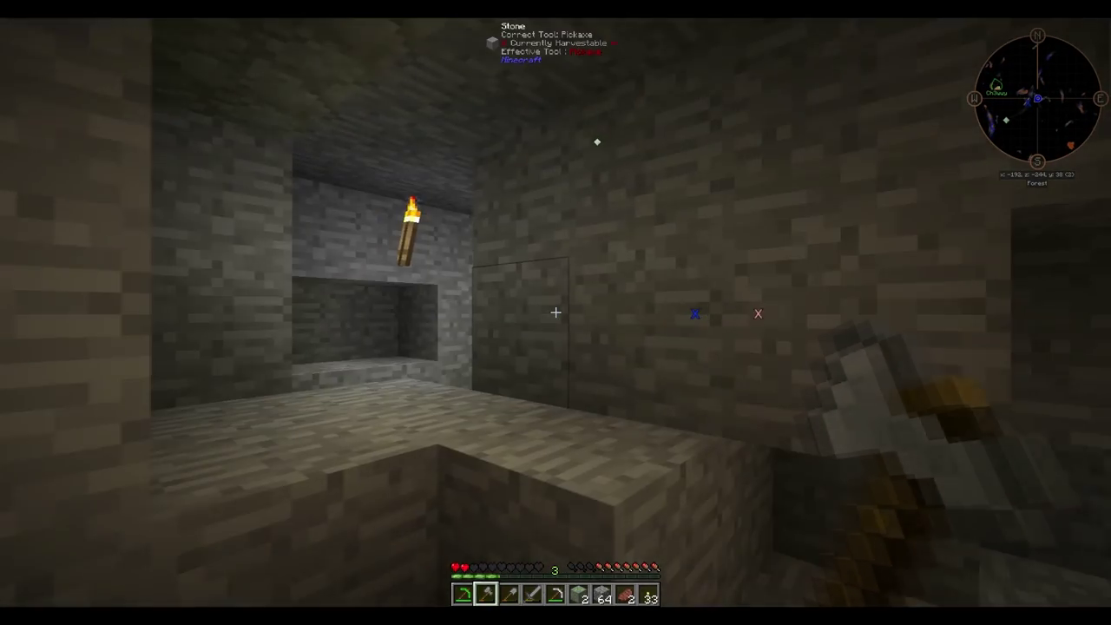
# Open the inventory to look up generator items in the NEI panel
pyautogui.press('e')
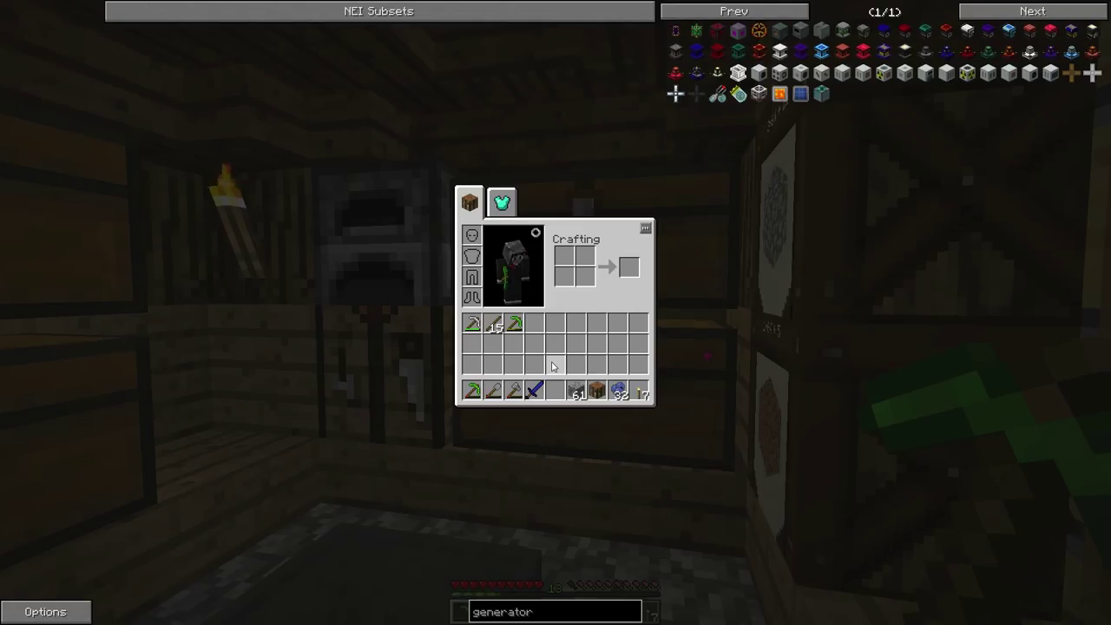
pyautogui.moveTo(633, 360)
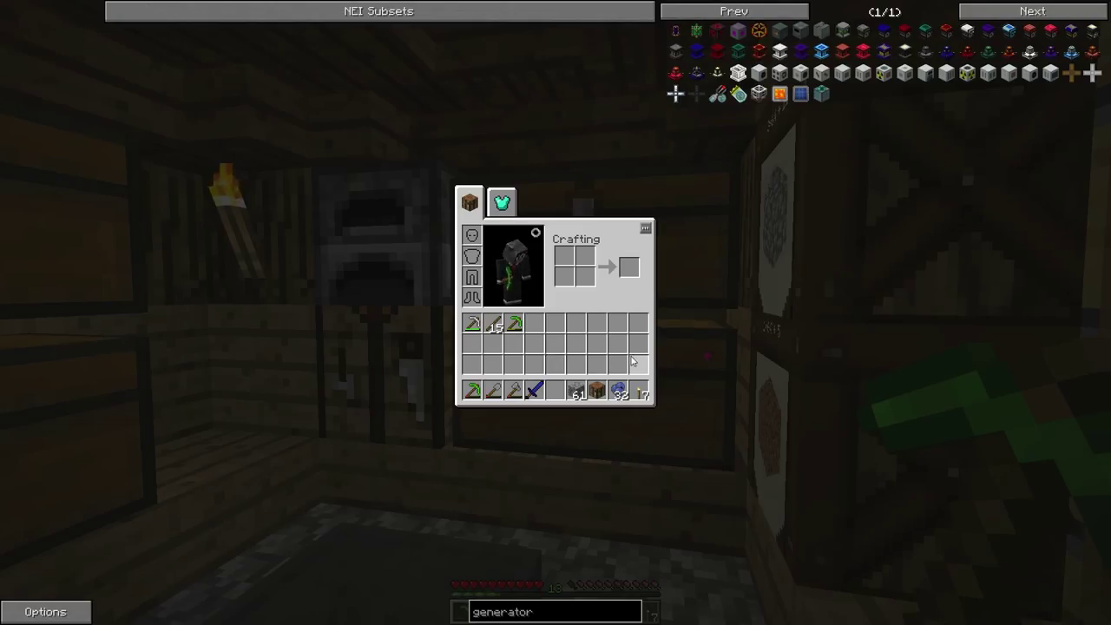
pyautogui.moveTo(947, 73)
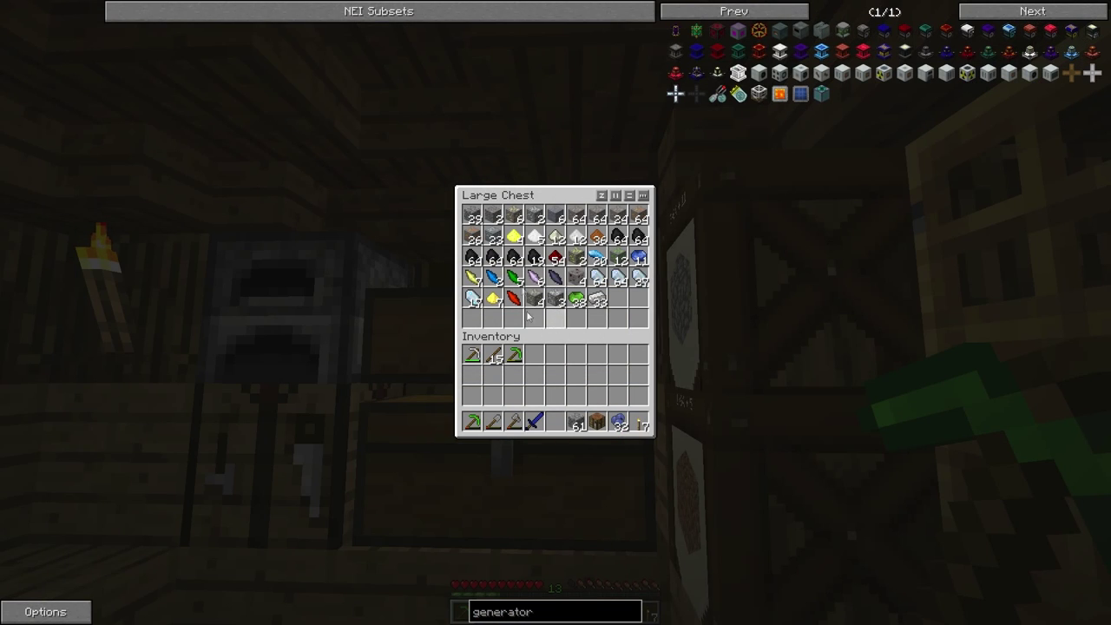
pyautogui.moveTo(578, 217)
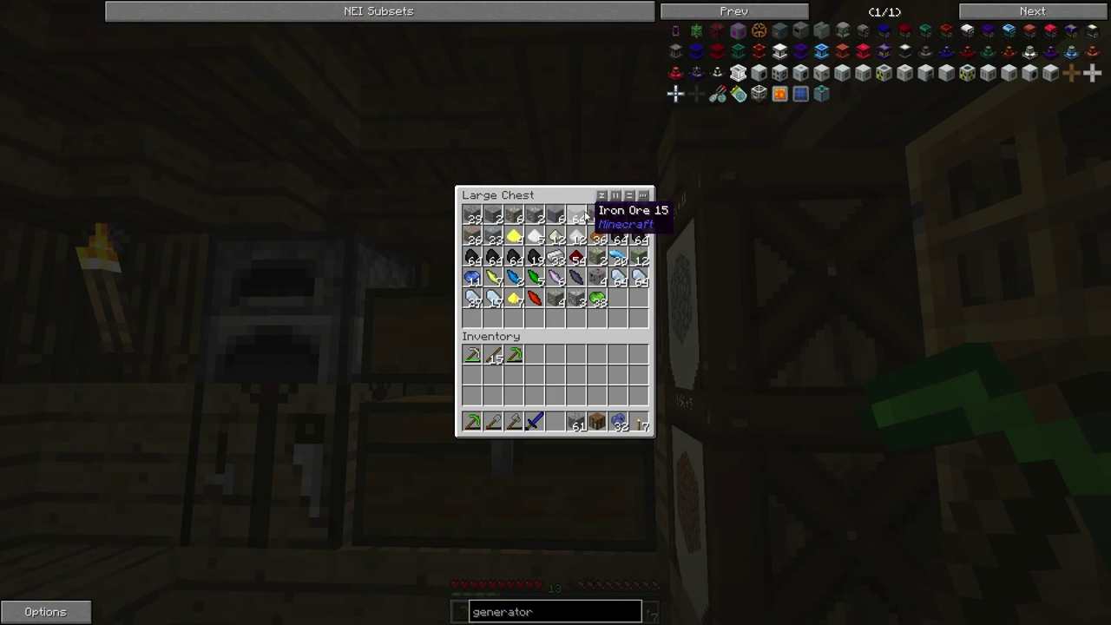
pyautogui.moveTo(517, 237)
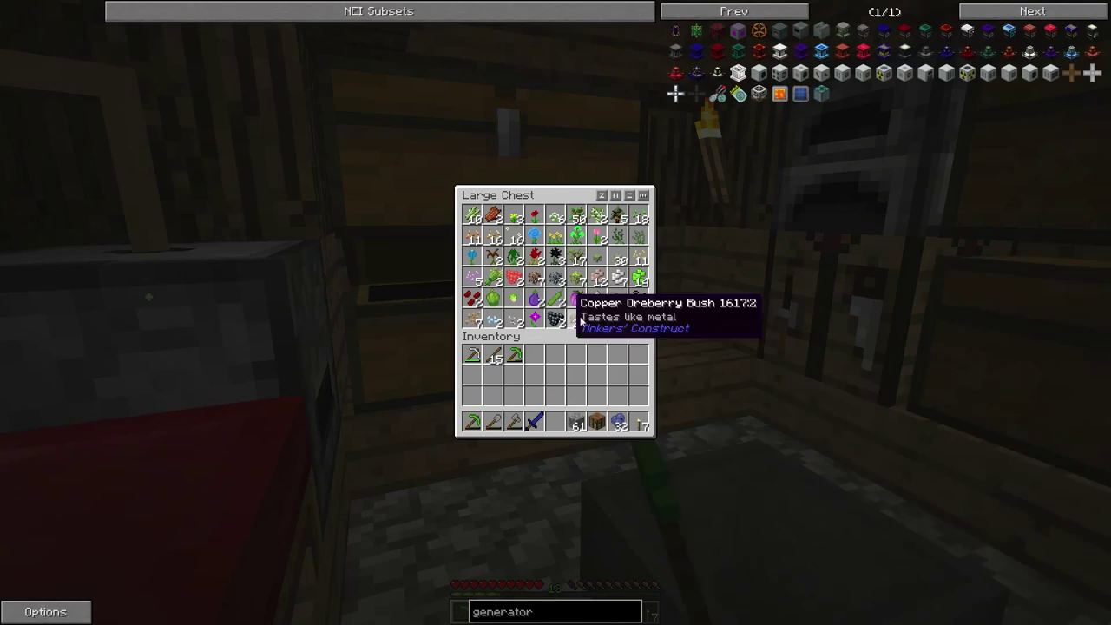
# Close the oreberry bush chest and the furnace after checking their contents
pyautogui.press('Escape')
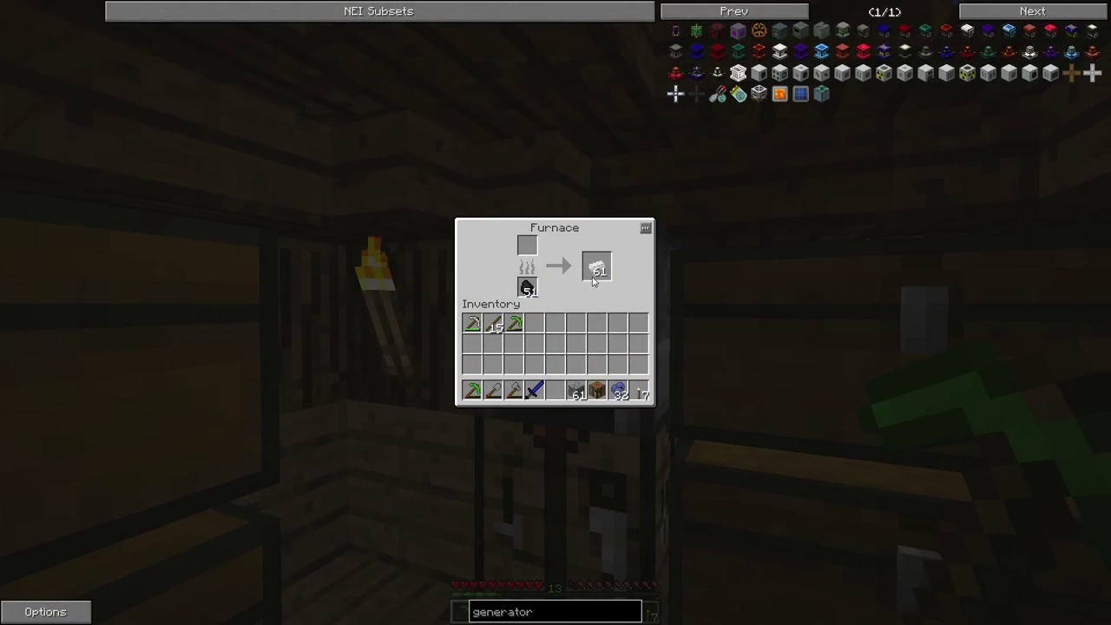
pyautogui.press('Escape')
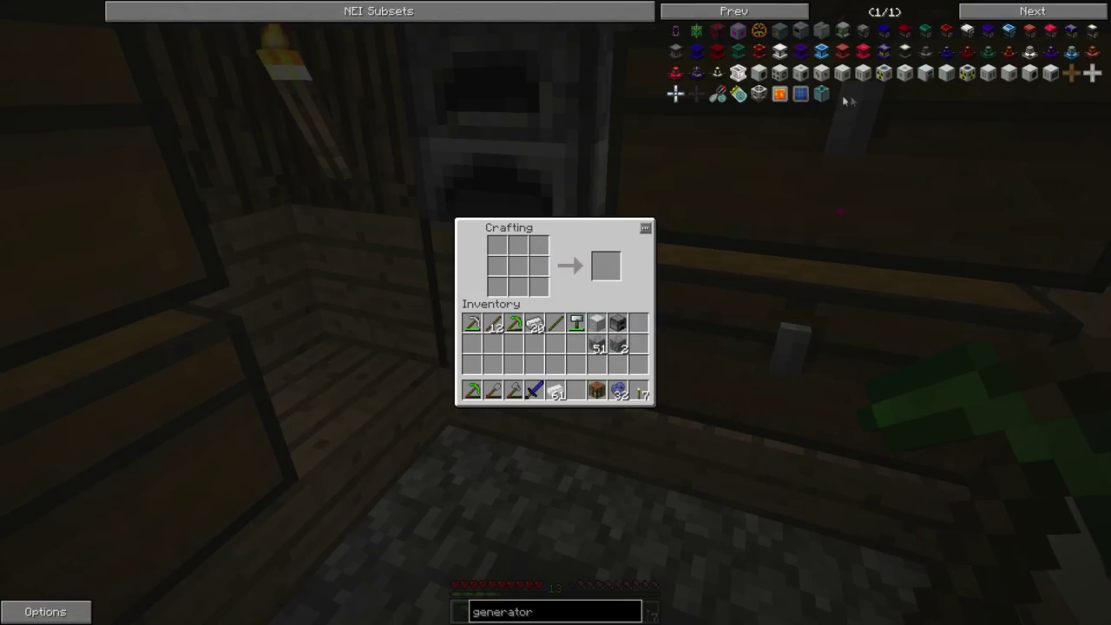
pyautogui.moveTo(576, 323)
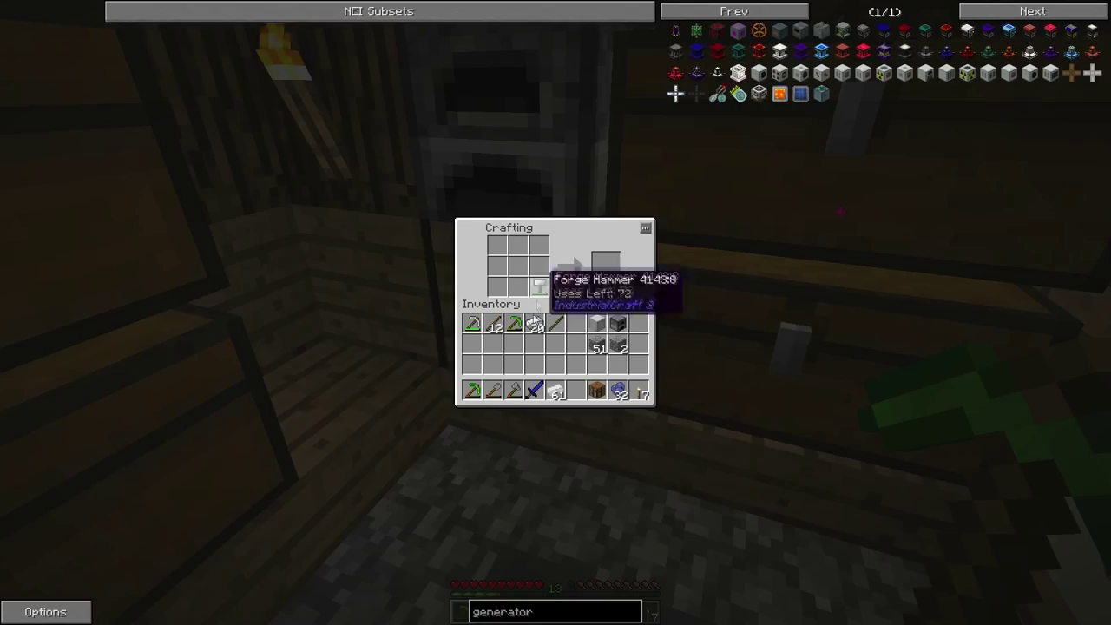
pyautogui.moveTo(554, 391)
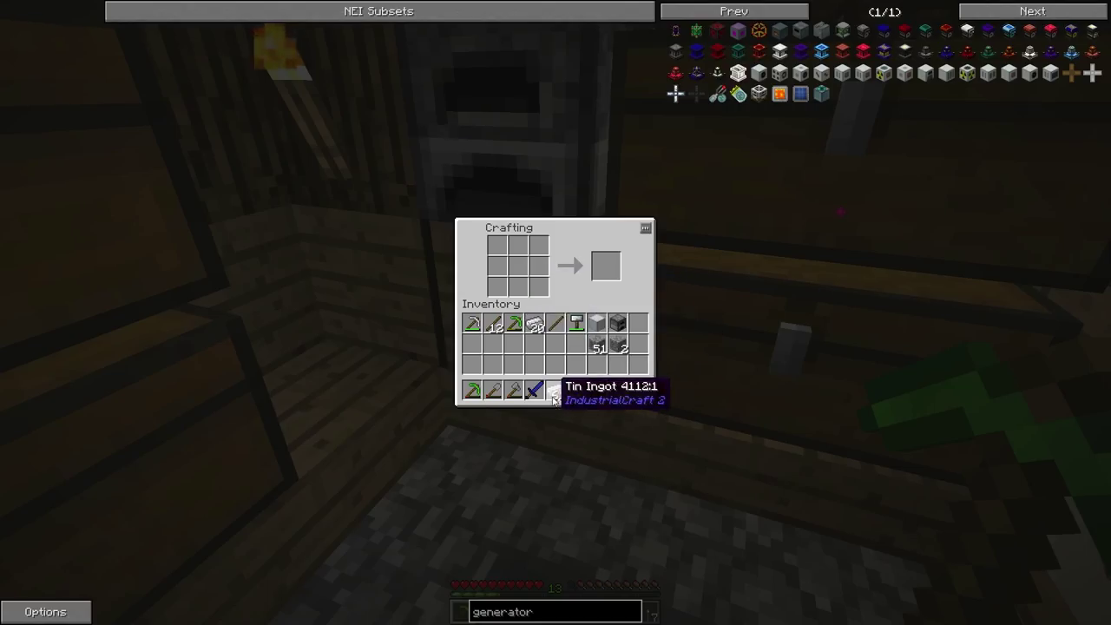
pyautogui.moveTo(886, 73)
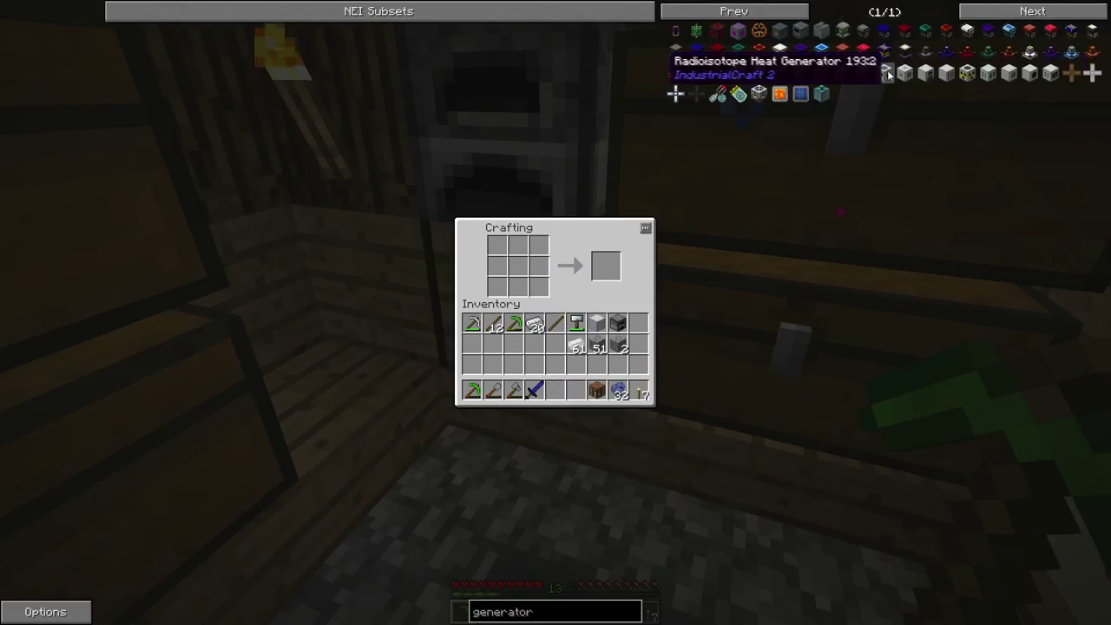
# Leave the crafting grid with the forge hammer pressing iron item casings
pyautogui.press('Escape')
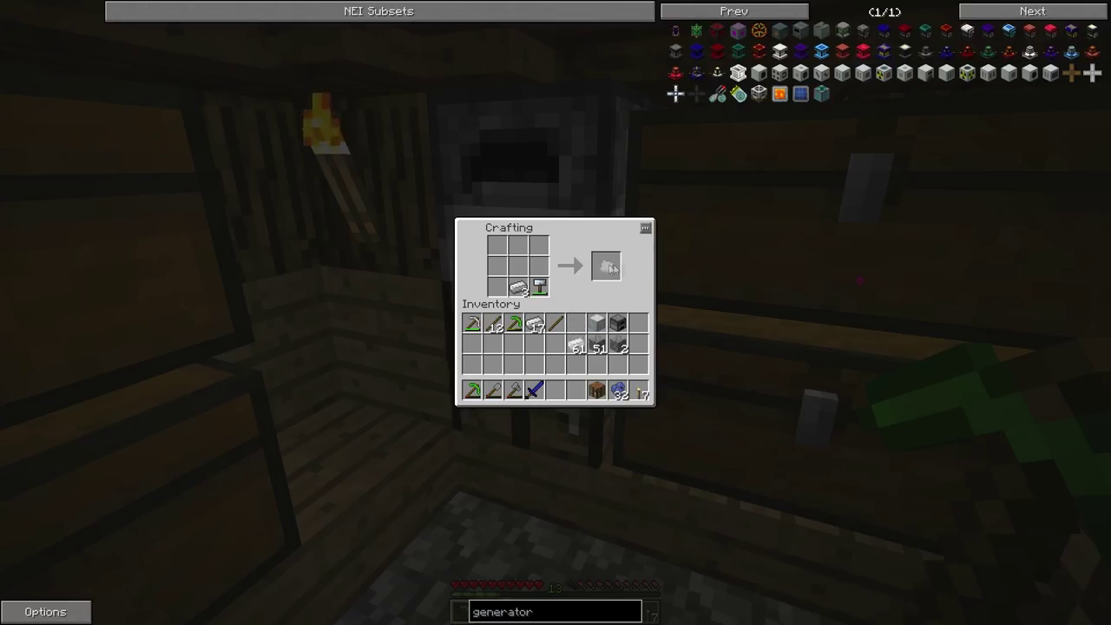
pyautogui.moveTo(605, 265)
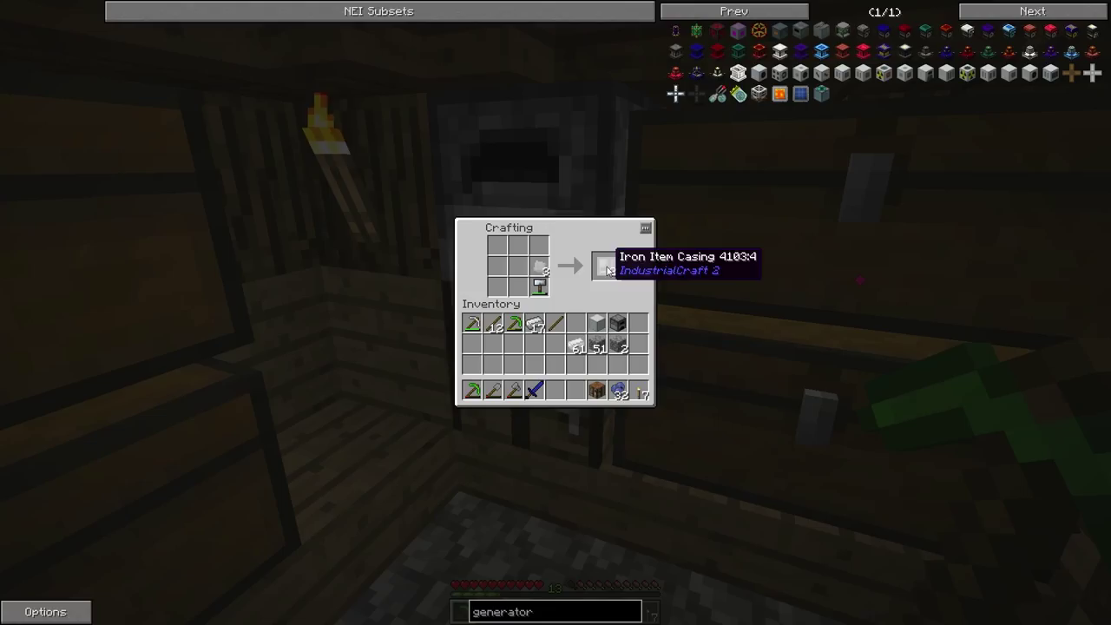
pyautogui.moveTo(520, 286)
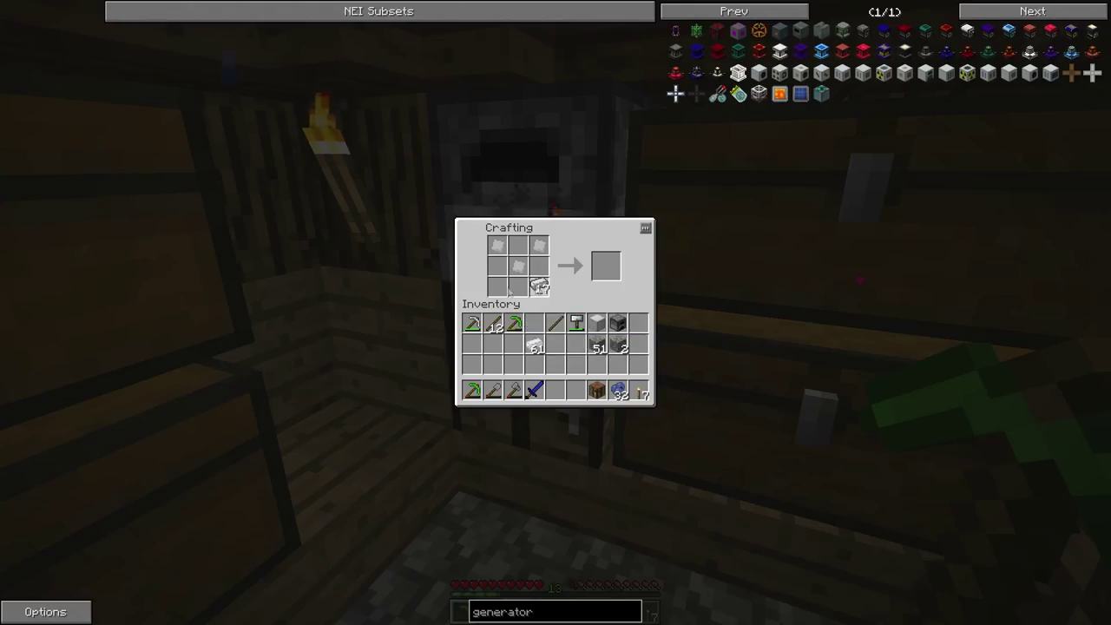
pyautogui.moveTo(539, 287)
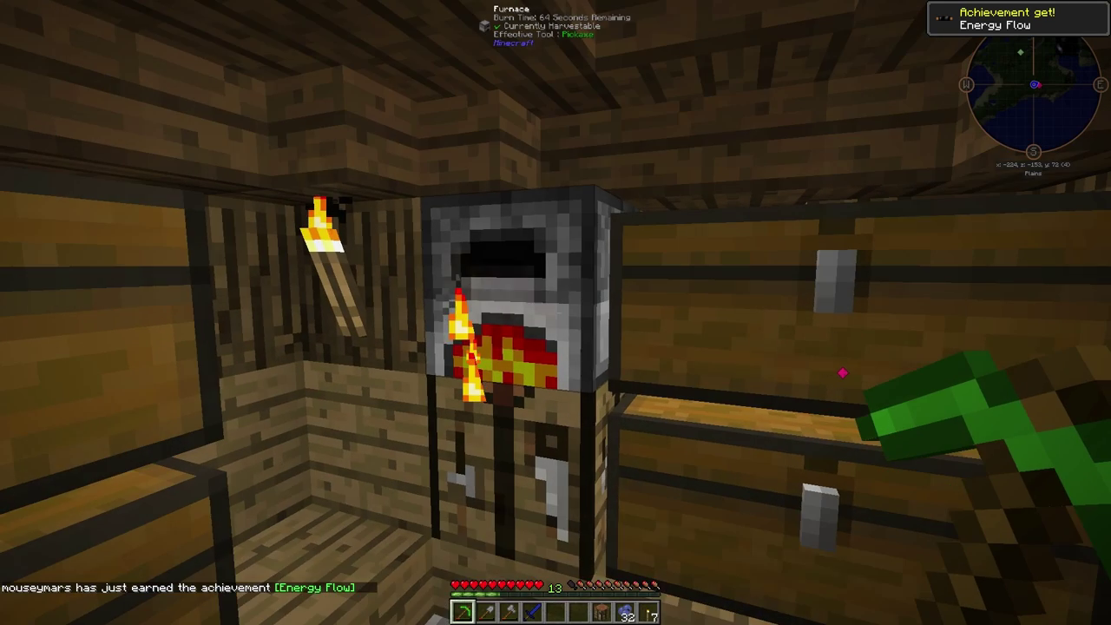
# Craft another pressed metal piece with the forge hammer and take it into the inventory
pyautogui.press('e')
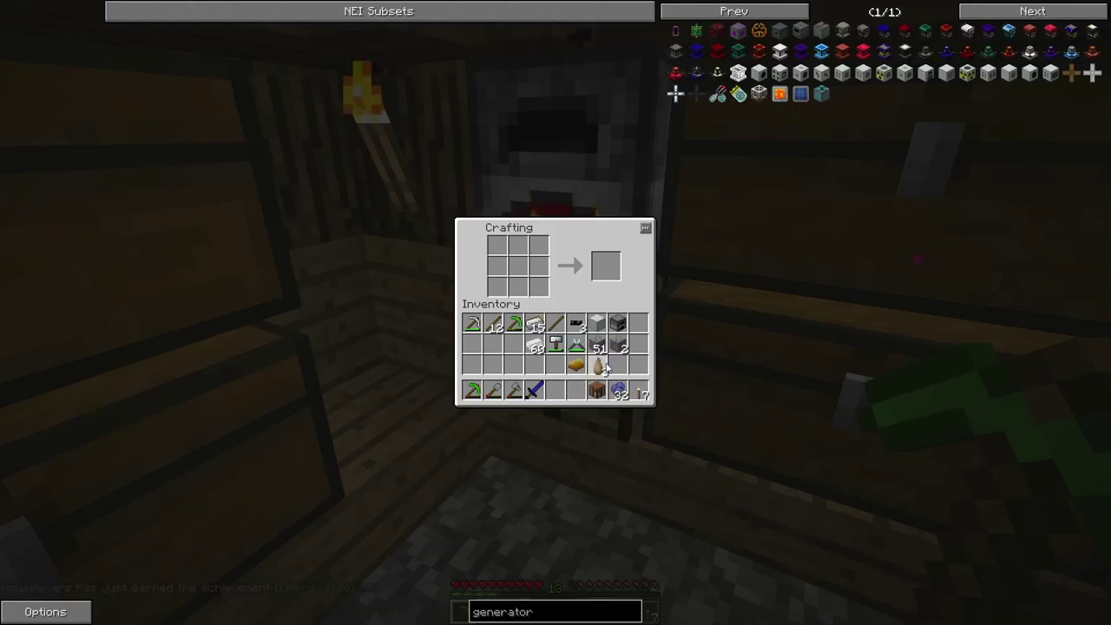
pyautogui.moveTo(907, 73)
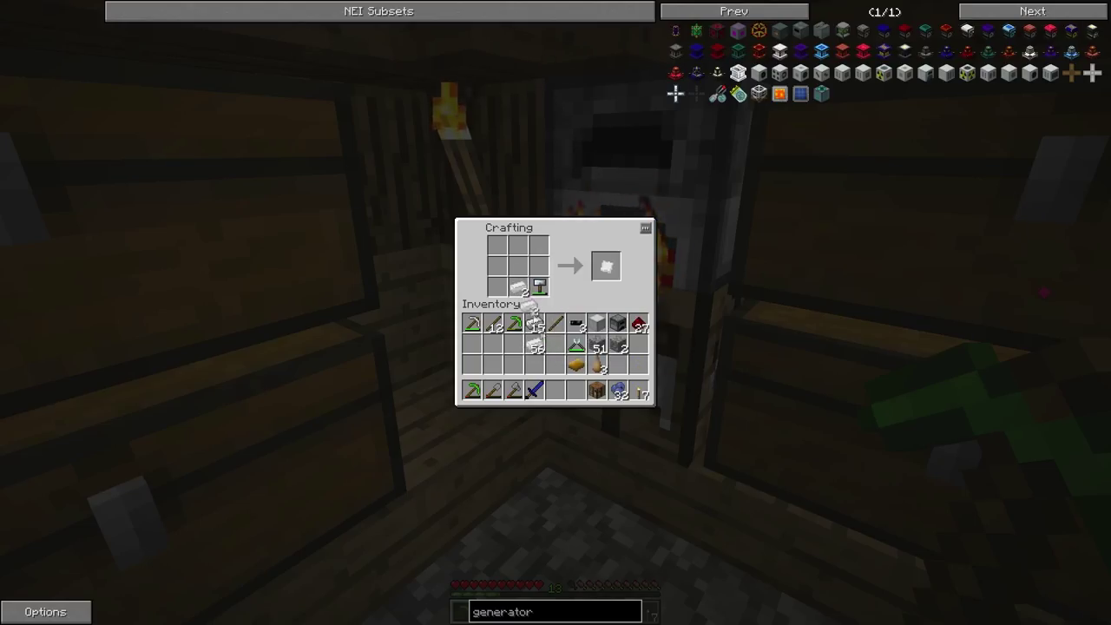
pyautogui.click(606, 267)
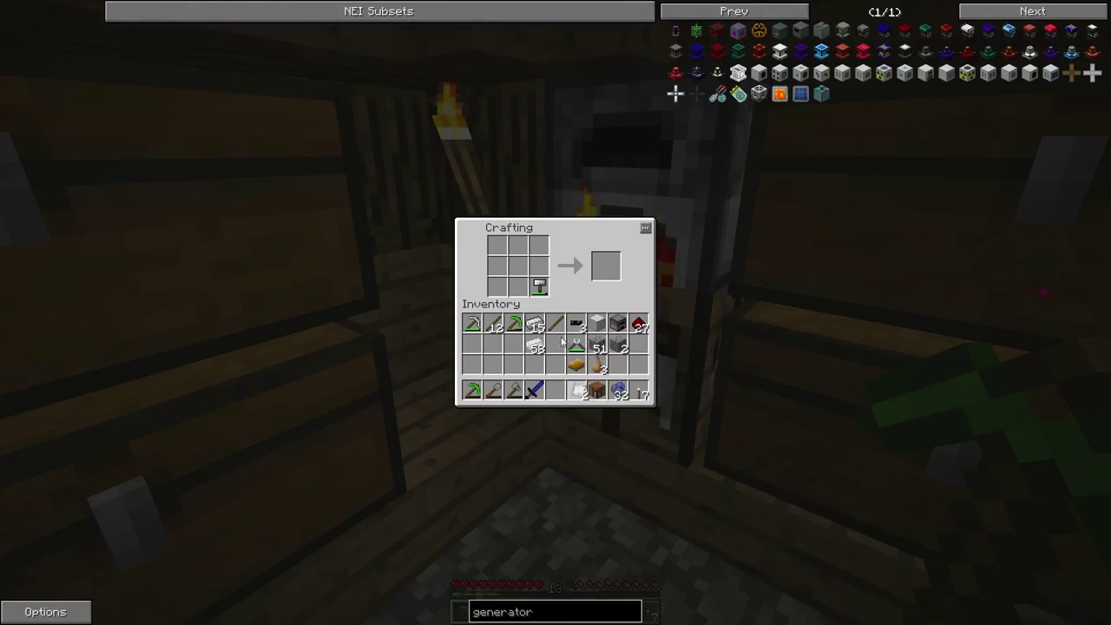
pyautogui.moveTo(538, 286)
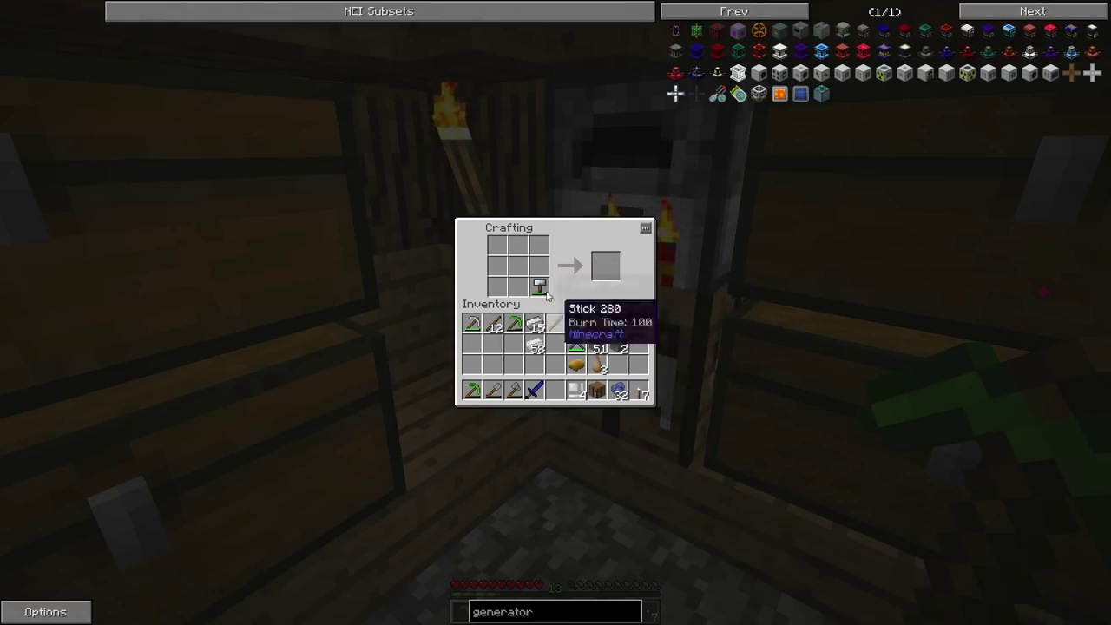
pyautogui.moveTo(923, 78)
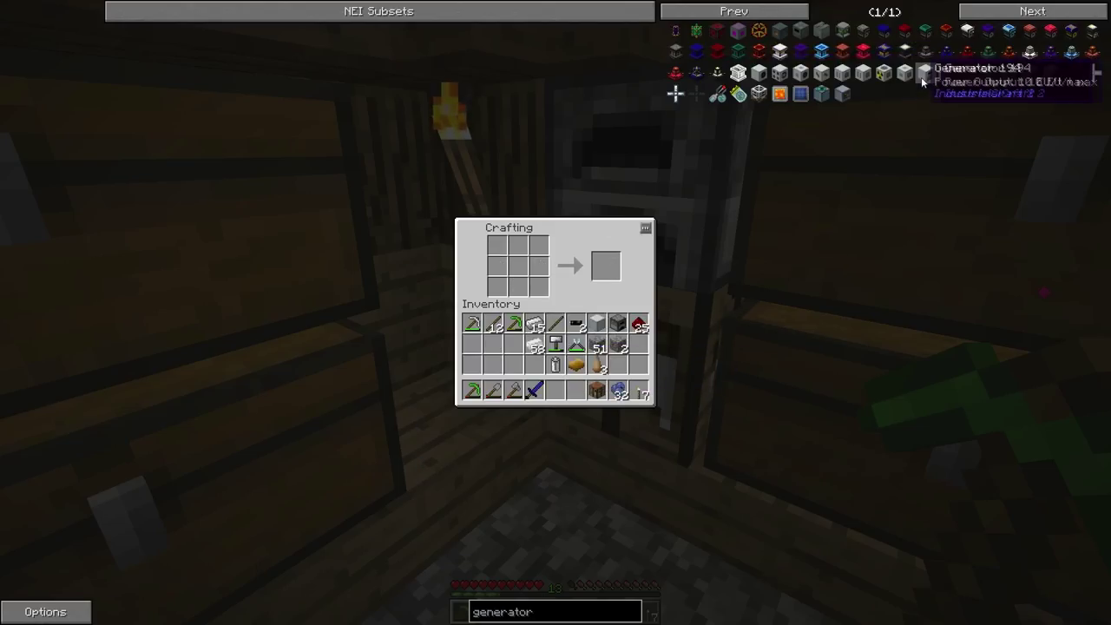
pyautogui.moveTo(556, 365)
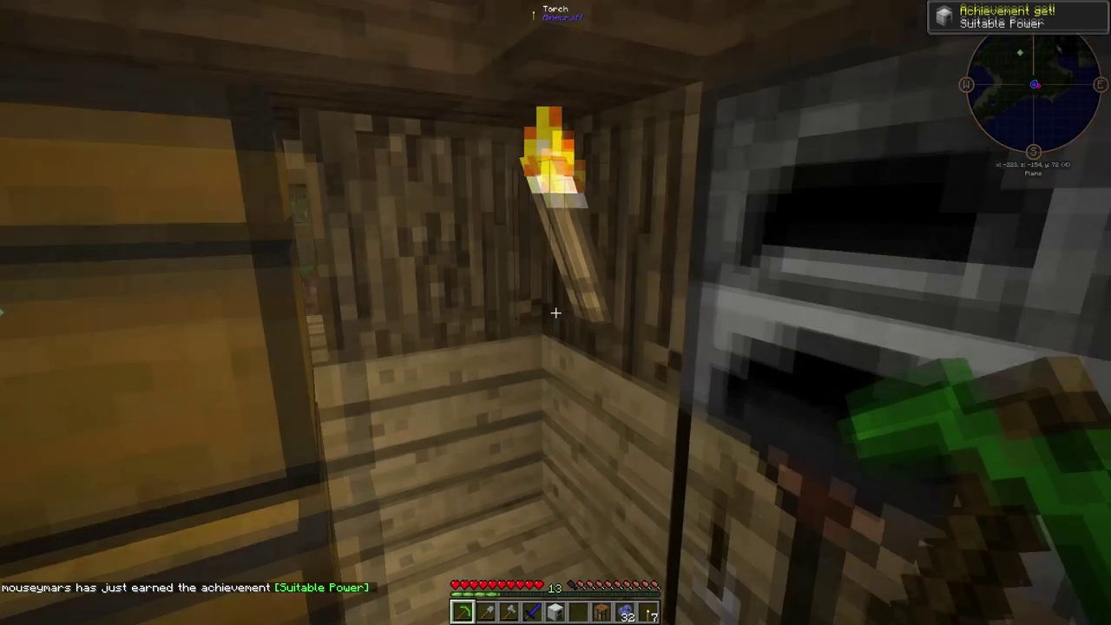
pyautogui.moveTo(555, 313)
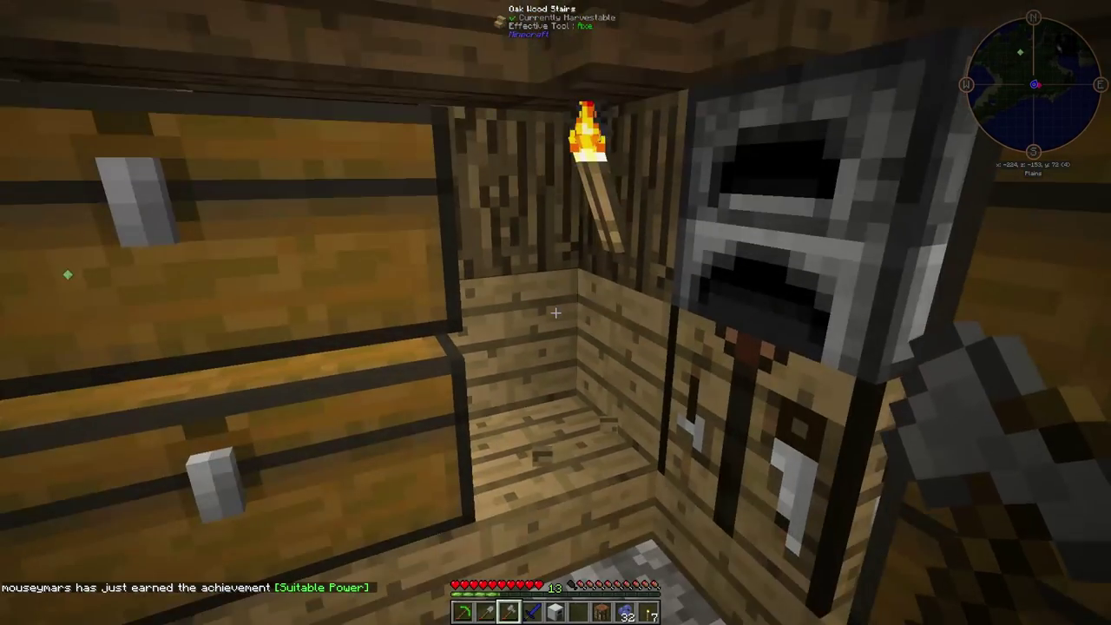
pyautogui.moveTo(556, 313)
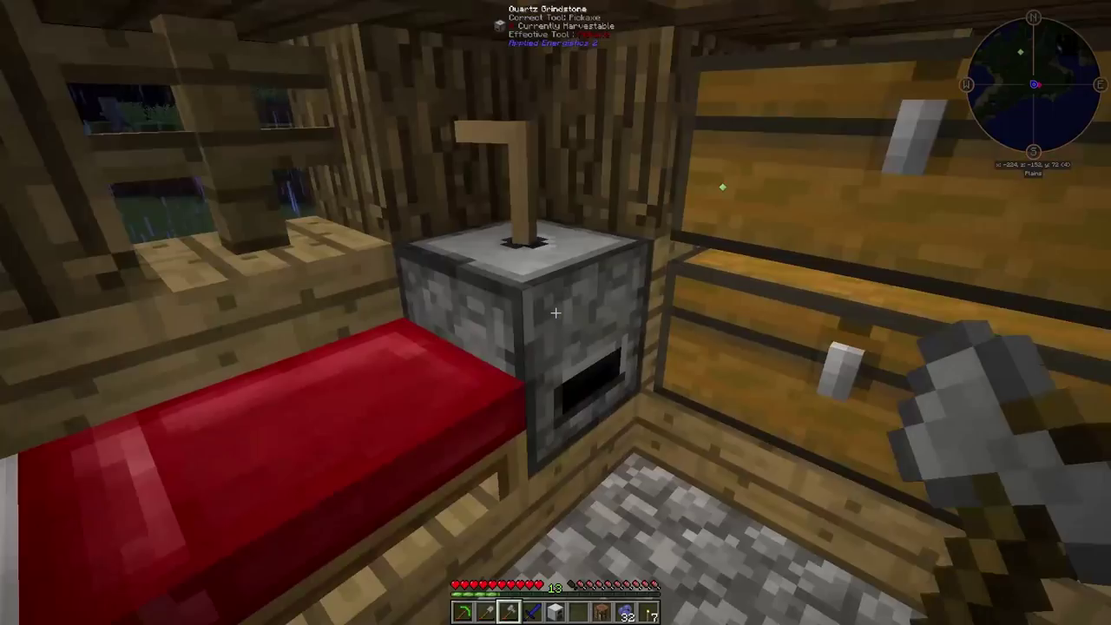
pyautogui.moveTo(556, 312)
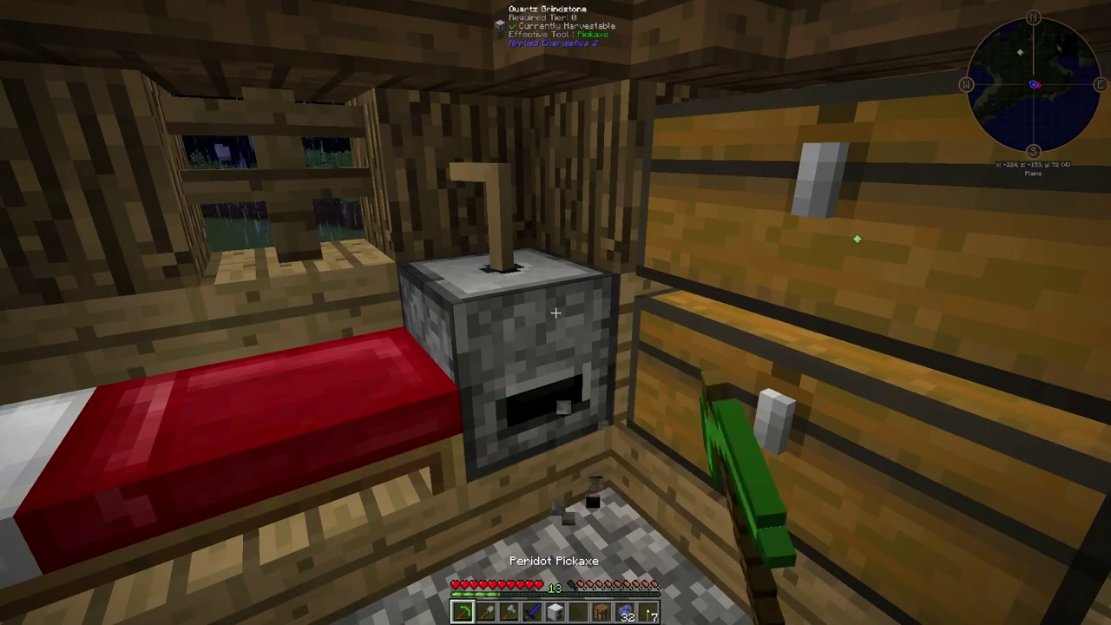
pyautogui.moveTo(556, 312)
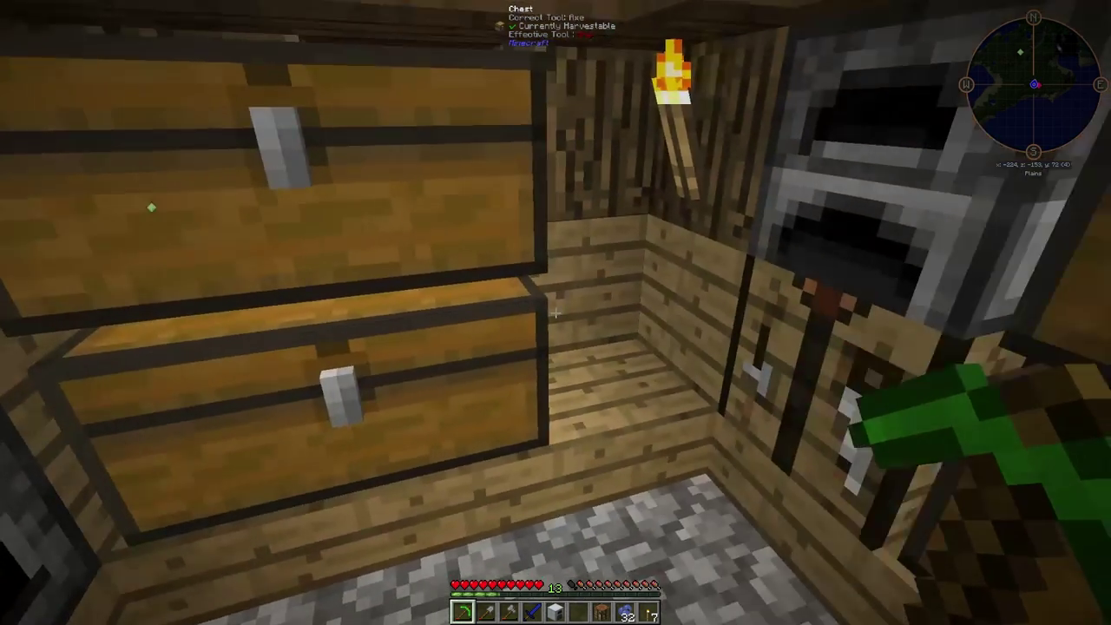
pyautogui.moveTo(556, 312)
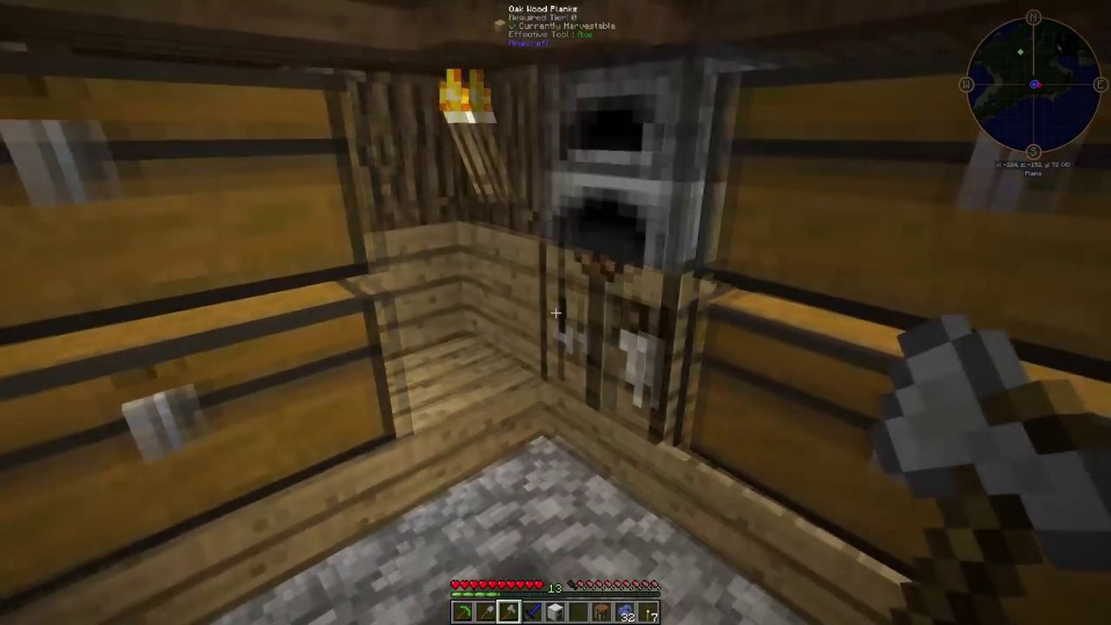
pyautogui.moveTo(556, 312)
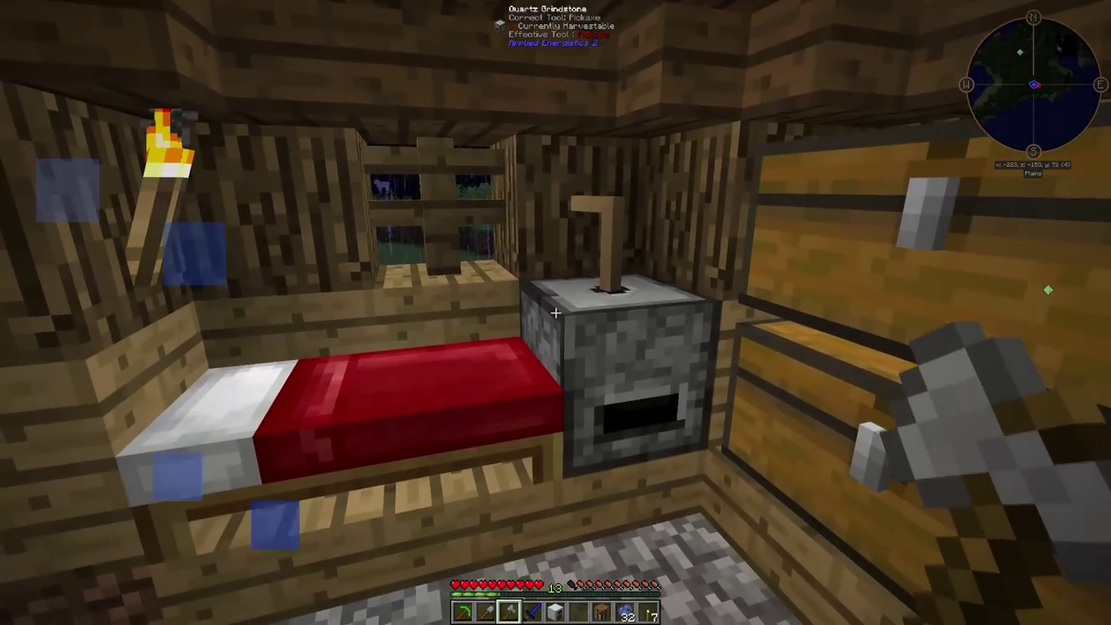
pyautogui.moveTo(555, 313)
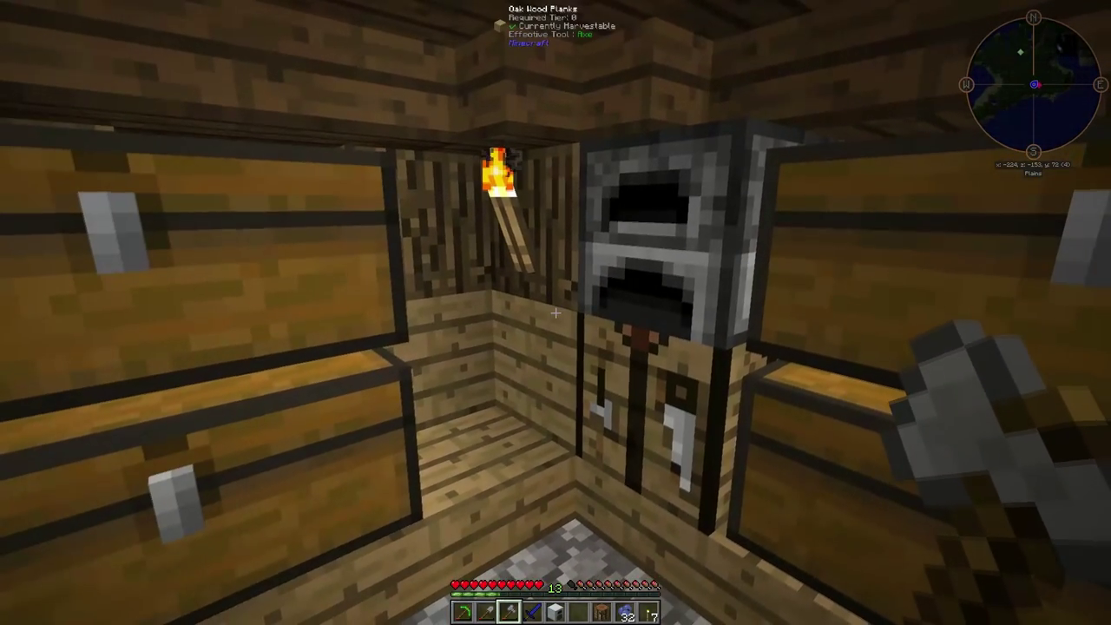
pyautogui.moveTo(556, 312)
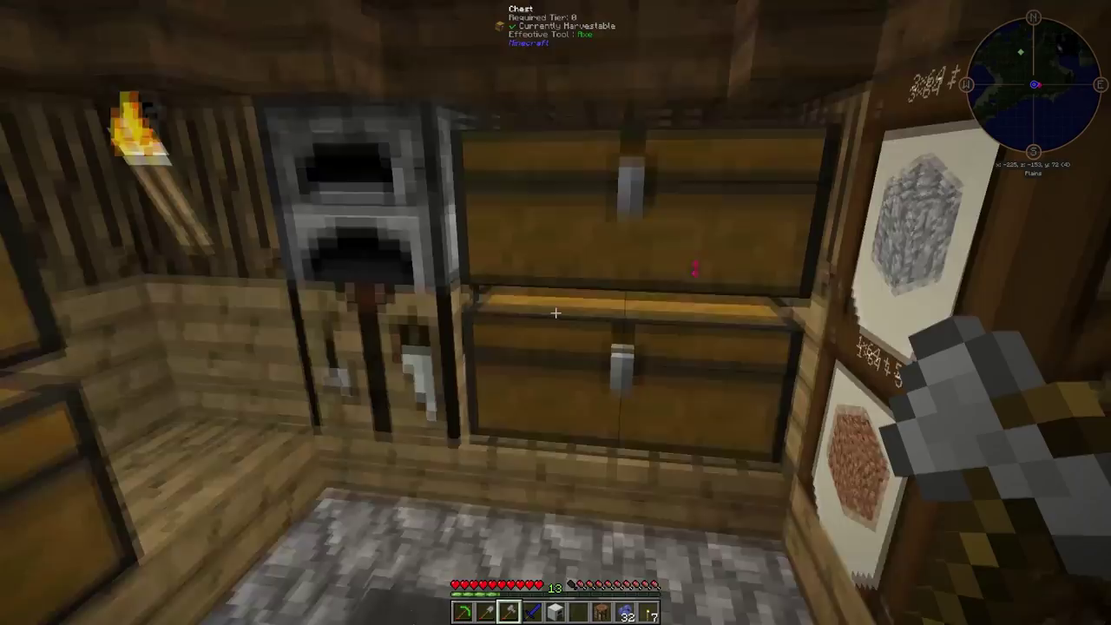
pyautogui.moveTo(555, 312)
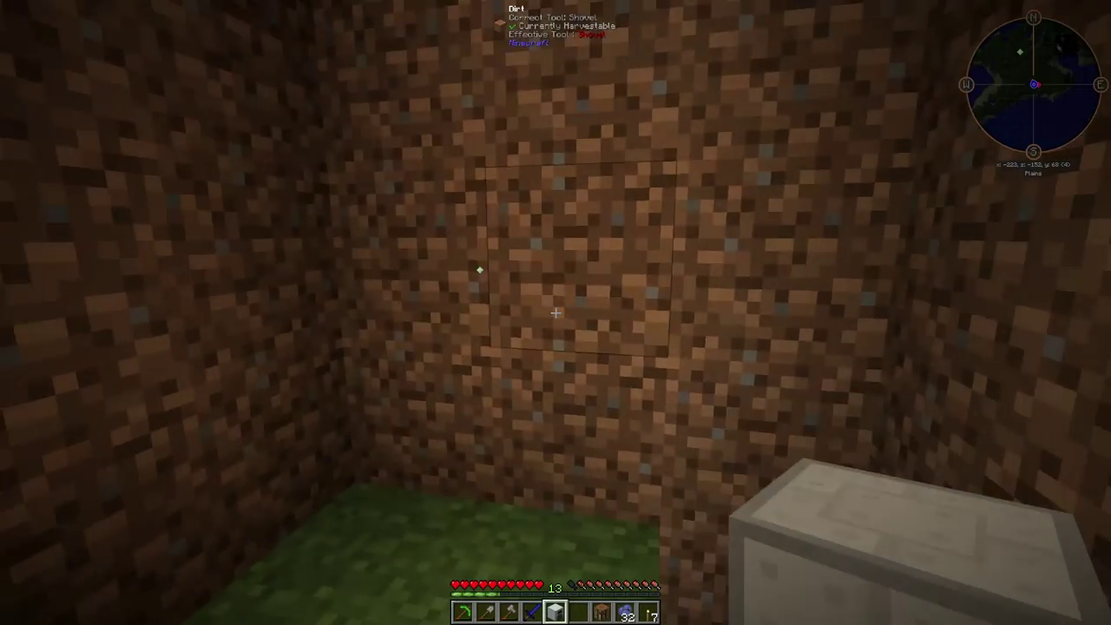
pyautogui.moveTo(556, 312)
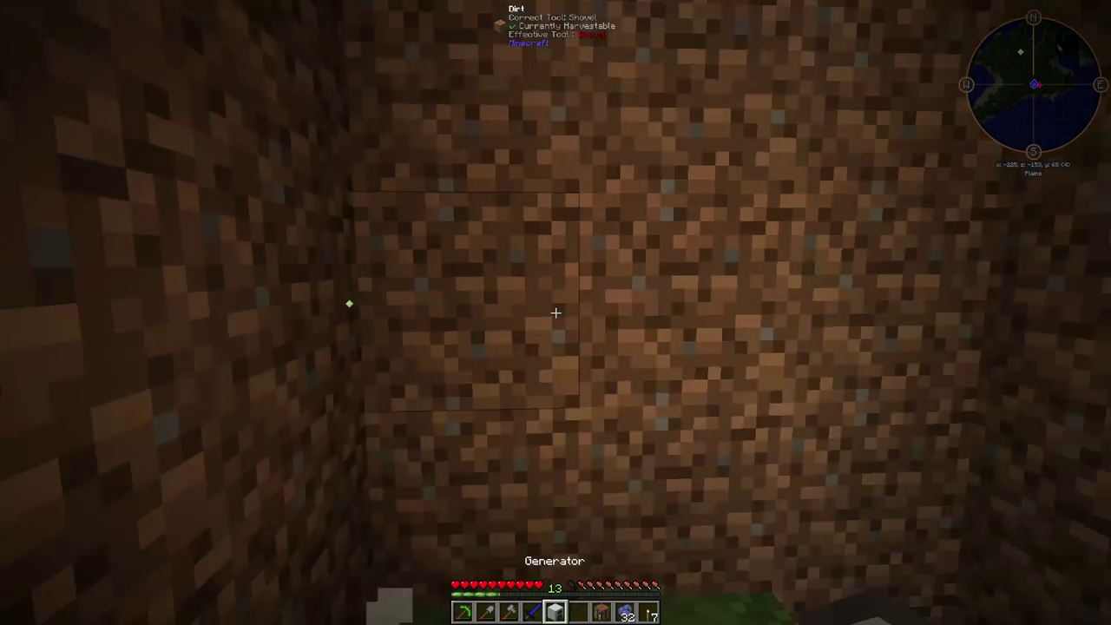
pyautogui.moveTo(556, 312)
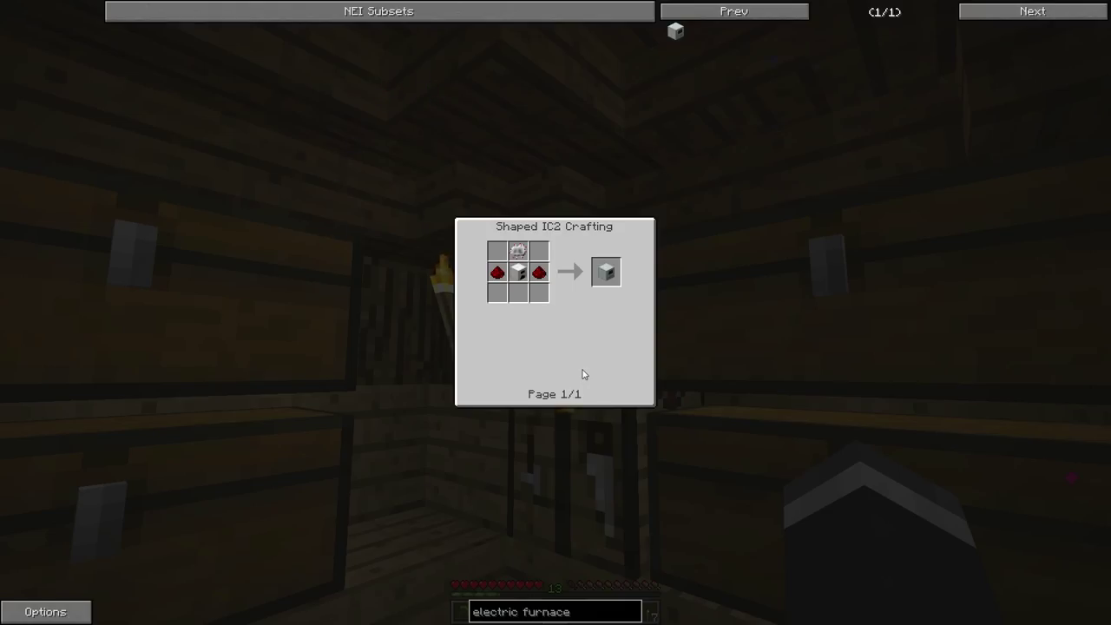
pyautogui.moveTo(606, 270)
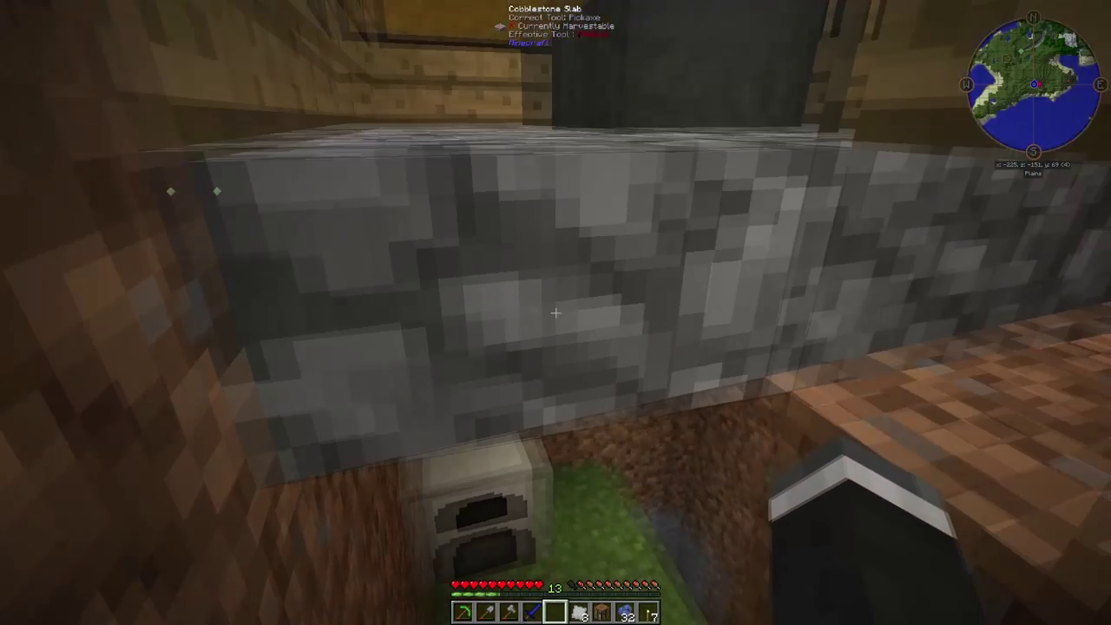
pyautogui.moveTo(556, 312)
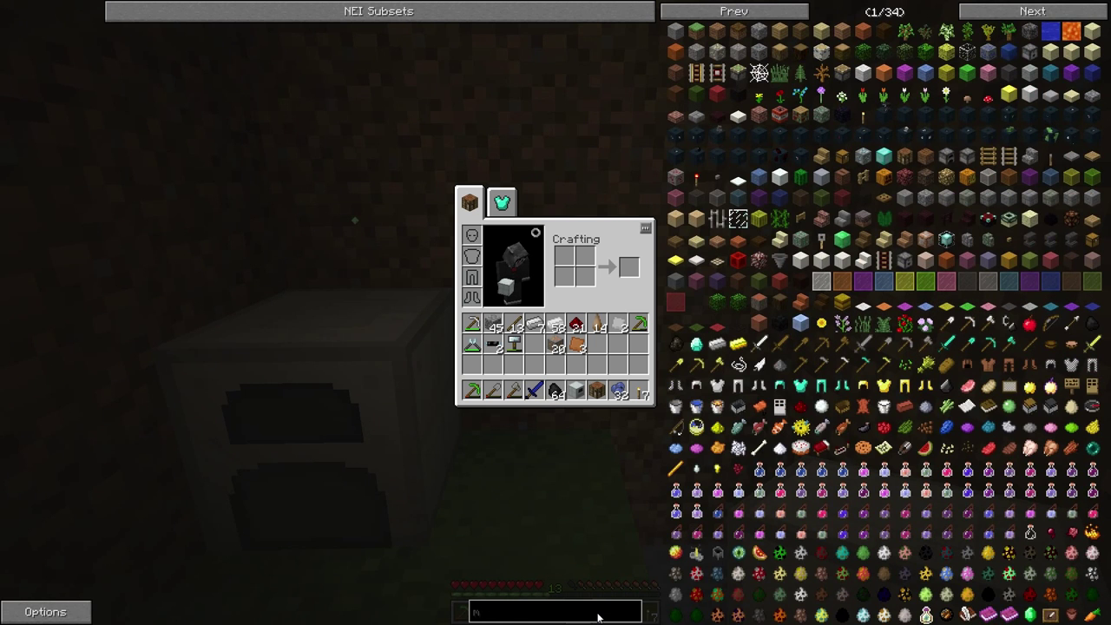
pyautogui.write('fe')
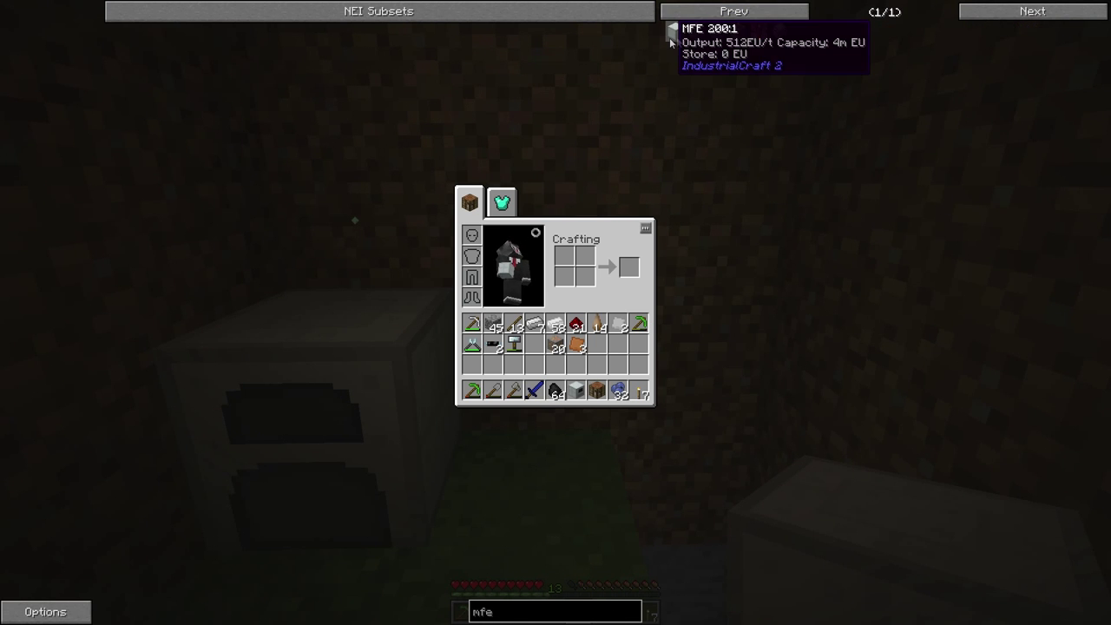
pyautogui.press('Escape')
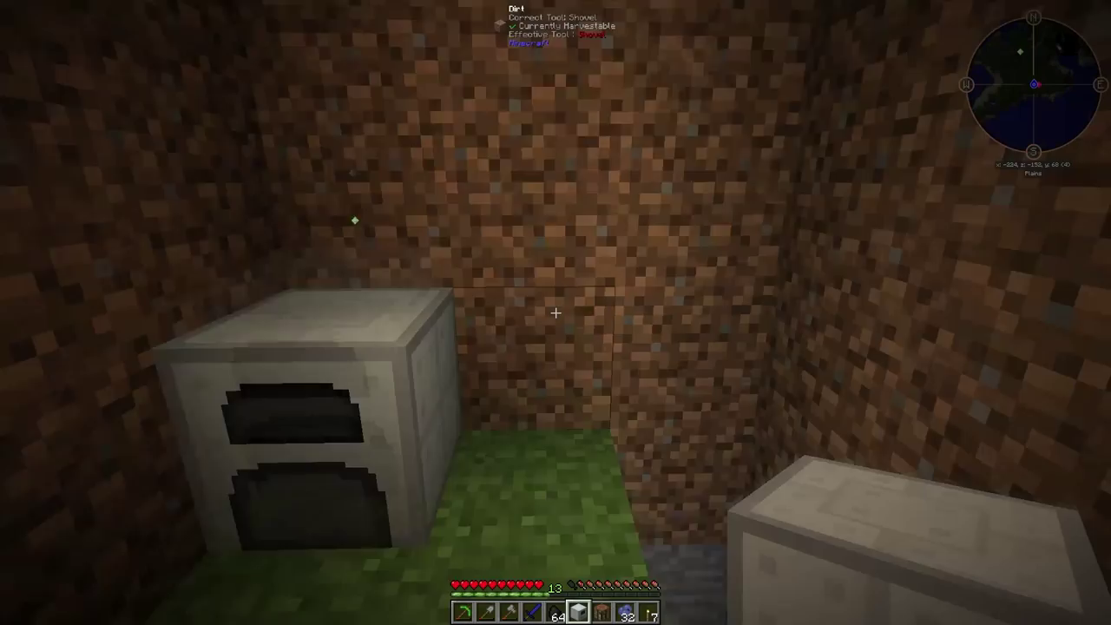
pyautogui.moveTo(556, 312)
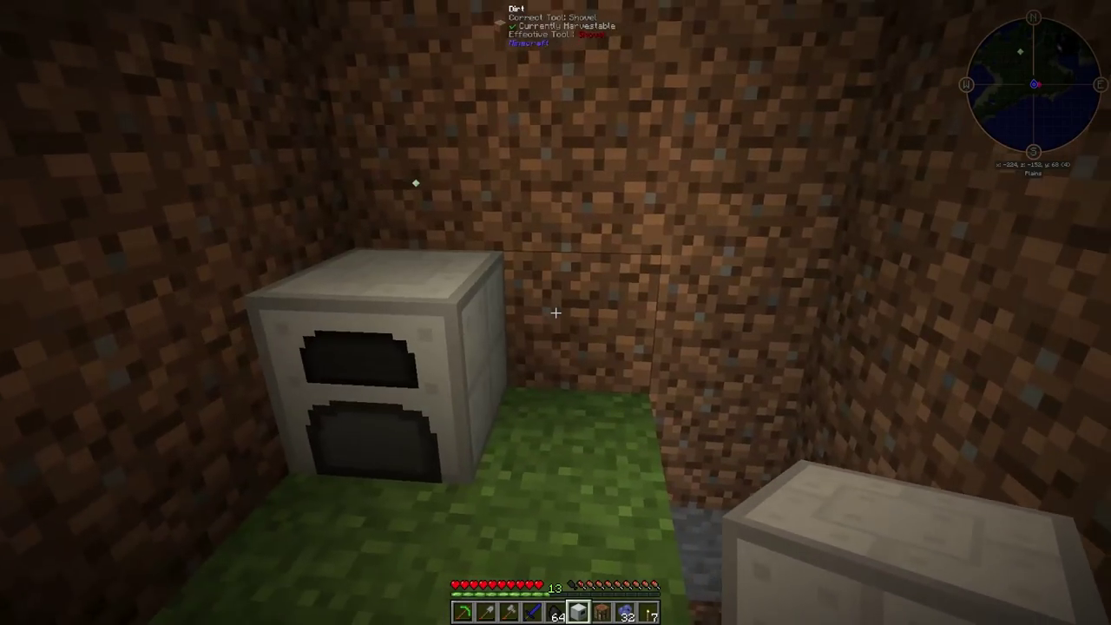
pyautogui.moveTo(556, 313)
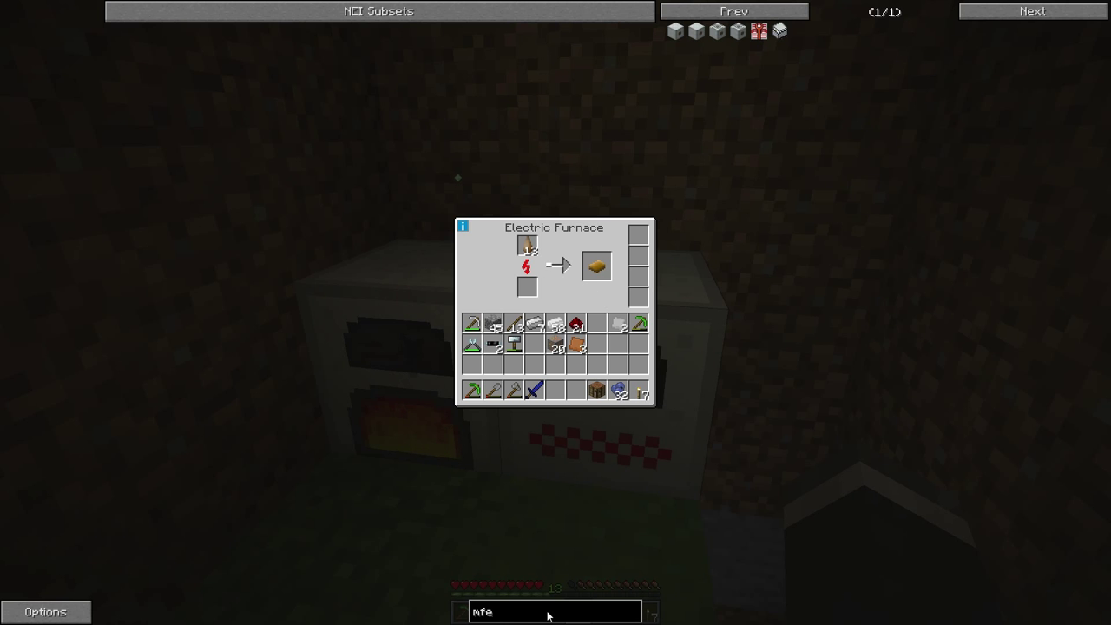
# Search 'overcl' in NEI to find the Overclocker Upgrade recipe
pyautogui.write('overclock')
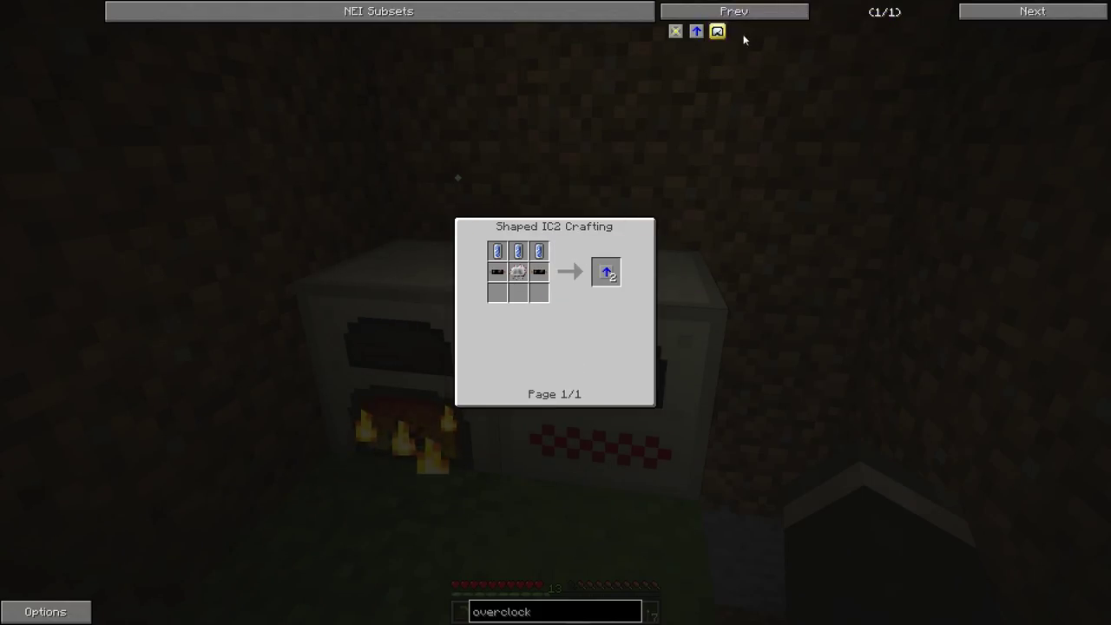
pyautogui.moveTo(696, 31)
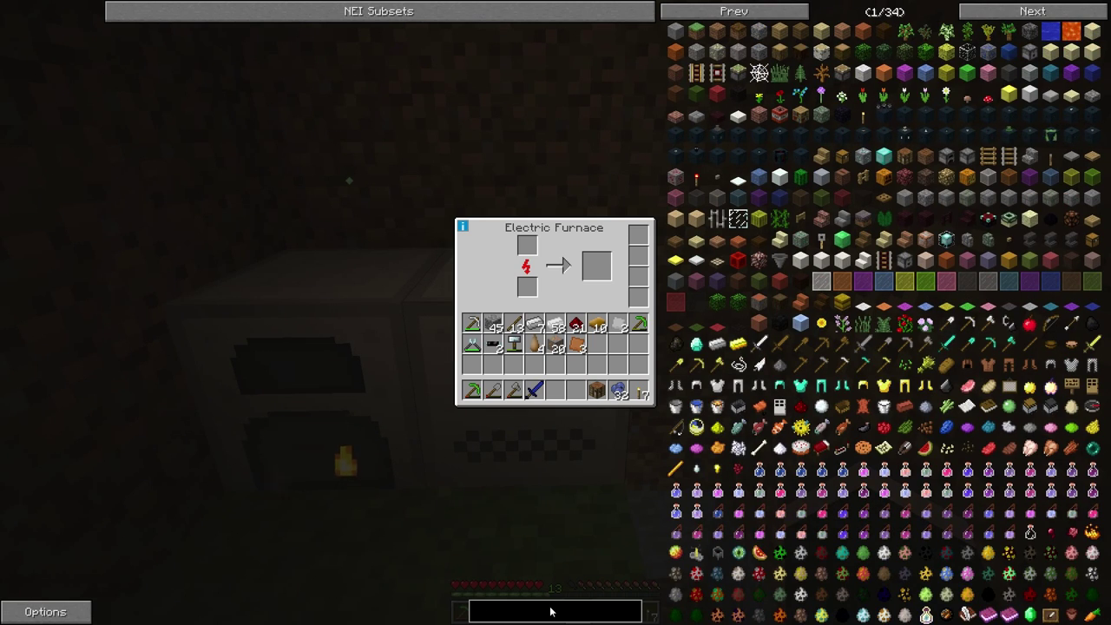
# Search 'industrial' in NEI, go to page 2 and view the Ejector Upgrade recipe
pyautogui.write('industrial_')
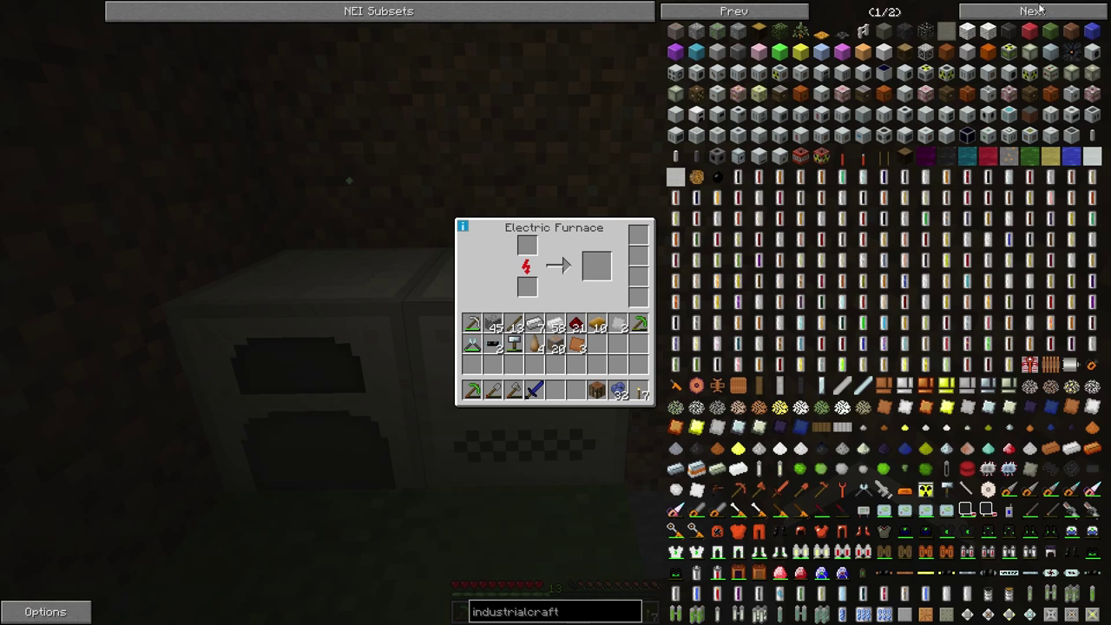
pyautogui.click(1032, 10)
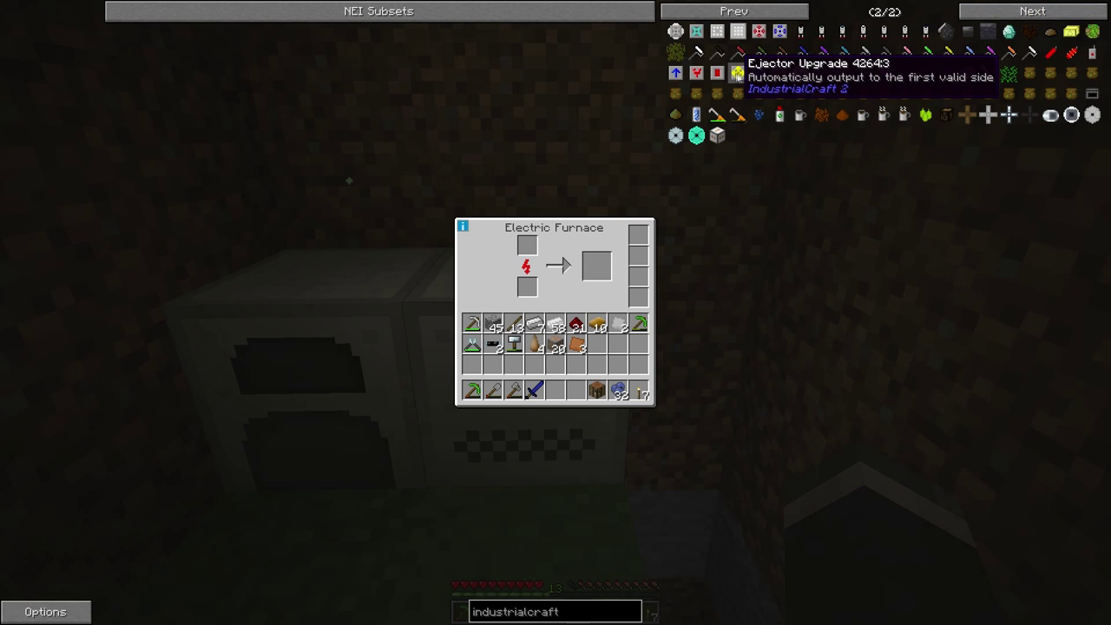
pyautogui.moveTo(717, 73)
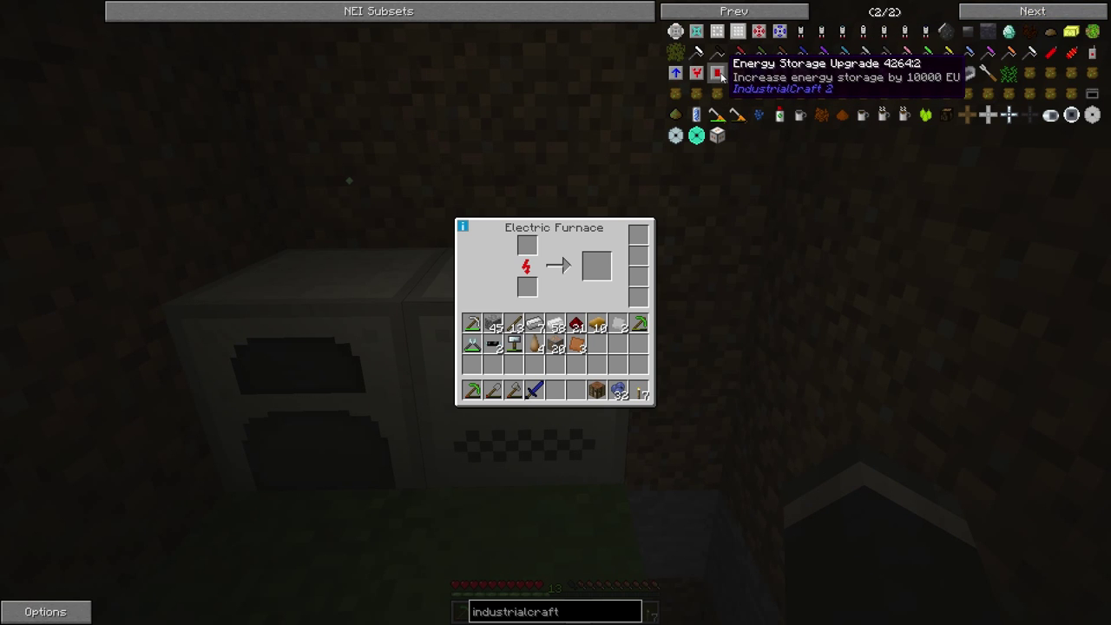
pyautogui.moveTo(705, 78)
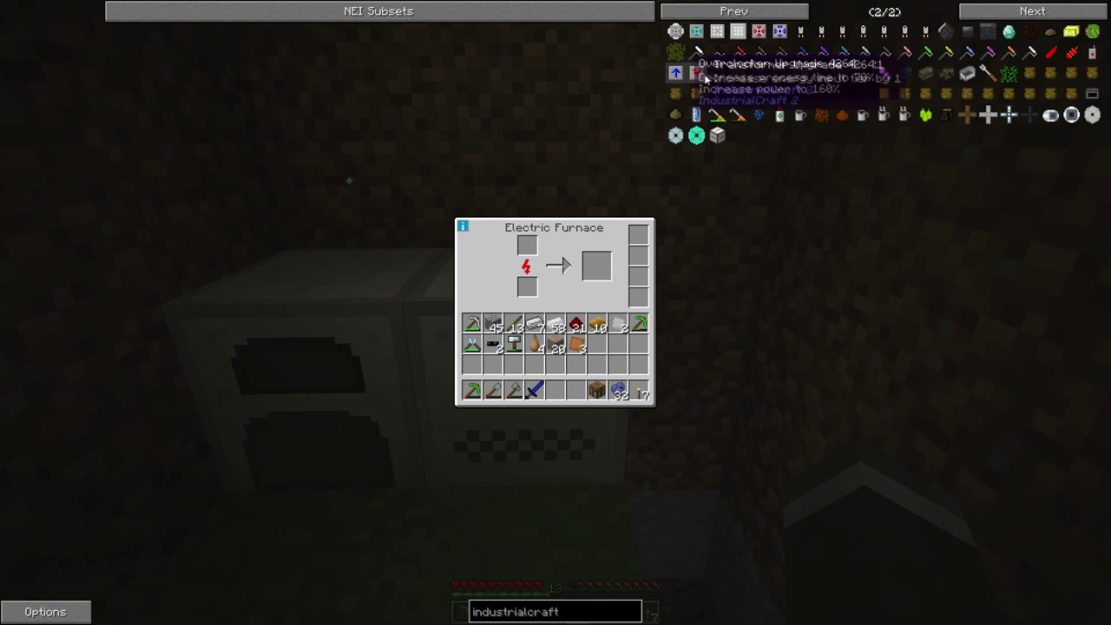
pyautogui.moveTo(714, 73)
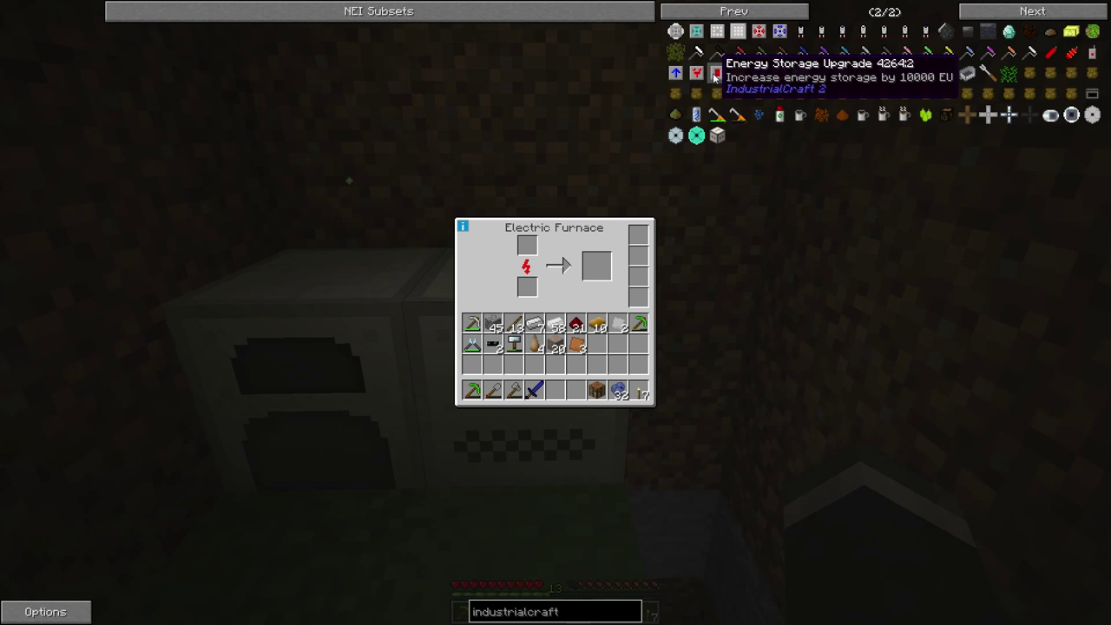
pyautogui.moveTo(696, 73)
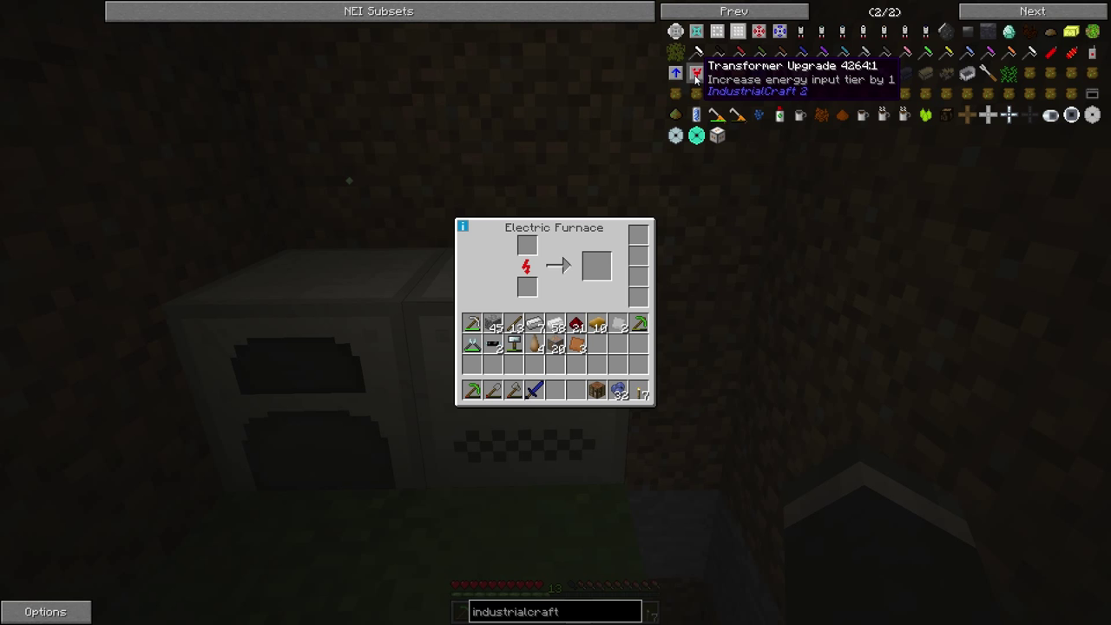
pyautogui.moveTo(738, 73)
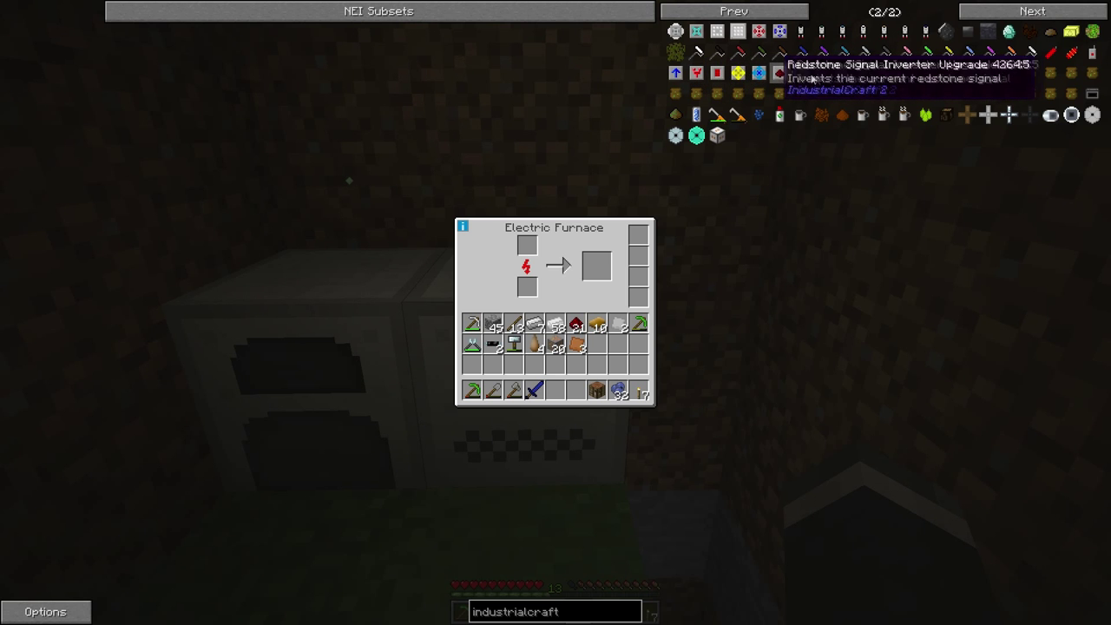
pyautogui.moveTo(740, 73)
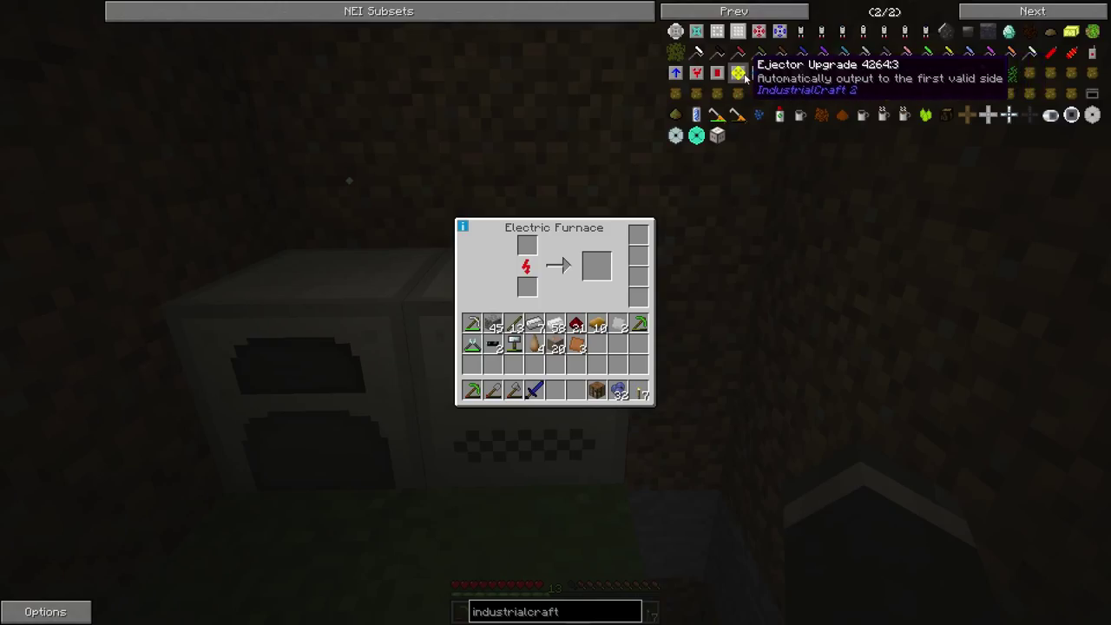
pyautogui.click(738, 73)
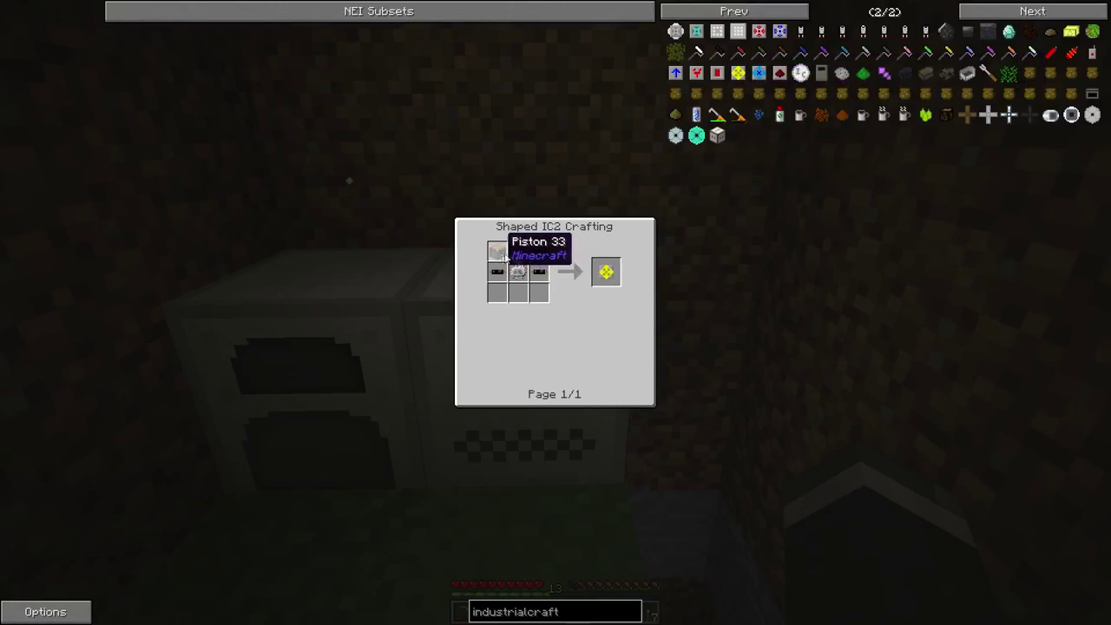
pyautogui.moveTo(806, 323)
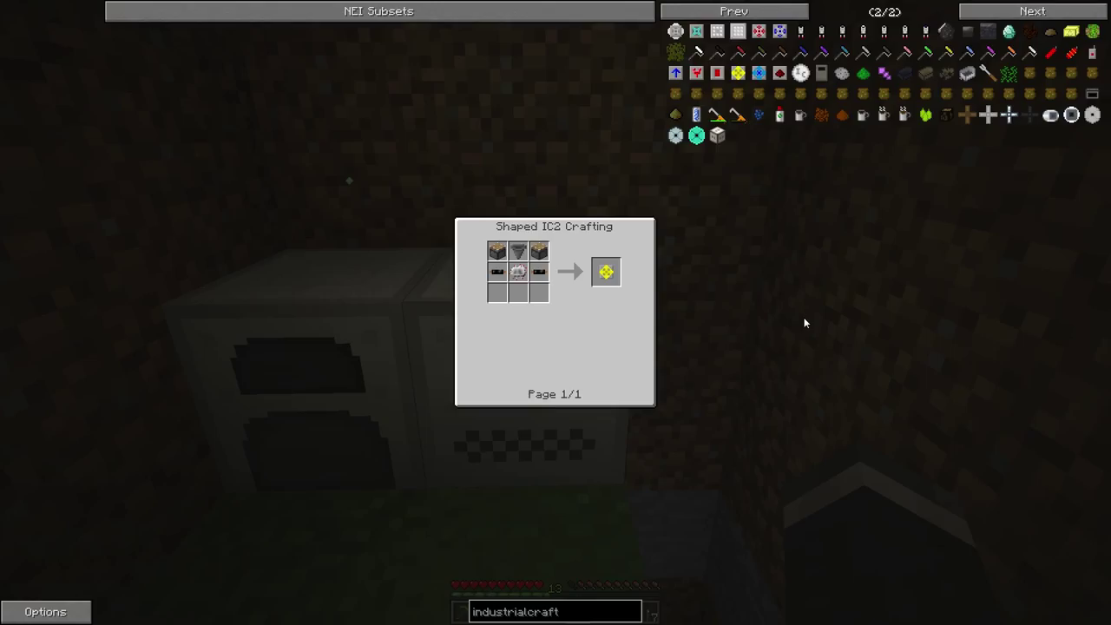
pyautogui.moveTo(740, 115)
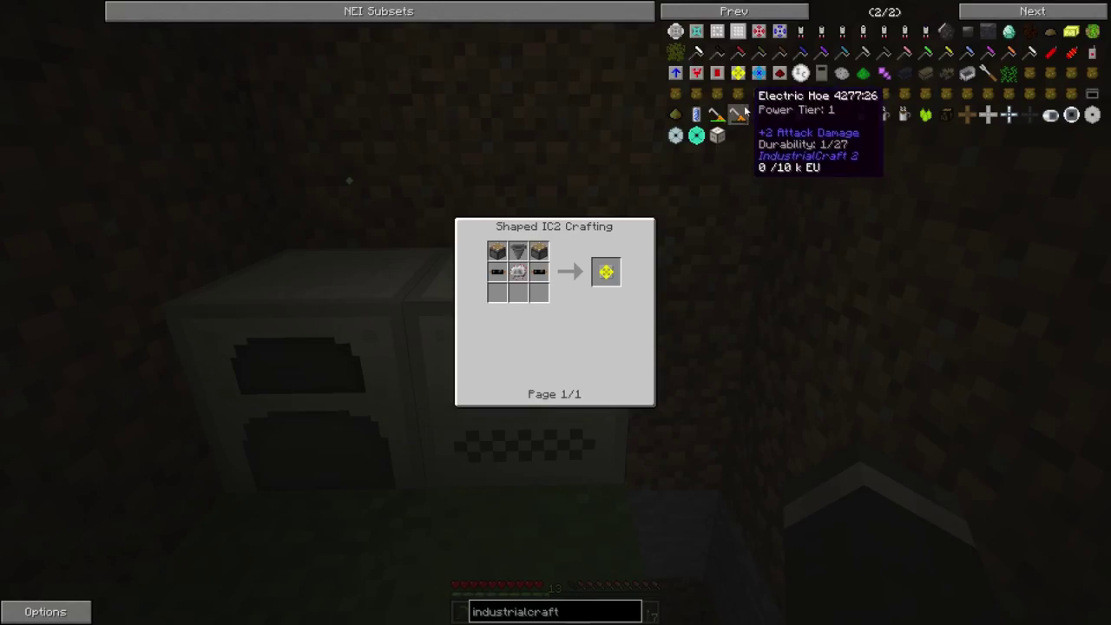
pyautogui.moveTo(634, 400)
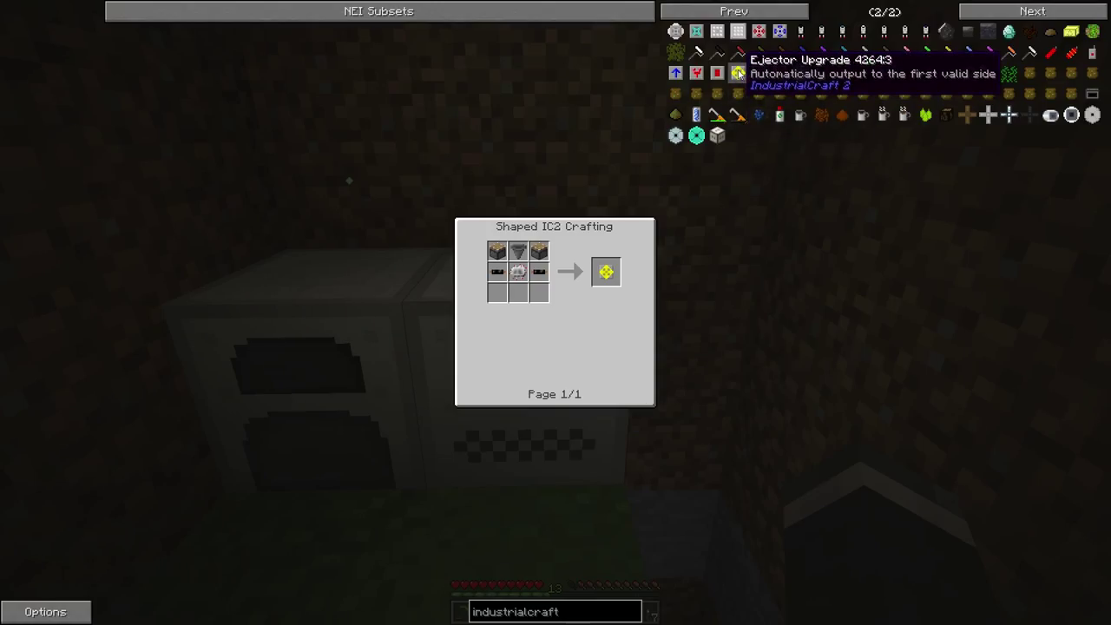
pyautogui.moveTo(696, 136)
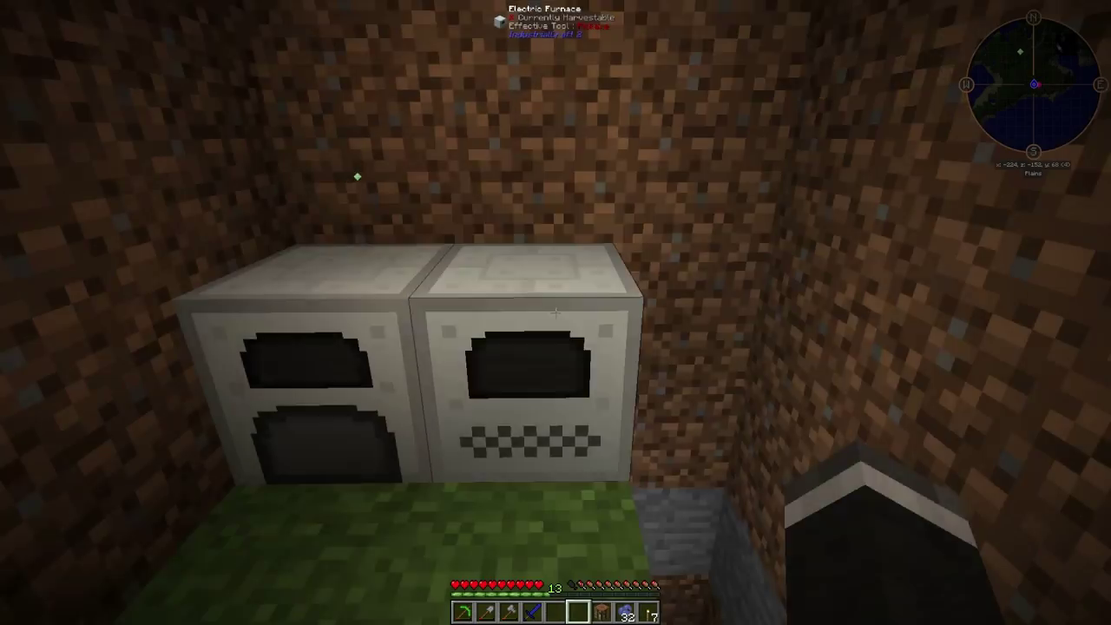
pyautogui.moveTo(556, 313)
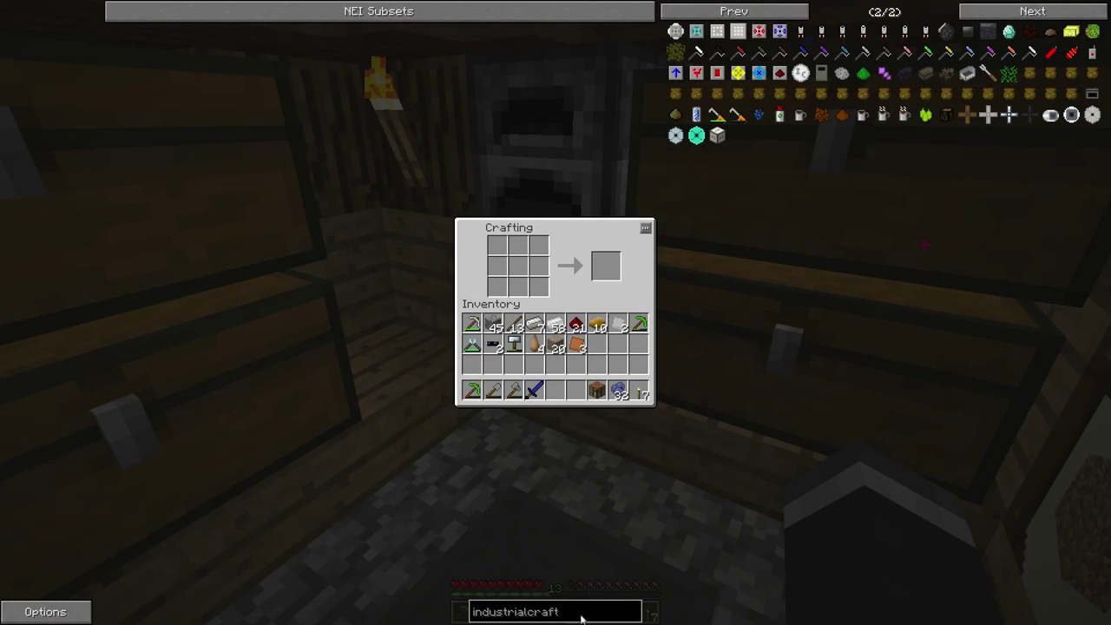
# Search NEI for 'macer' and load the Macerator recipe's ingredients into the crafting grid
pyautogui.press('BackSpace')
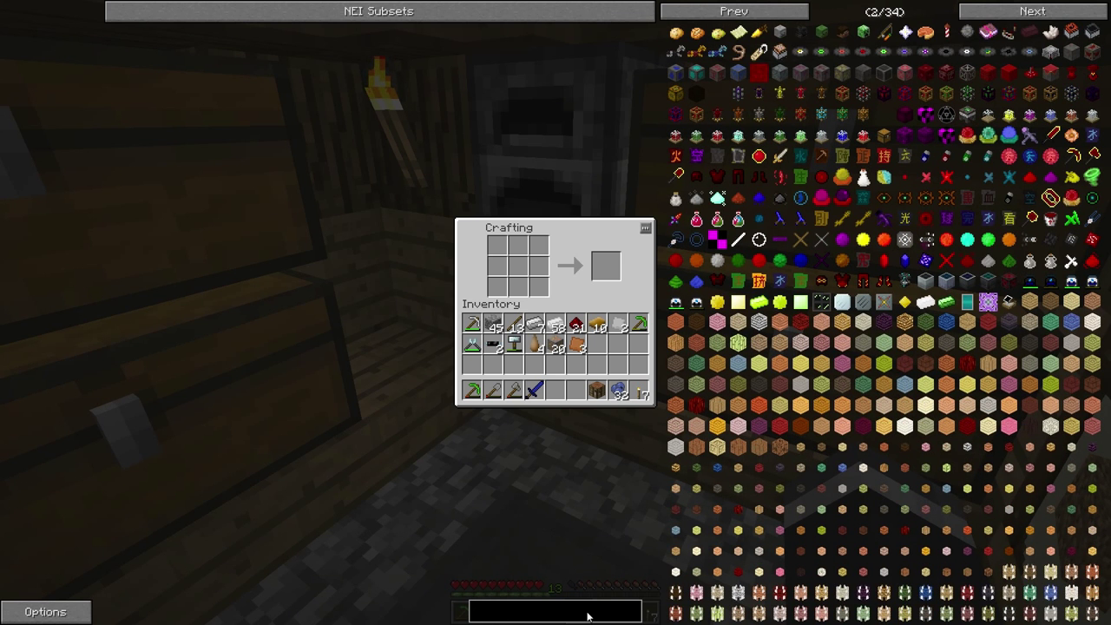
pyautogui.write('macer')
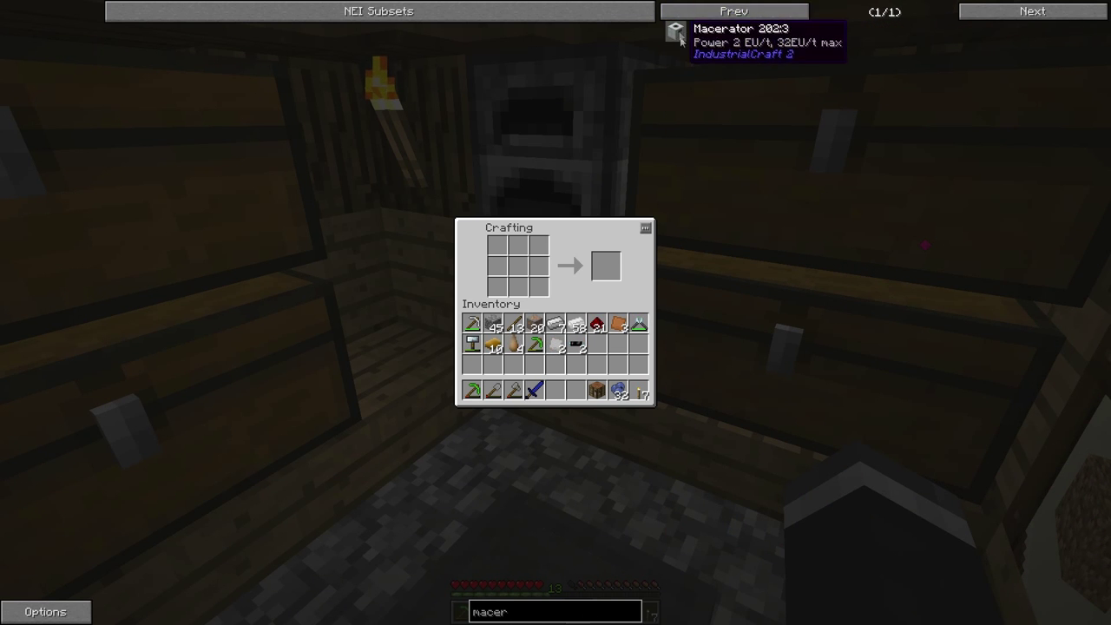
pyautogui.click(676, 31)
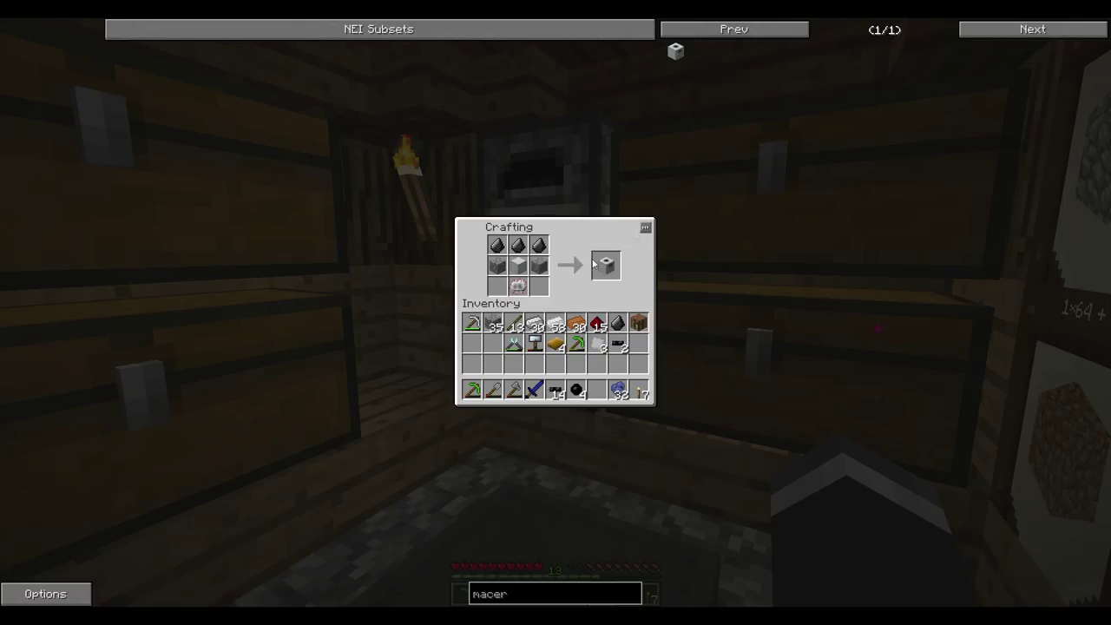
# Refill the grid with the macerator ingredients and take the crafted macerator into the inventory
pyautogui.click(606, 266)
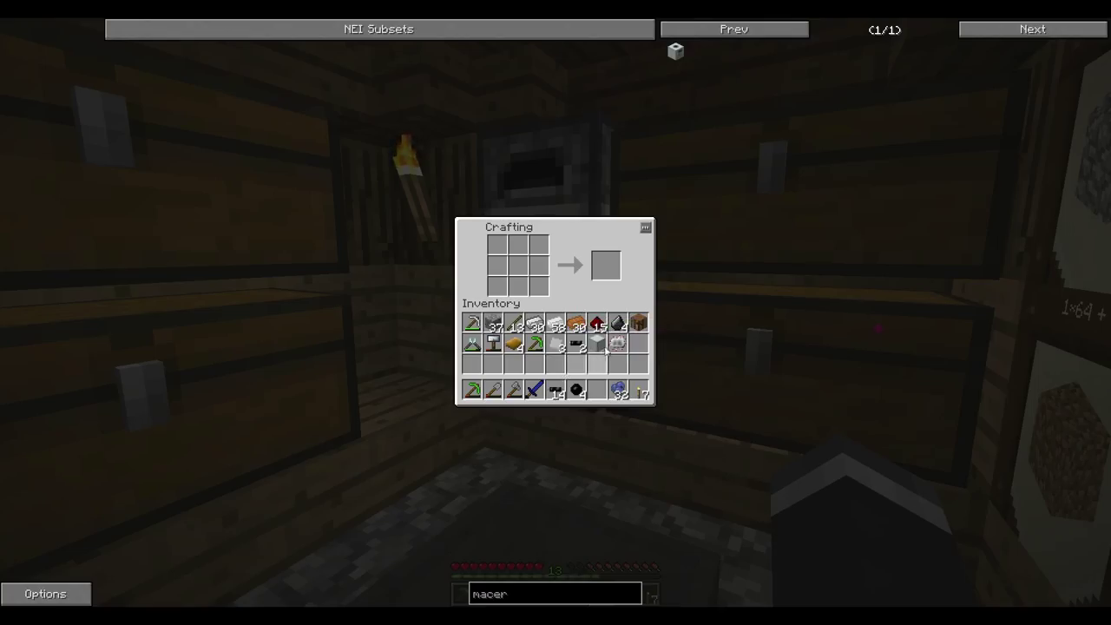
pyautogui.moveTo(517, 264)
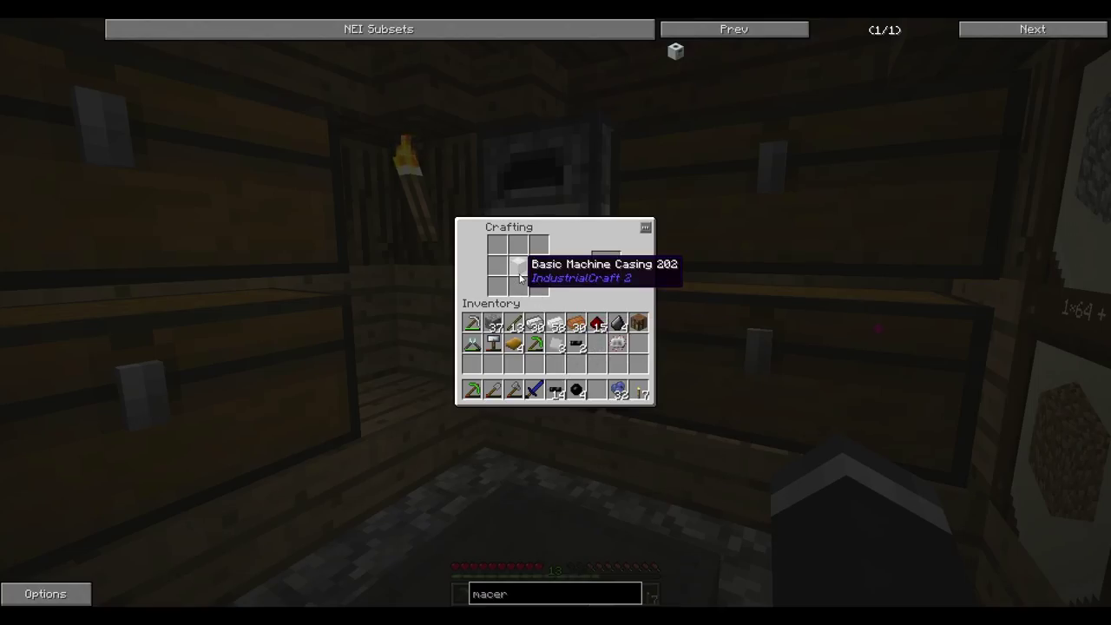
pyautogui.moveTo(597, 347)
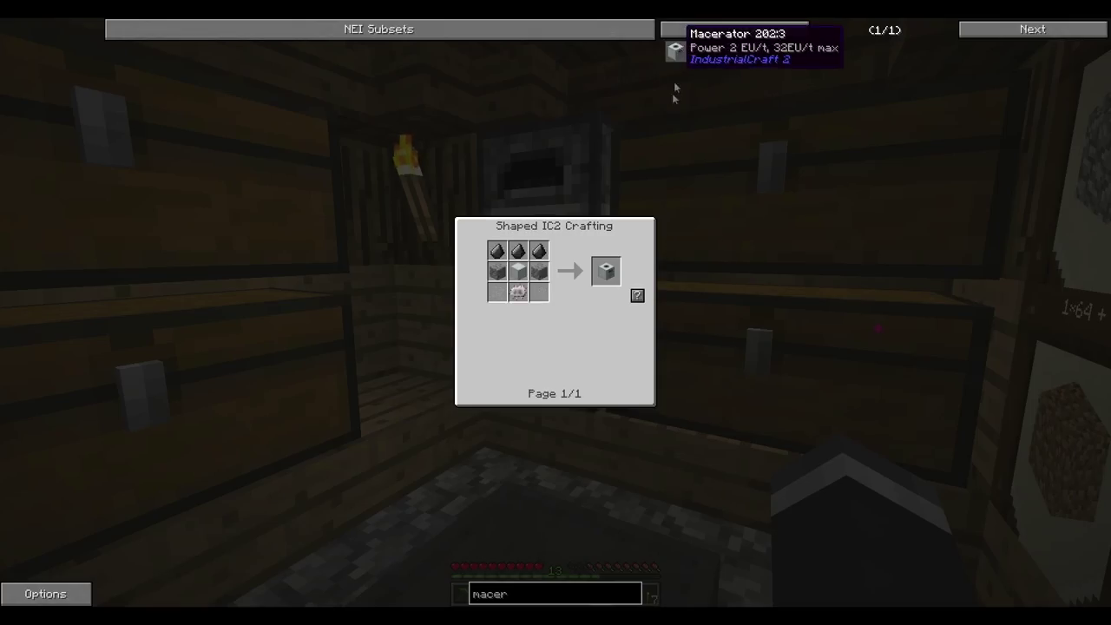
pyautogui.click(604, 271)
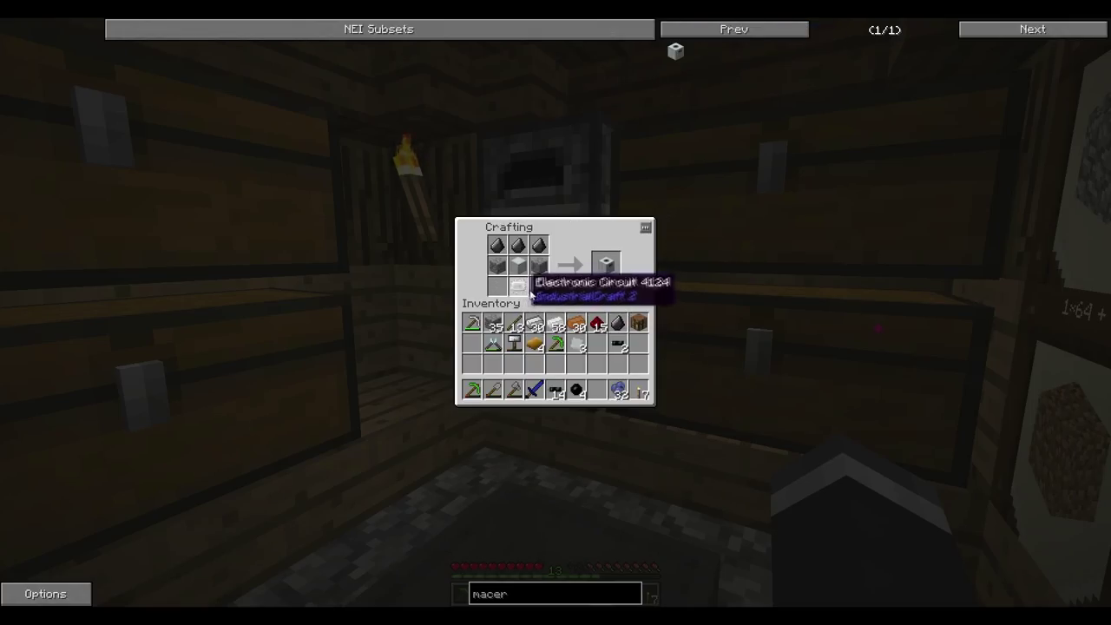
pyautogui.moveTo(517, 243)
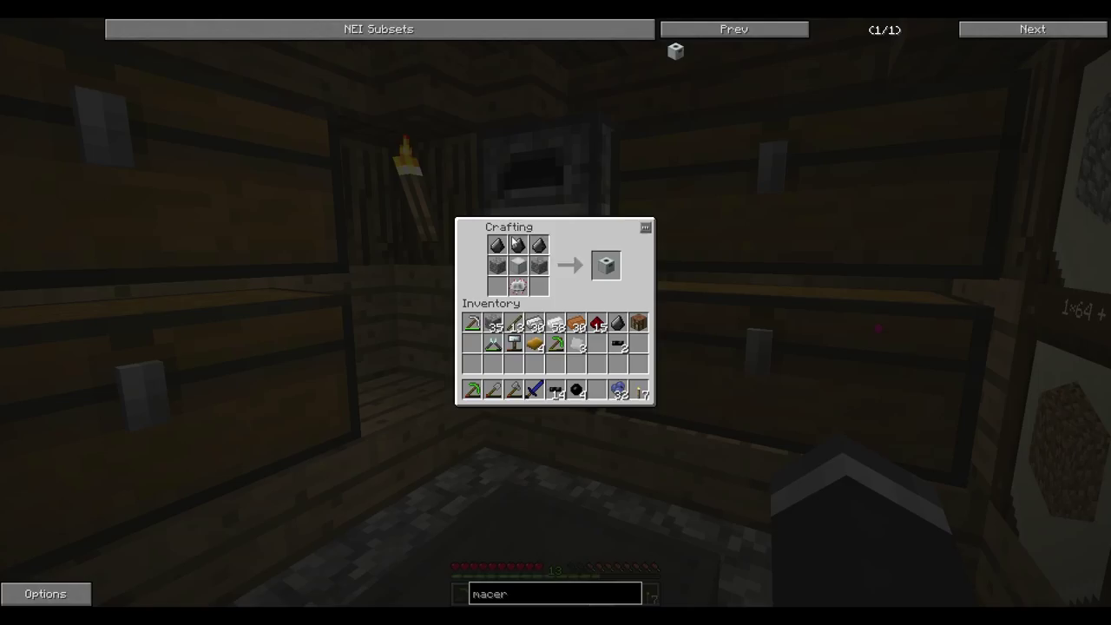
pyautogui.click(606, 264)
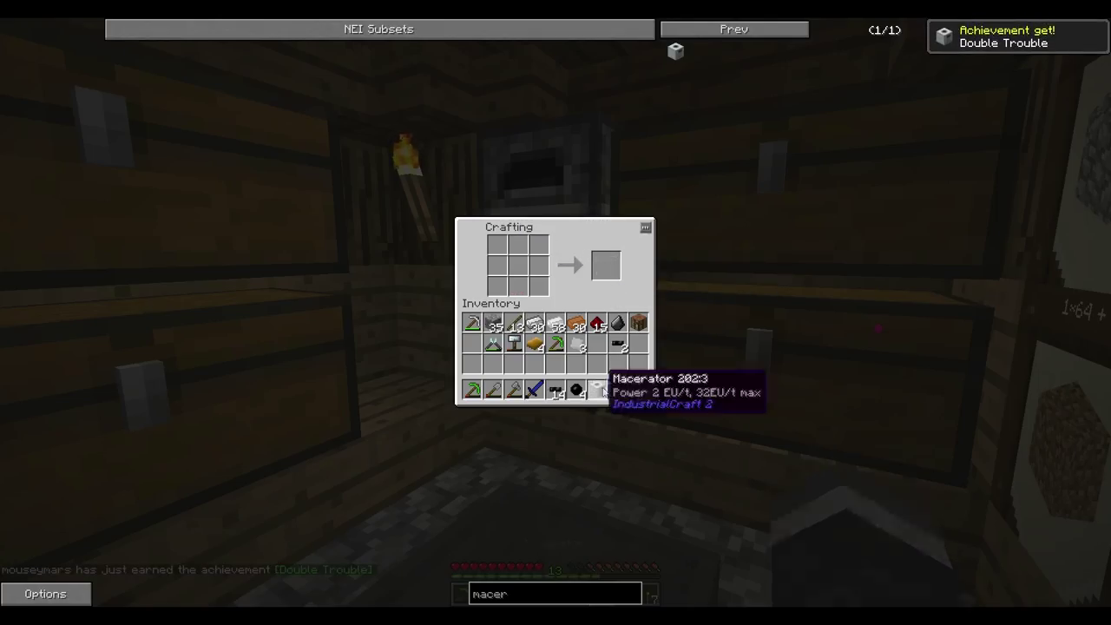
pyautogui.moveTo(568, 444)
pyautogui.write('mfe')
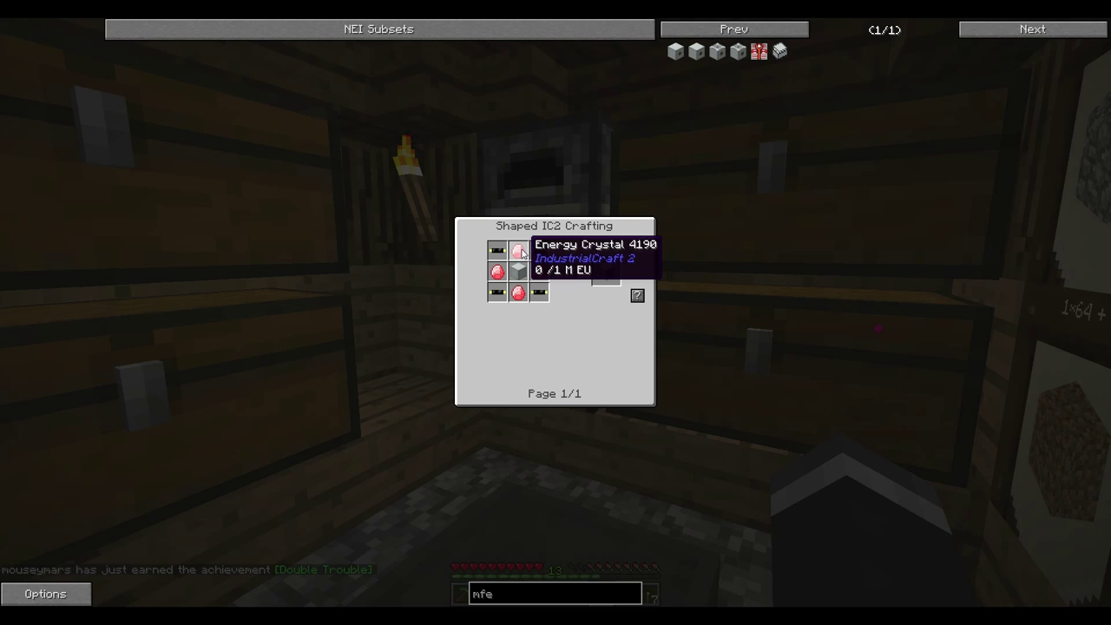
pyautogui.moveTo(538, 275)
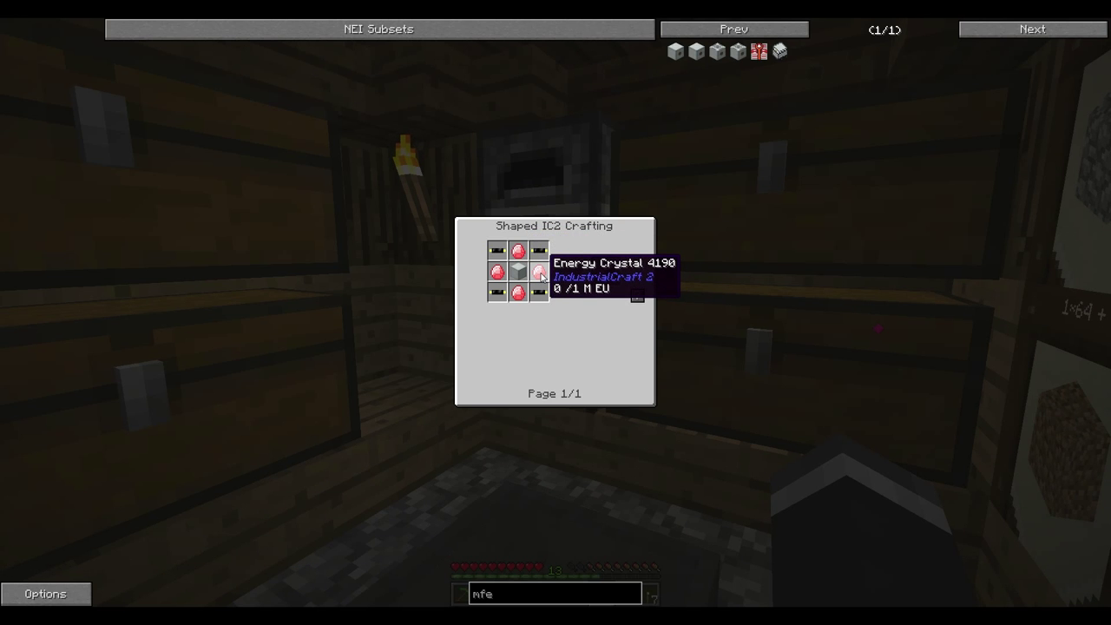
# Trace the MFE's recipe chain through the energy crystal, energium dust and diamond dust recipes
pyautogui.click(538, 273)
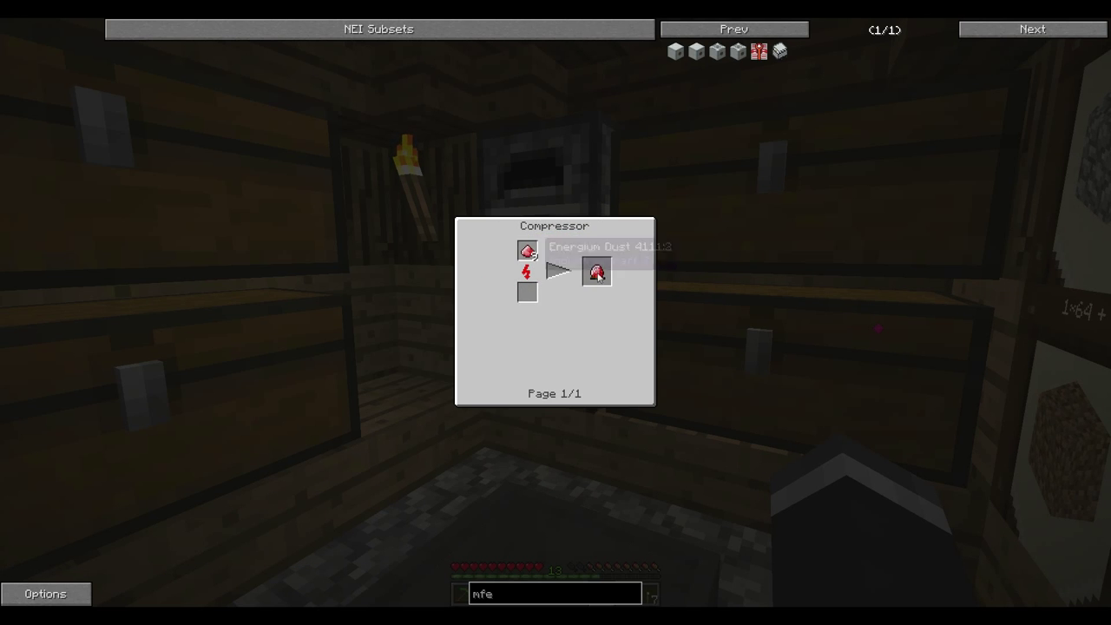
pyautogui.click(598, 270)
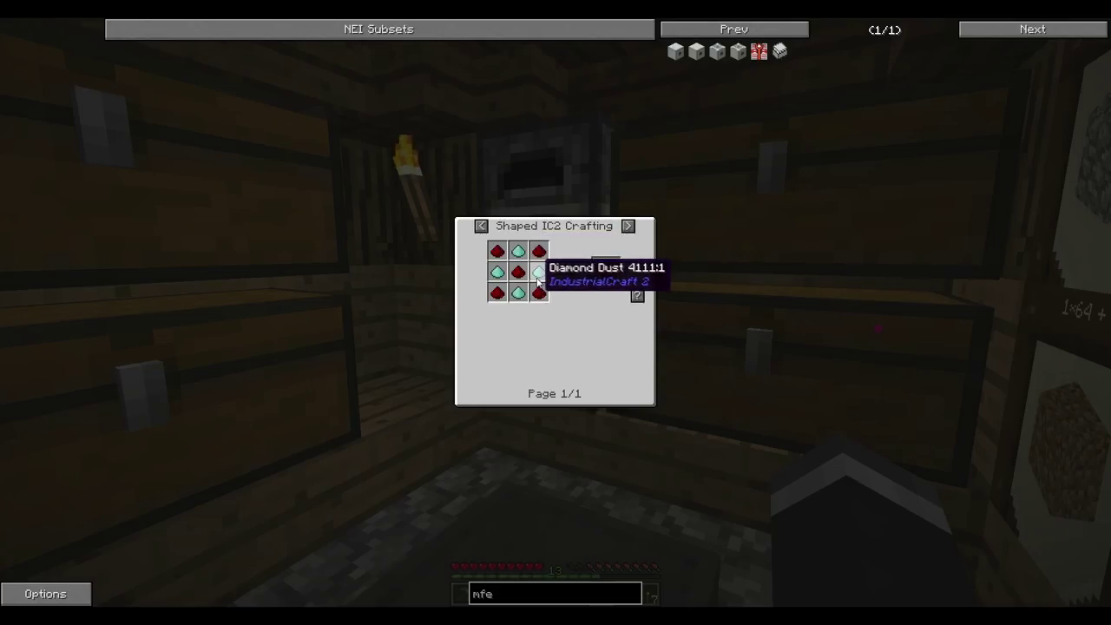
pyautogui.click(481, 226)
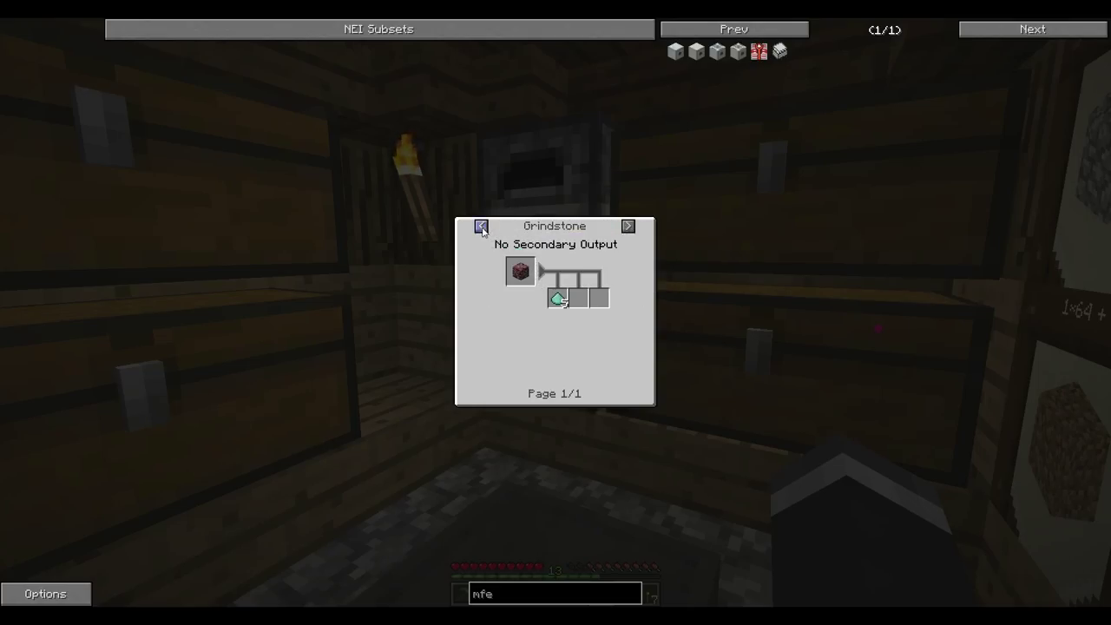
pyautogui.click(481, 226)
pyautogui.write('wrench')
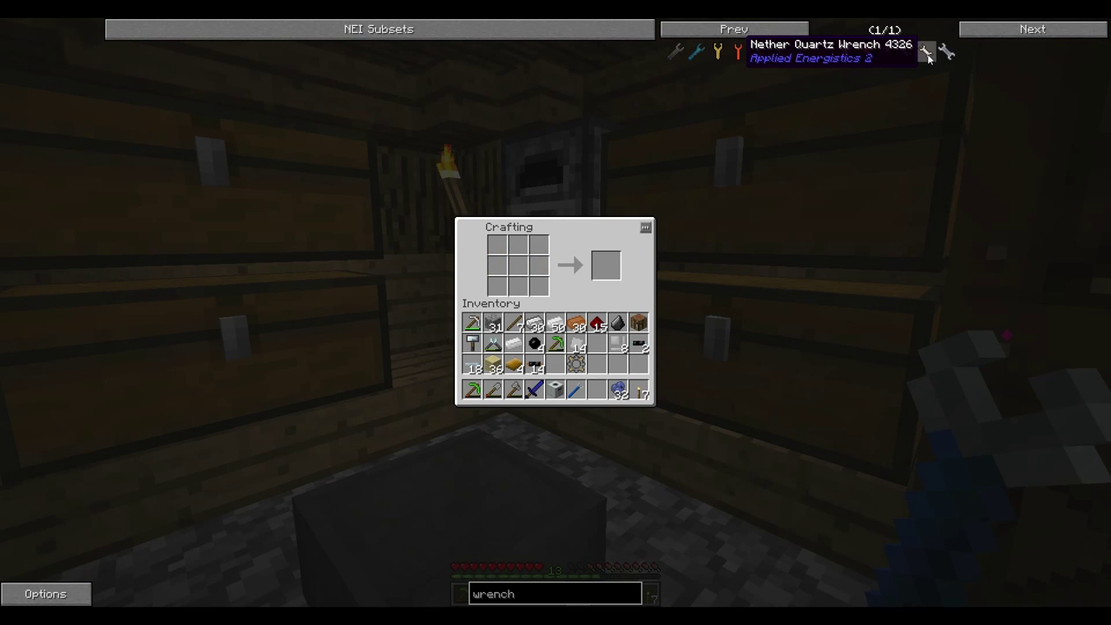
pyautogui.moveTo(694, 52)
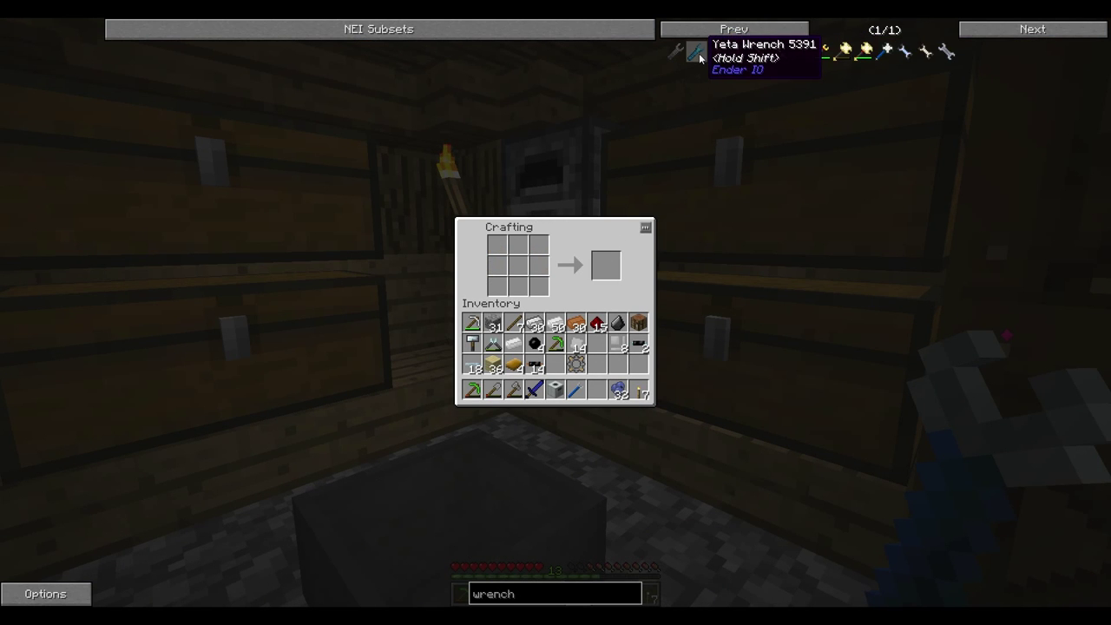
# Look up the IC2 wrench recipe, lay its ingots out in the crafting grid and leave the table
pyautogui.click(691, 51)
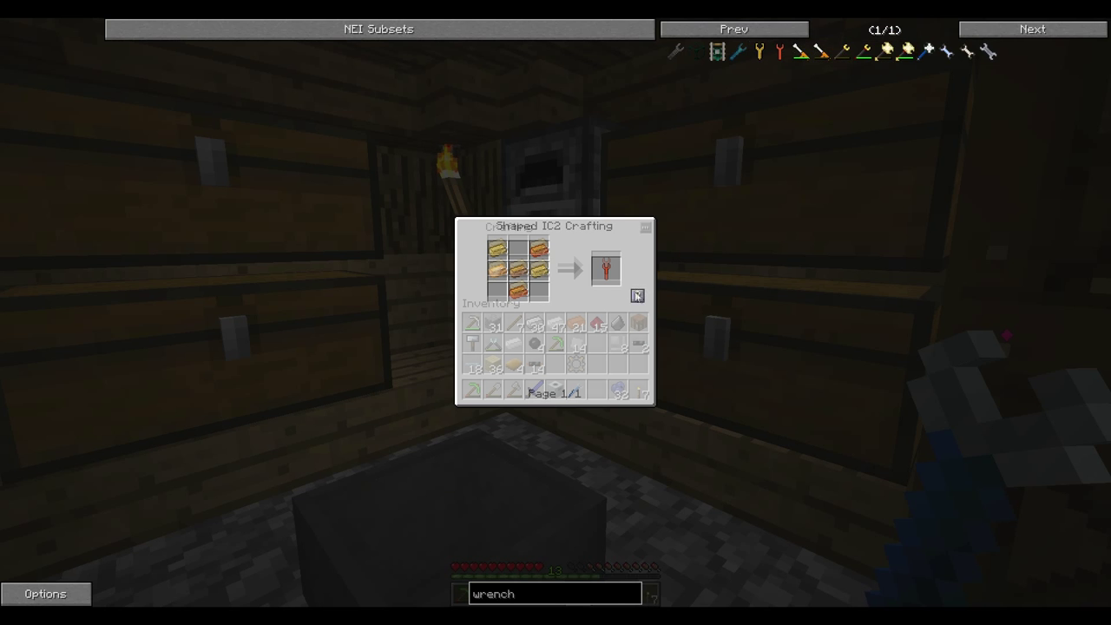
pyautogui.click(639, 295)
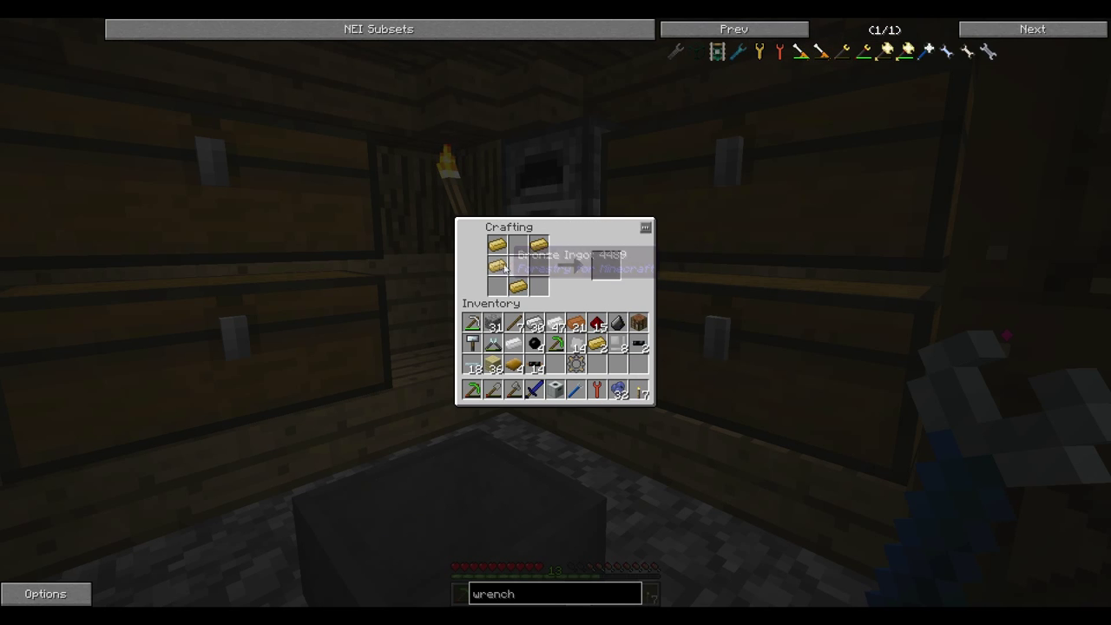
pyautogui.press('Escape')
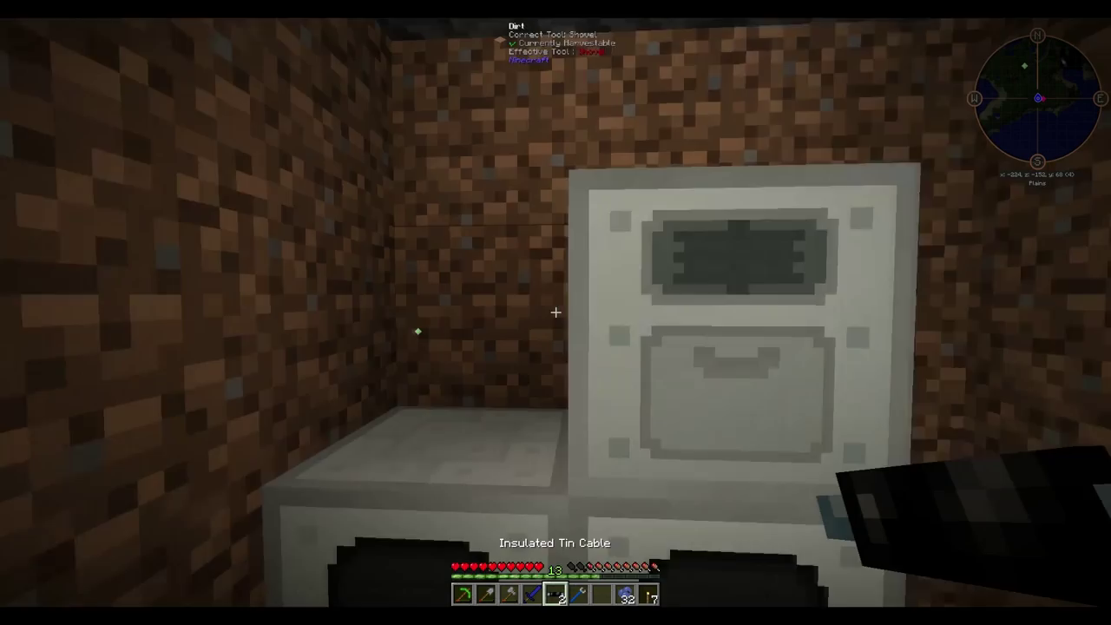
# Take iron ore from the large chest and load it into the macerator to be ground
pyautogui.press('e')
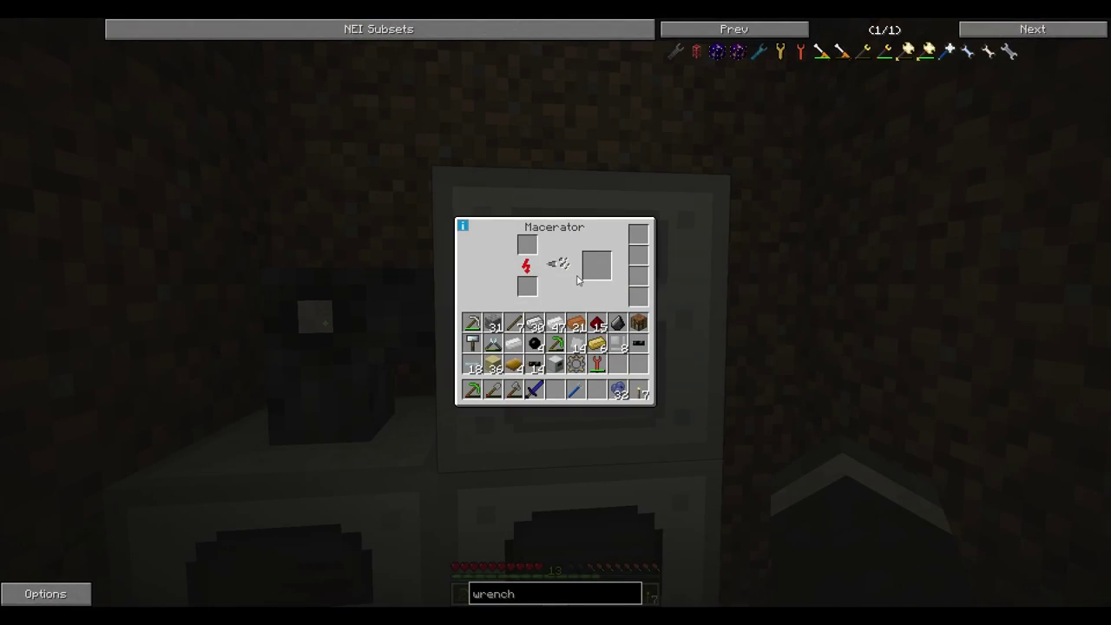
pyautogui.press('Escape')
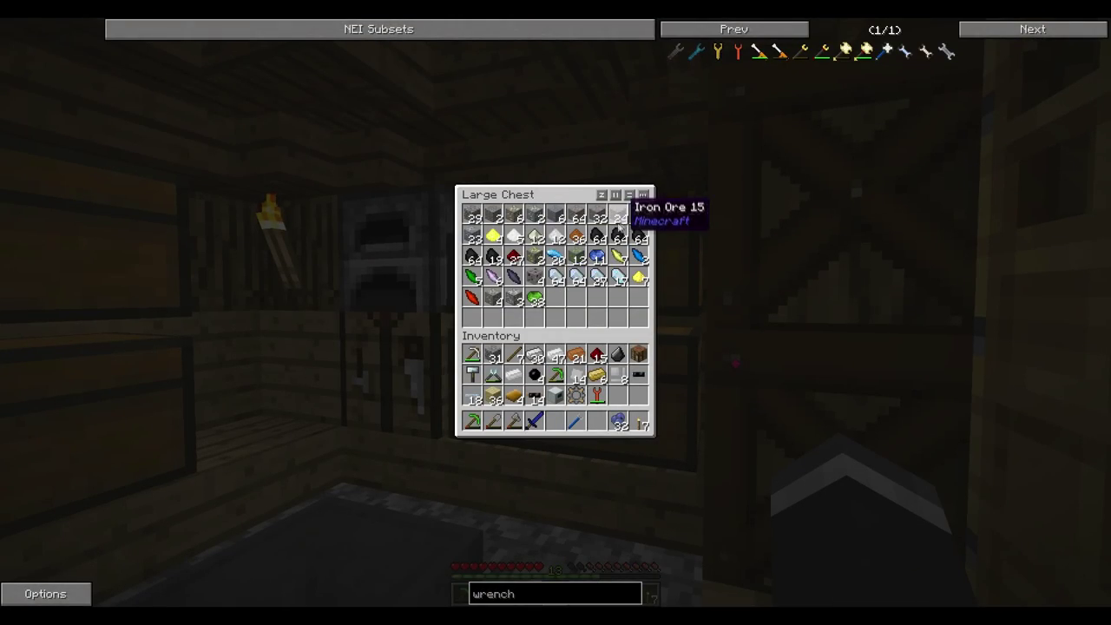
pyautogui.moveTo(617, 226)
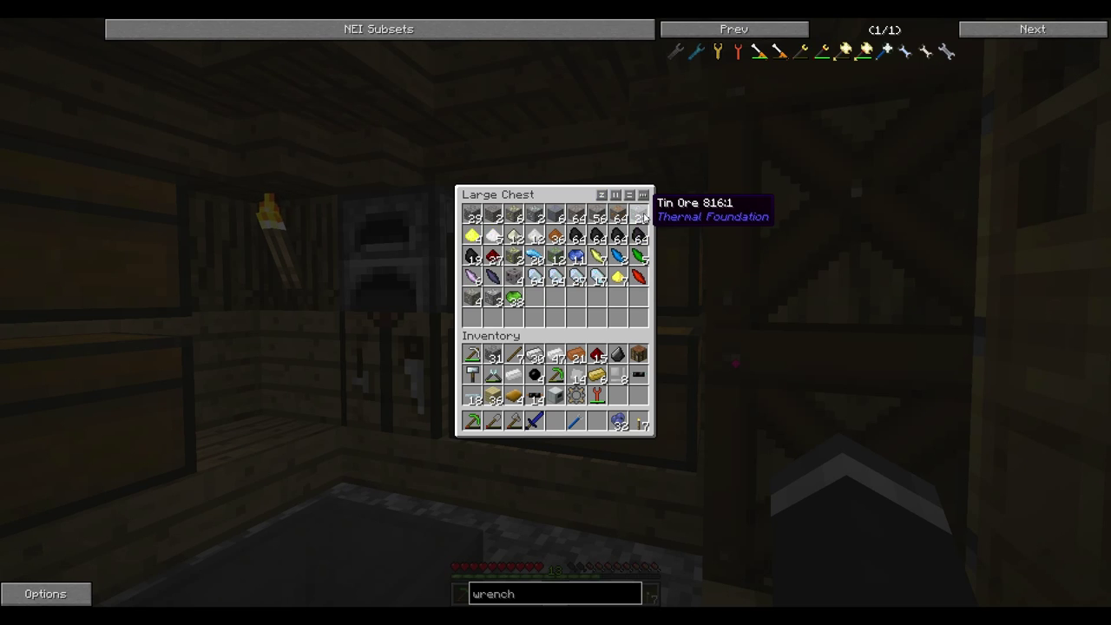
pyautogui.press('Escape')
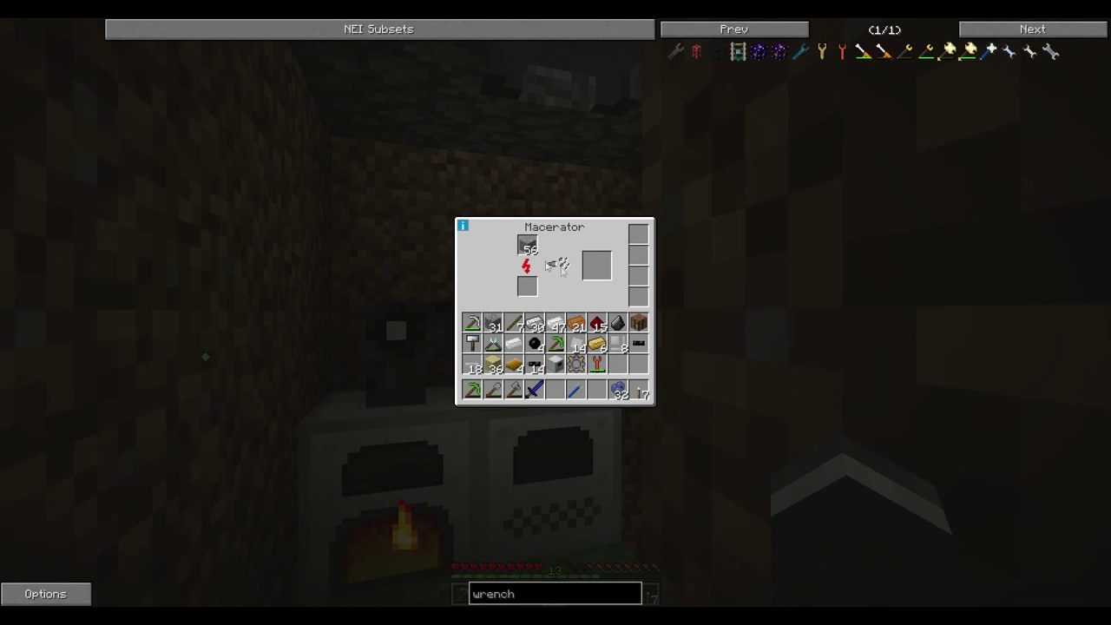
pyautogui.moveTo(636, 306)
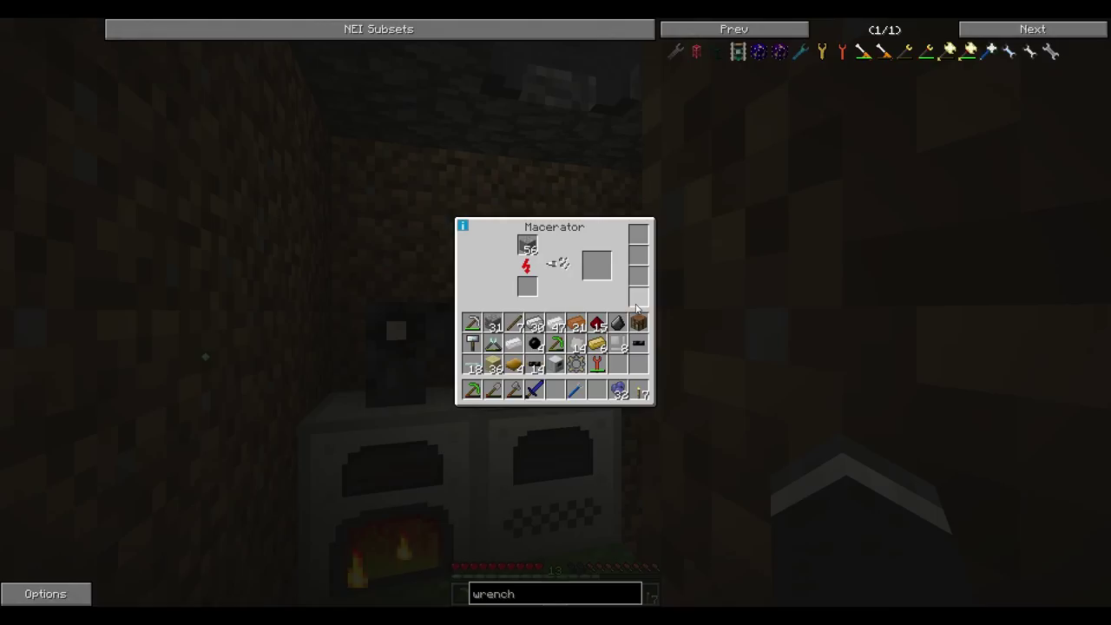
pyautogui.moveTo(709, 309)
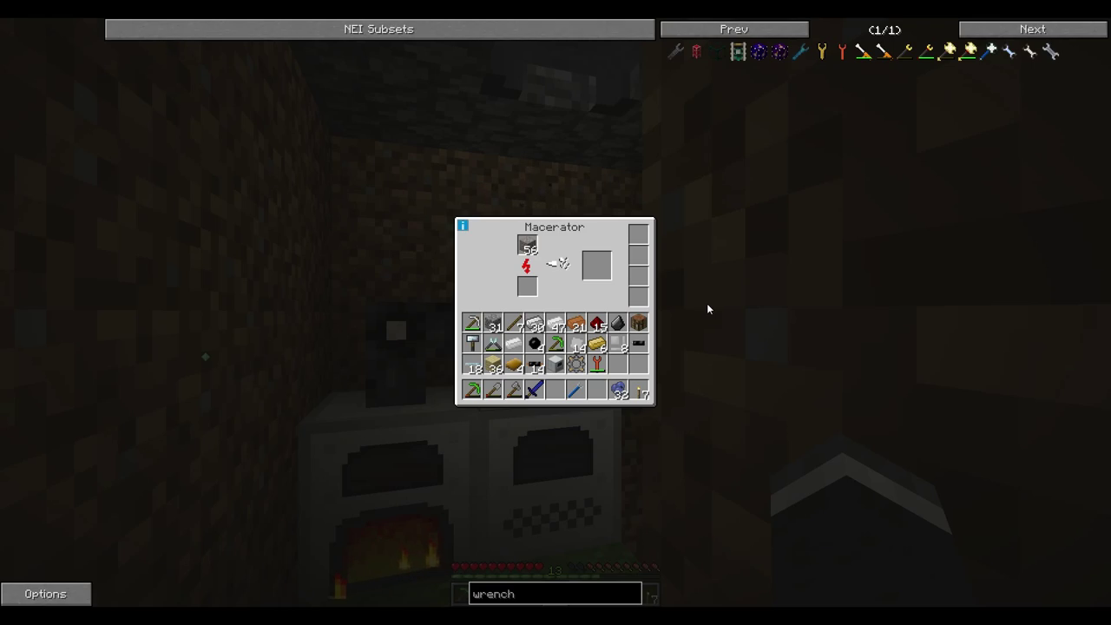
pyautogui.press('Escape')
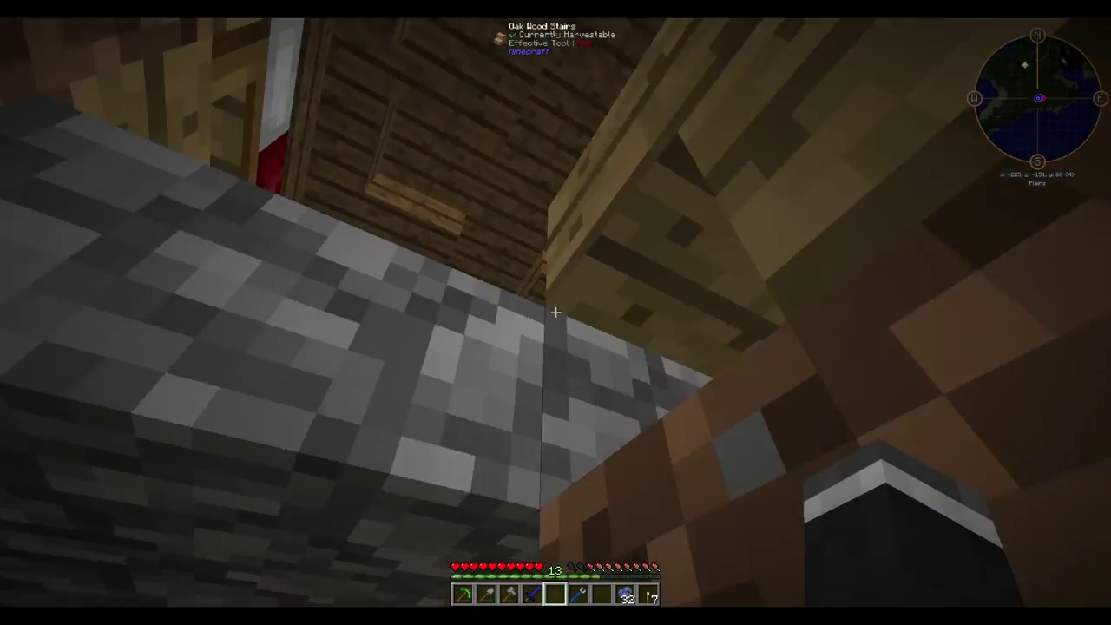
pyautogui.moveTo(556, 312)
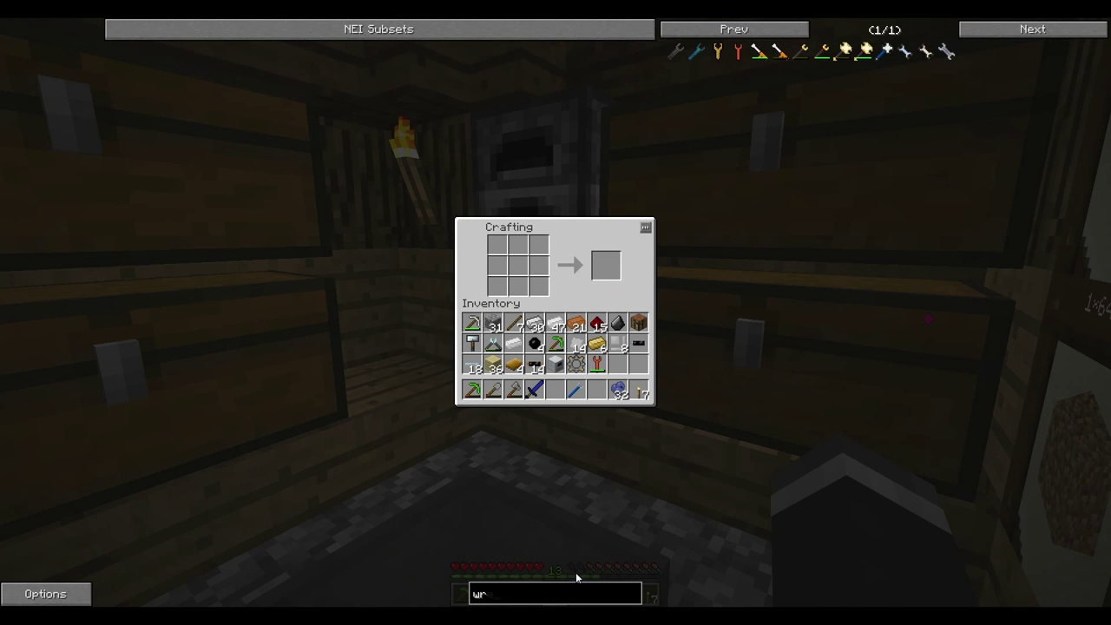
# Search NEI for 'ejec' and get an Ejector Upgrade into the inventory
pyautogui.write('ejec')
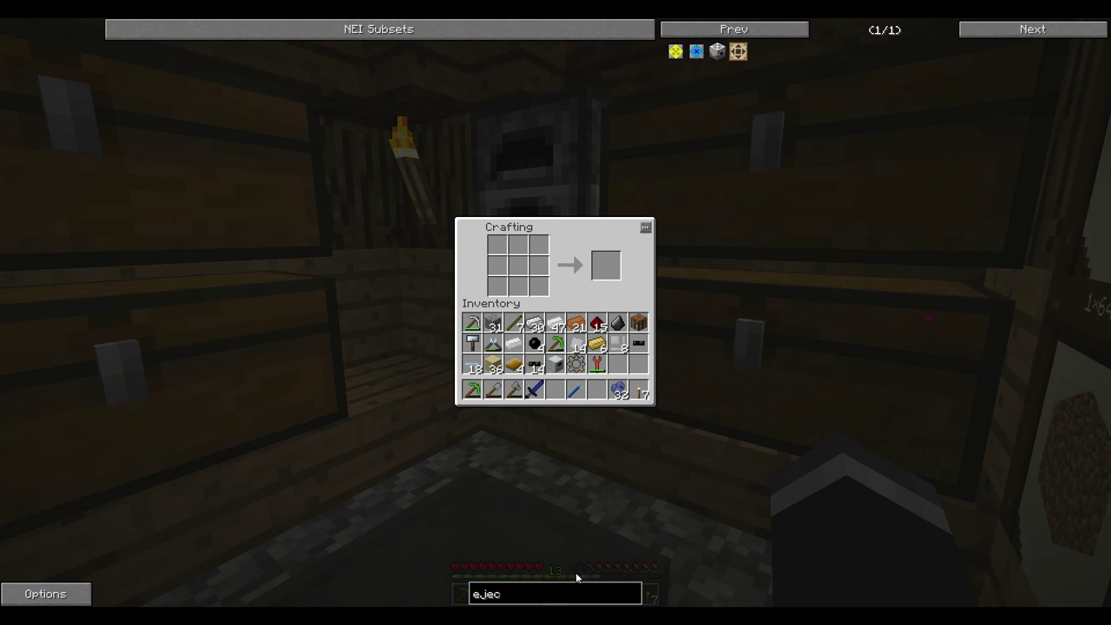
pyautogui.moveTo(695, 52)
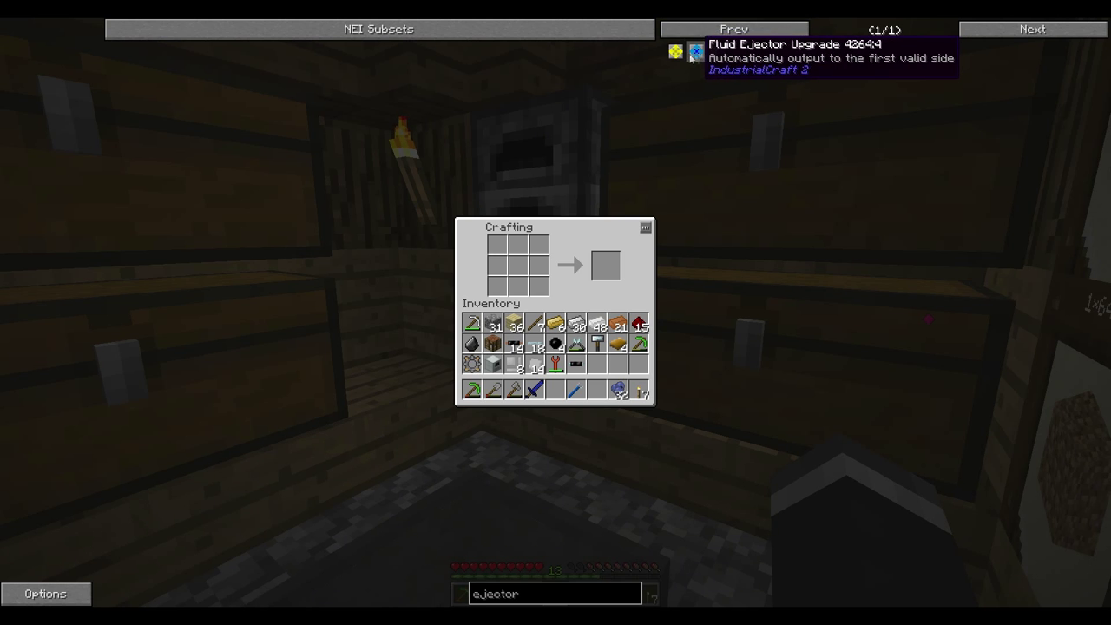
pyautogui.click(675, 52)
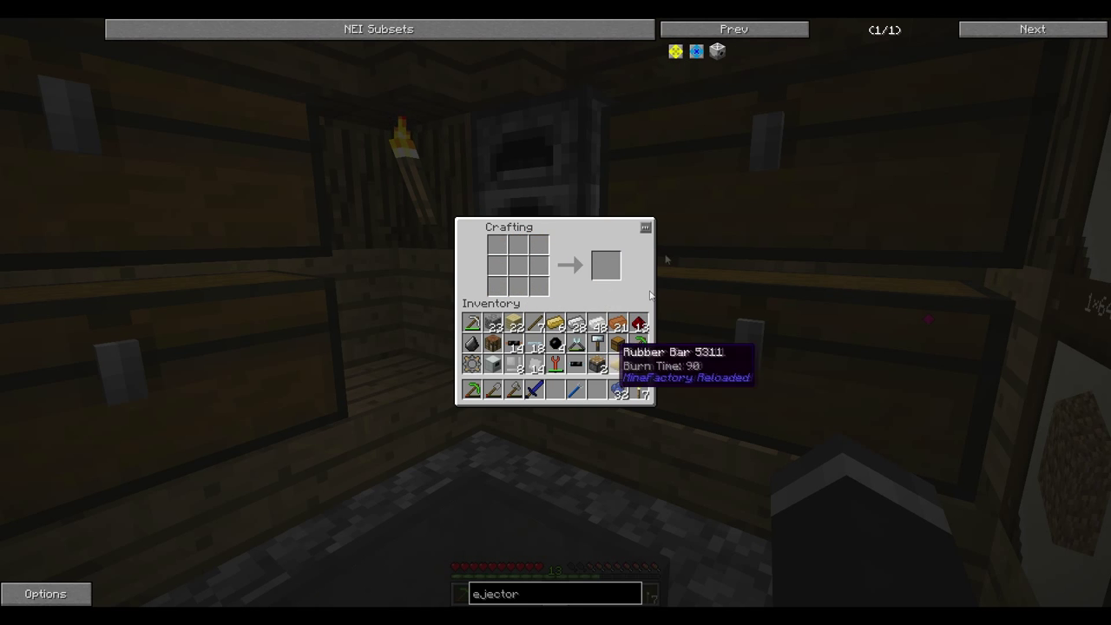
pyautogui.moveTo(670, 63)
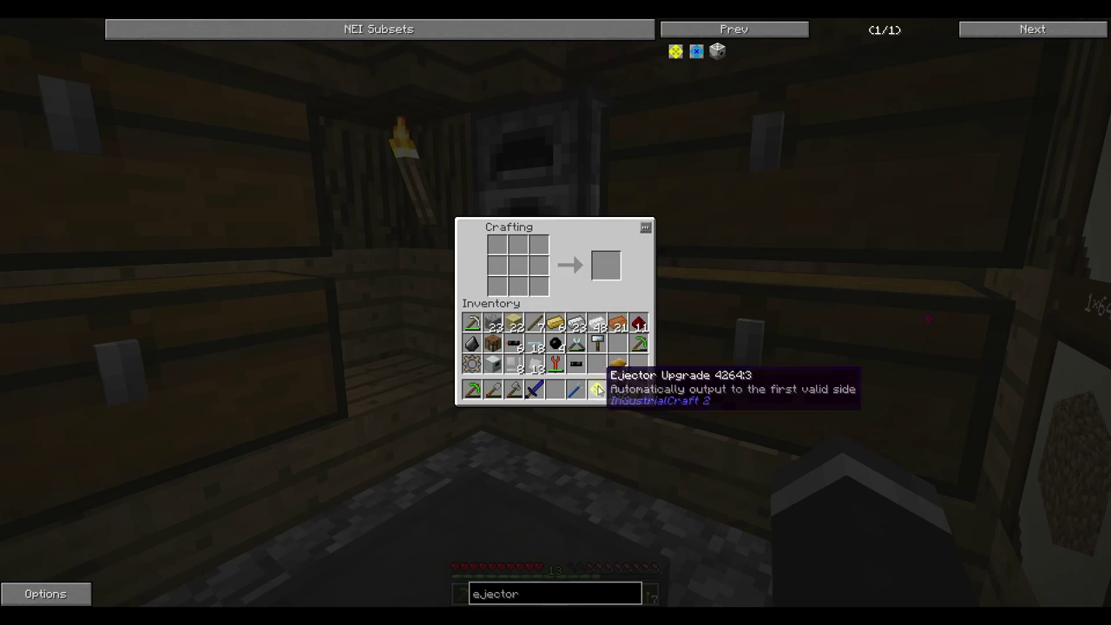
pyautogui.press('Escape')
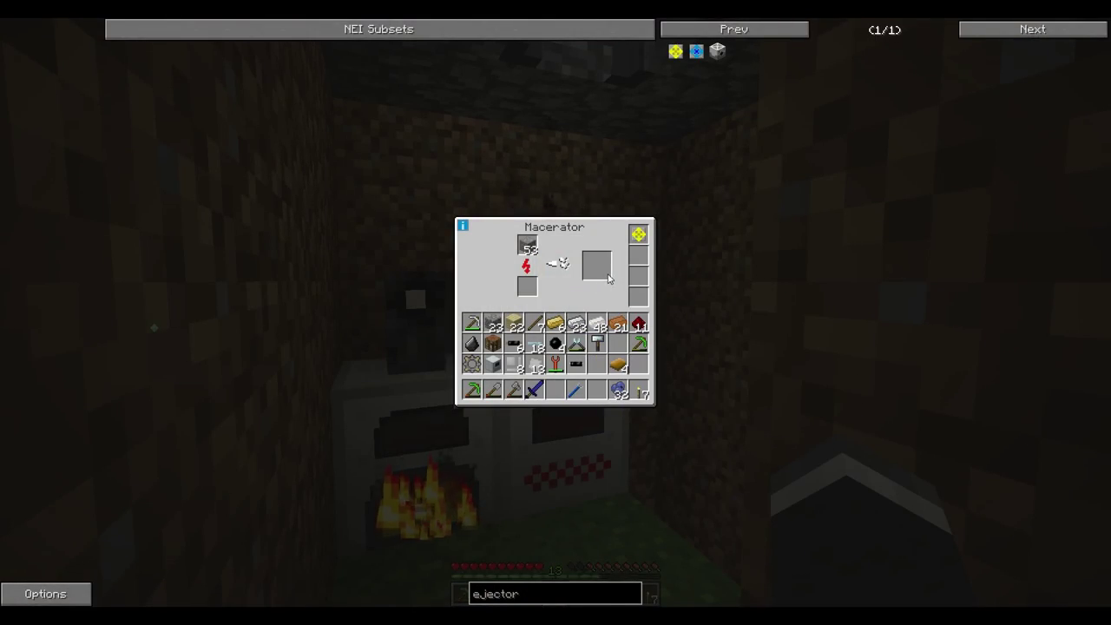
# Install the Ejector Upgrade in the macerator's upgrade slot and close its screen
pyautogui.press('Escape')
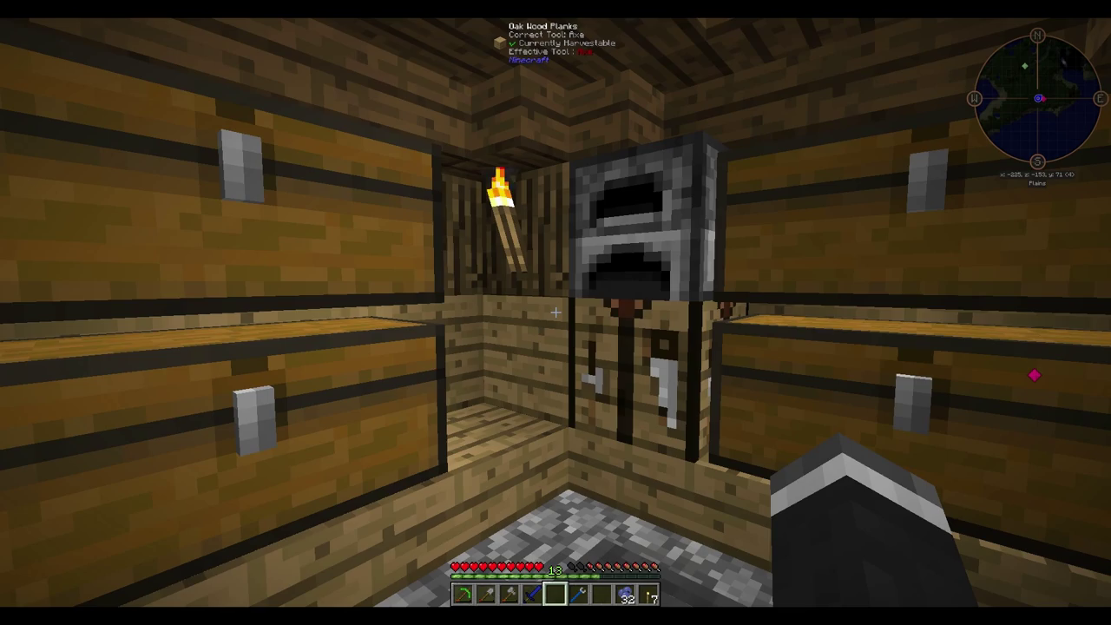
pyautogui.moveTo(556, 312)
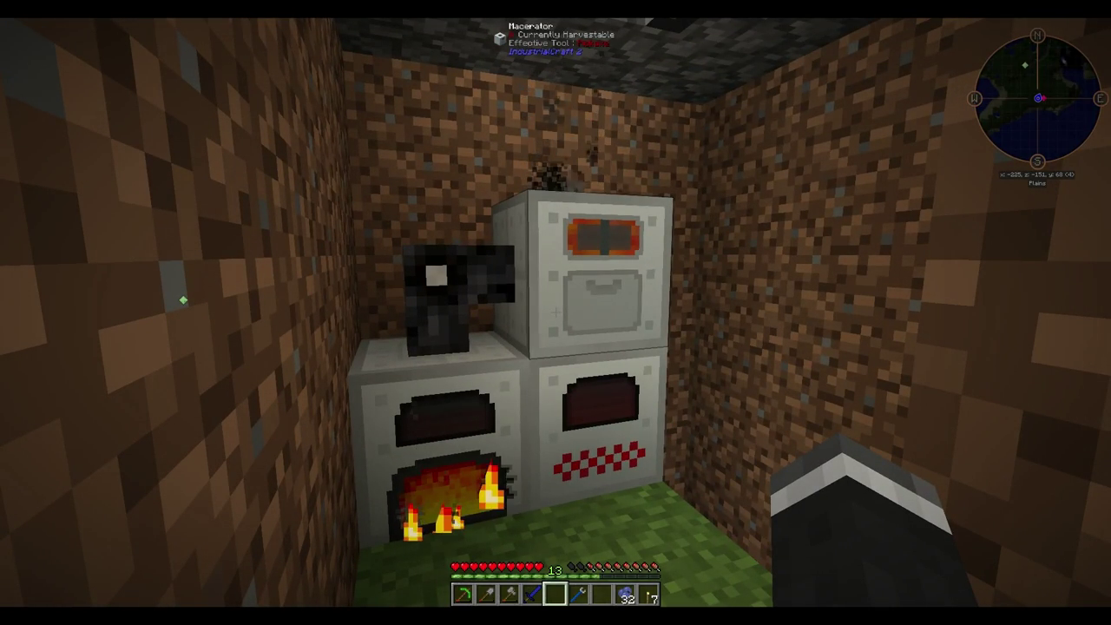
pyautogui.moveTo(555, 313)
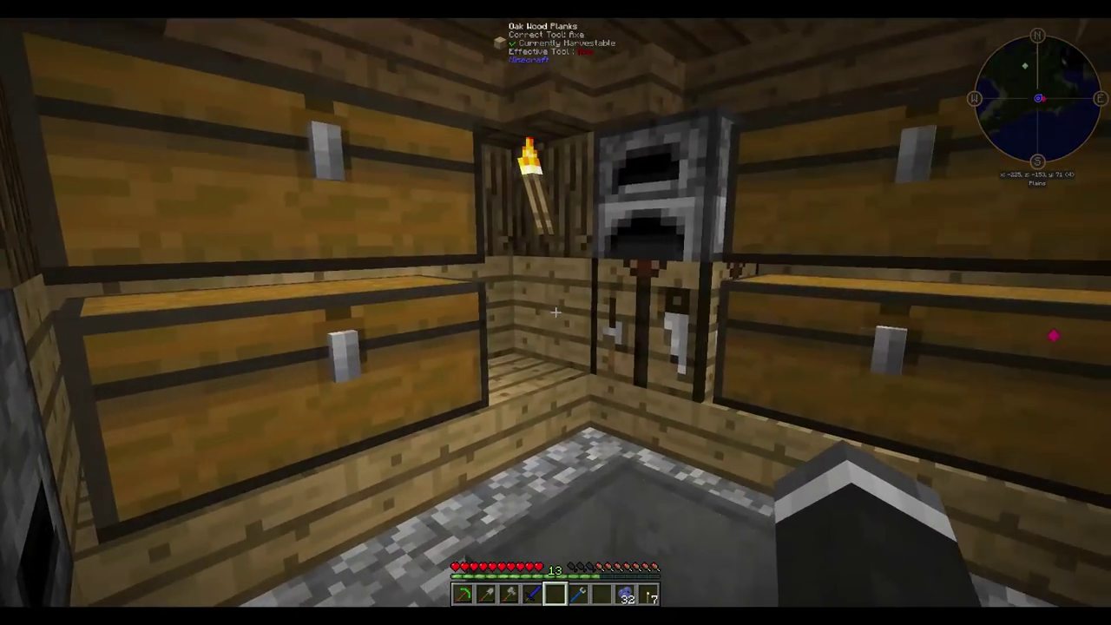
pyautogui.moveTo(556, 313)
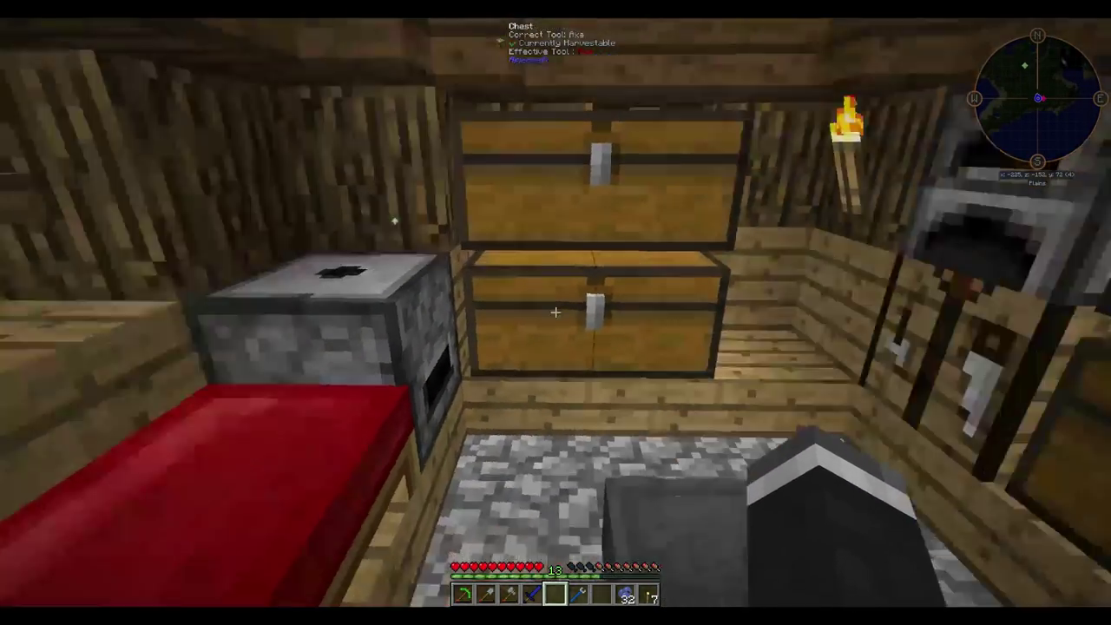